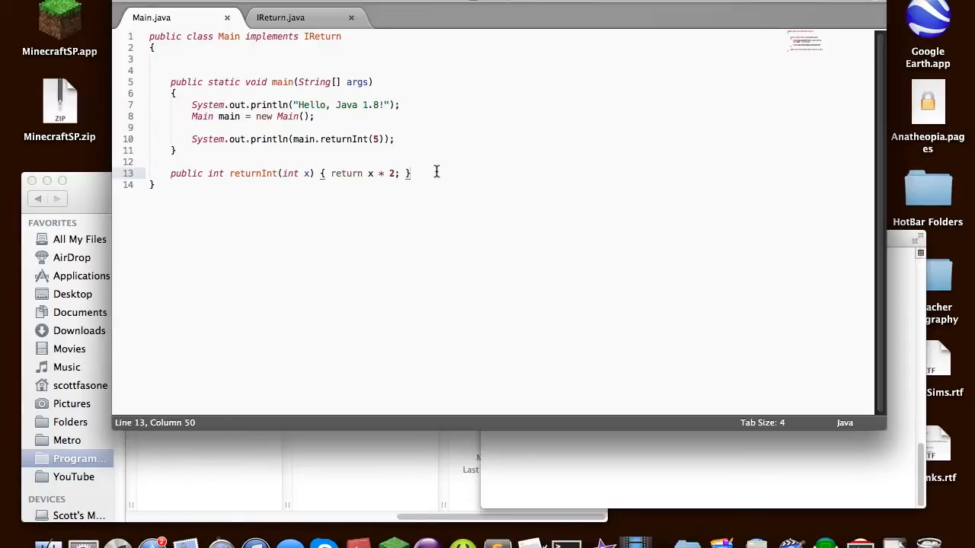
mouse_move(384, 125)
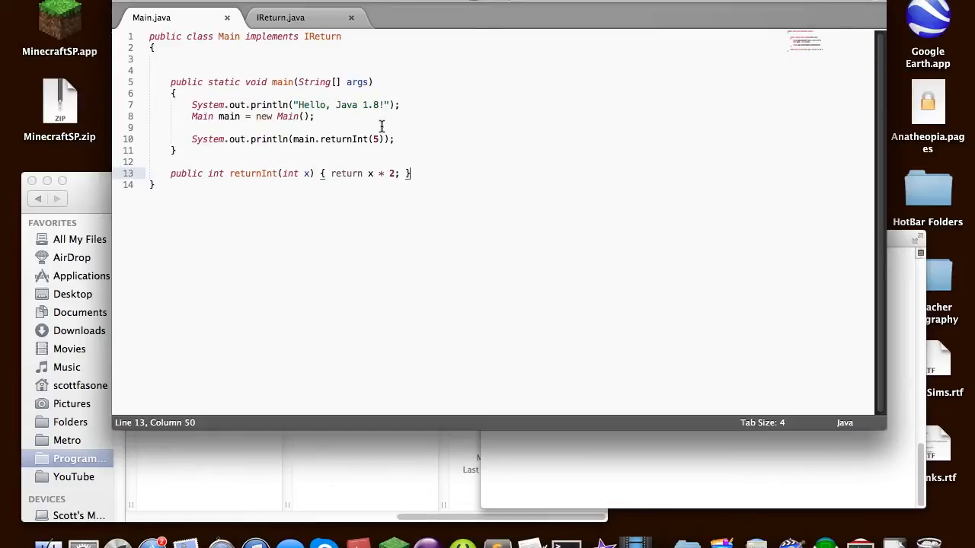
Comment out the new Main() line with // and begin 'IReturn iret =' below it
click(395, 139)
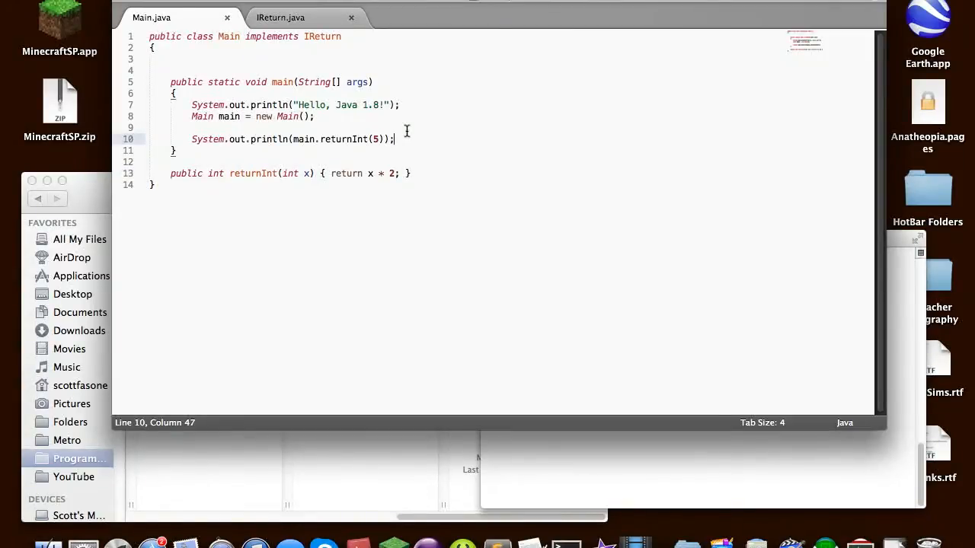
mouse_move(463, 140)
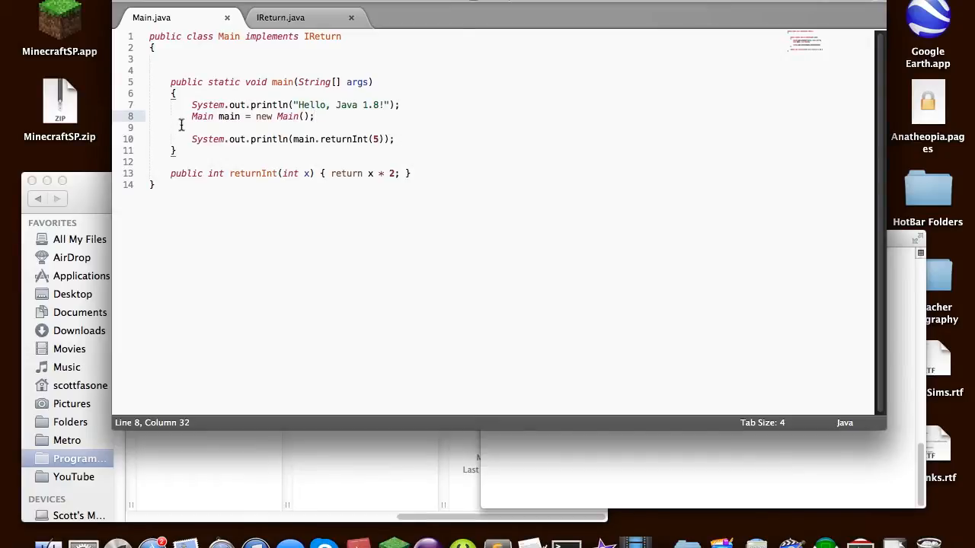
text(//)
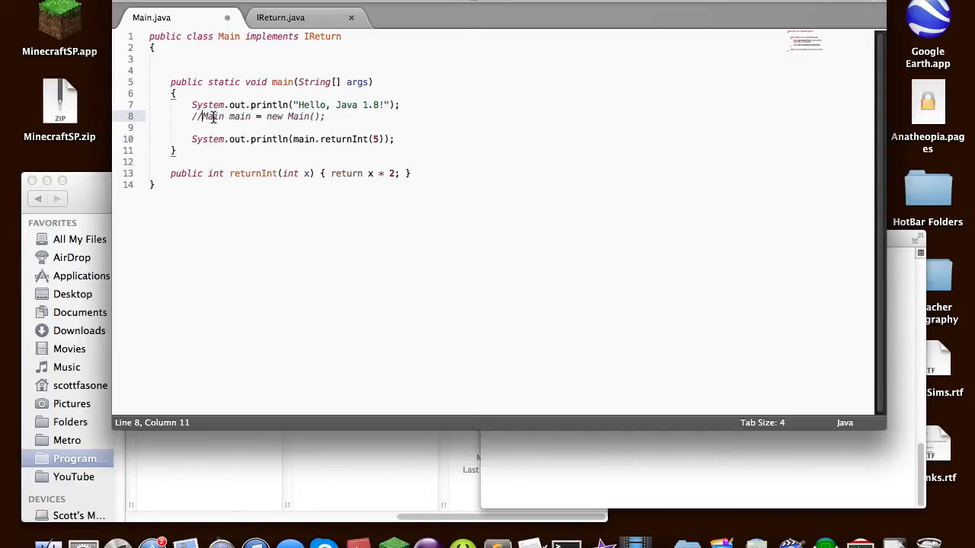
click(323, 116)
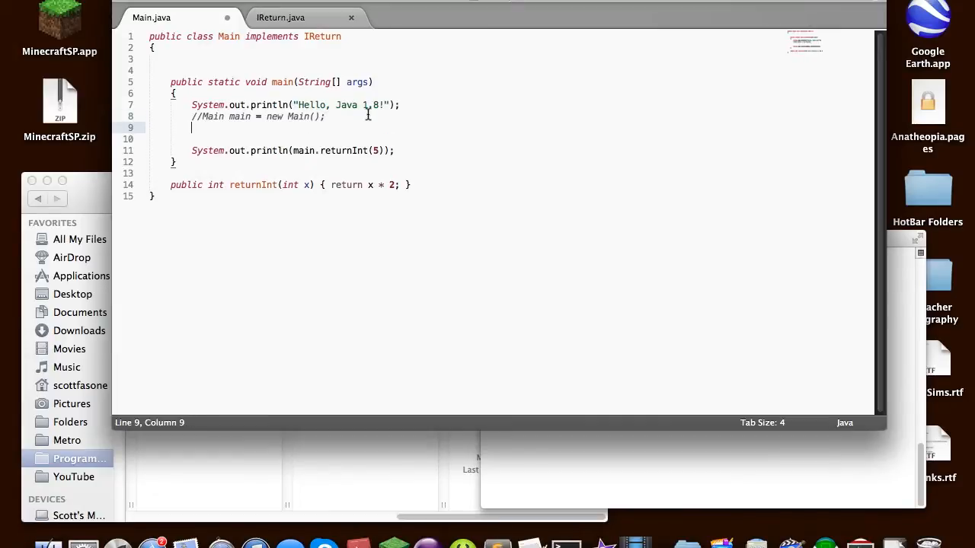
text(IReturn)
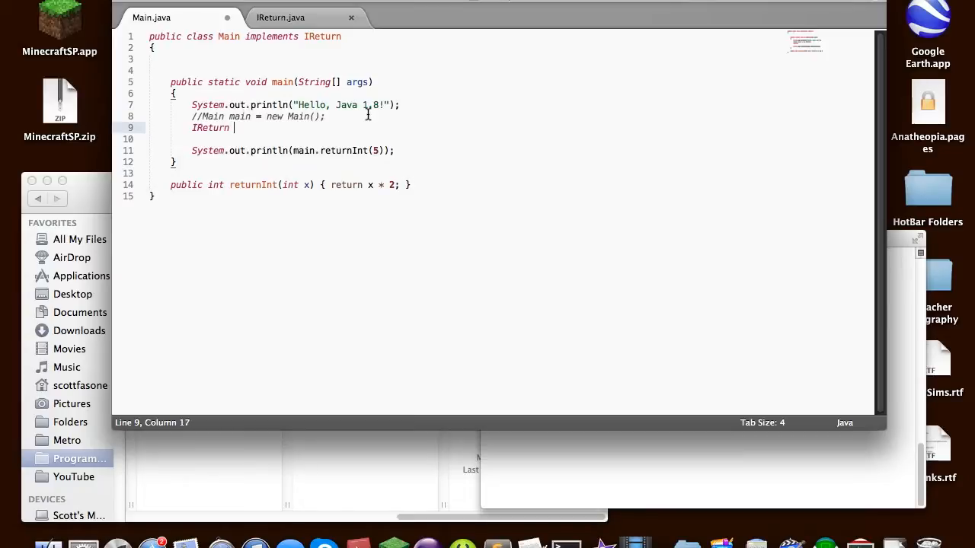
text(iret)
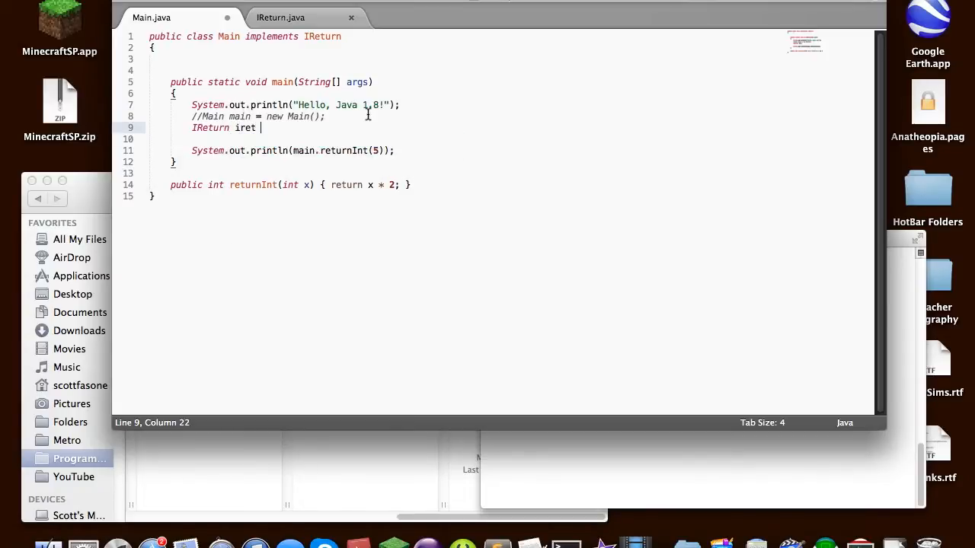
text(=)
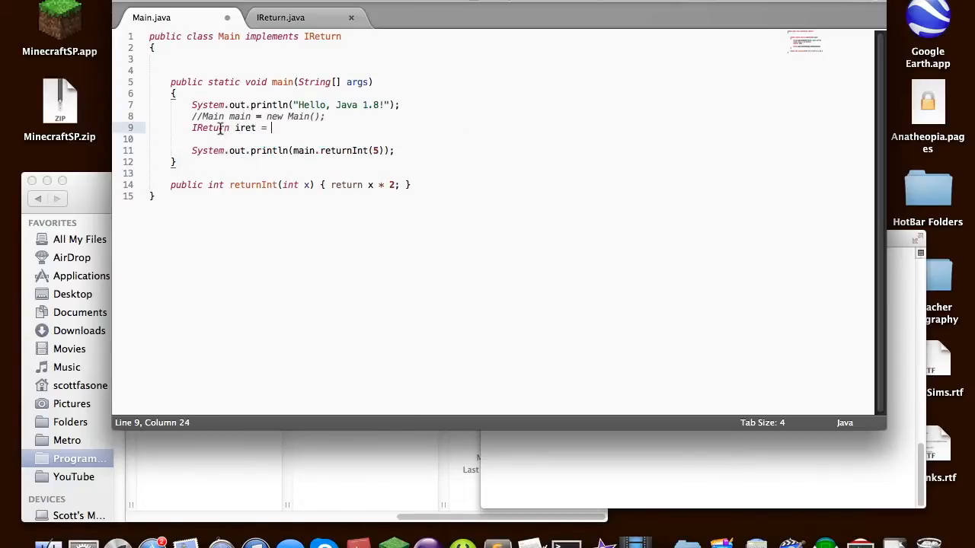
Review the returnInt declaration in IReturn.java, then return to Main.java
click(280, 17)
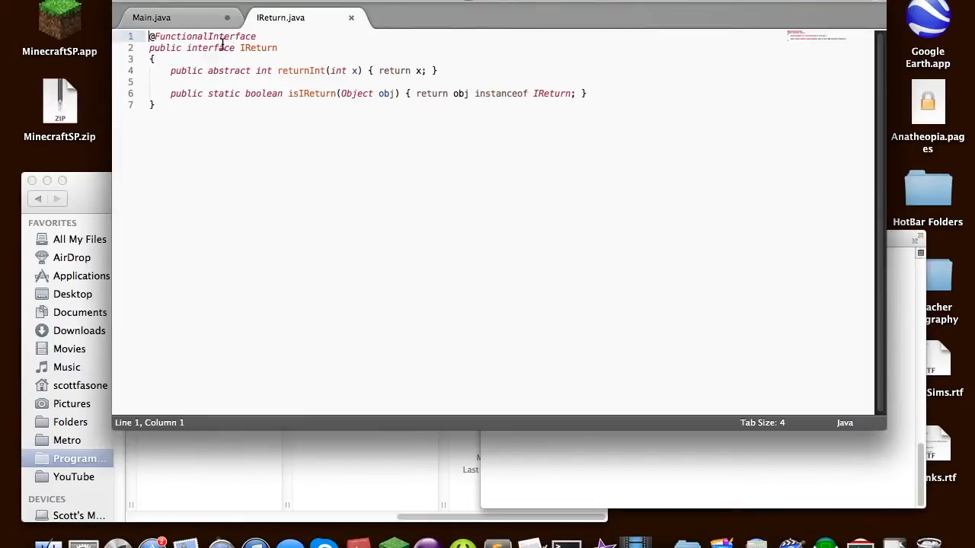
click(152, 16)
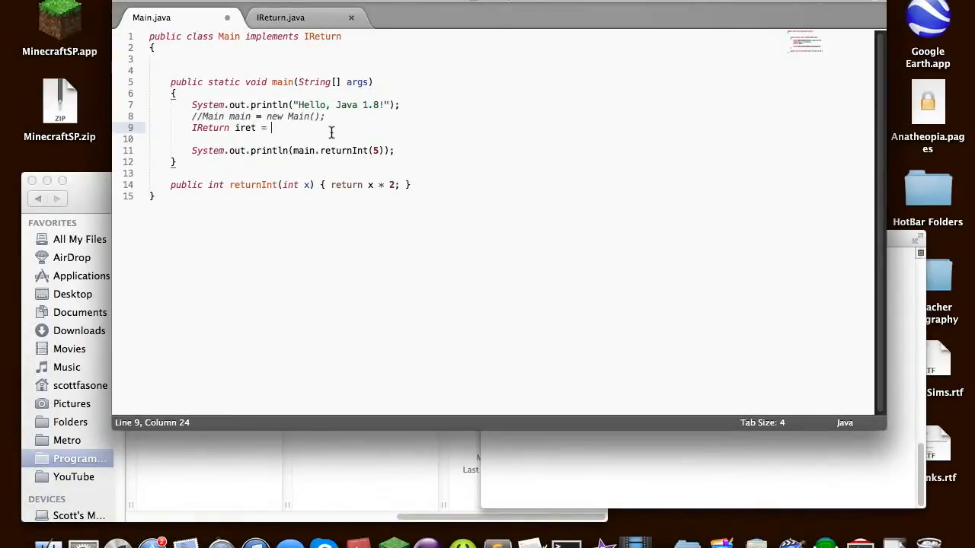
mouse_move(297, 128)
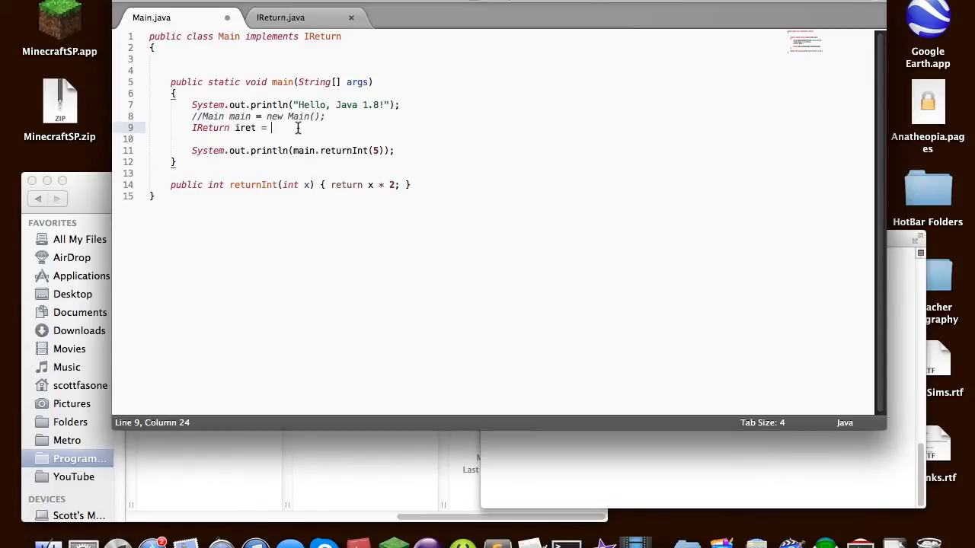
click(281, 18)
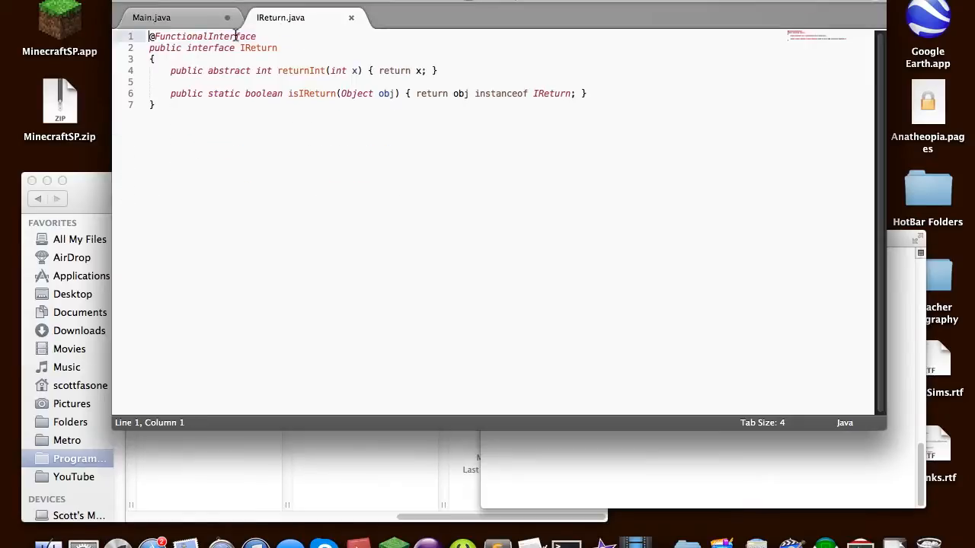
click(435, 70)
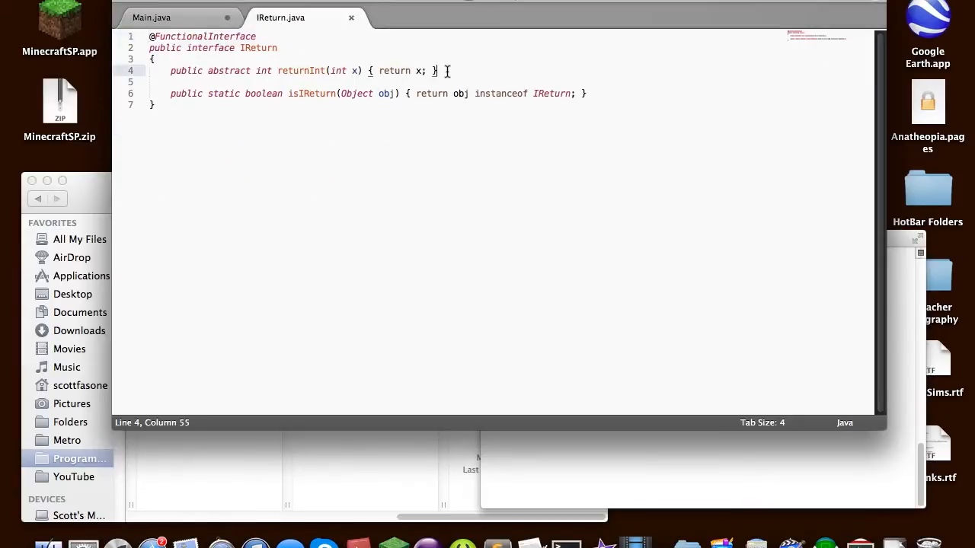
triple_click(297, 70)
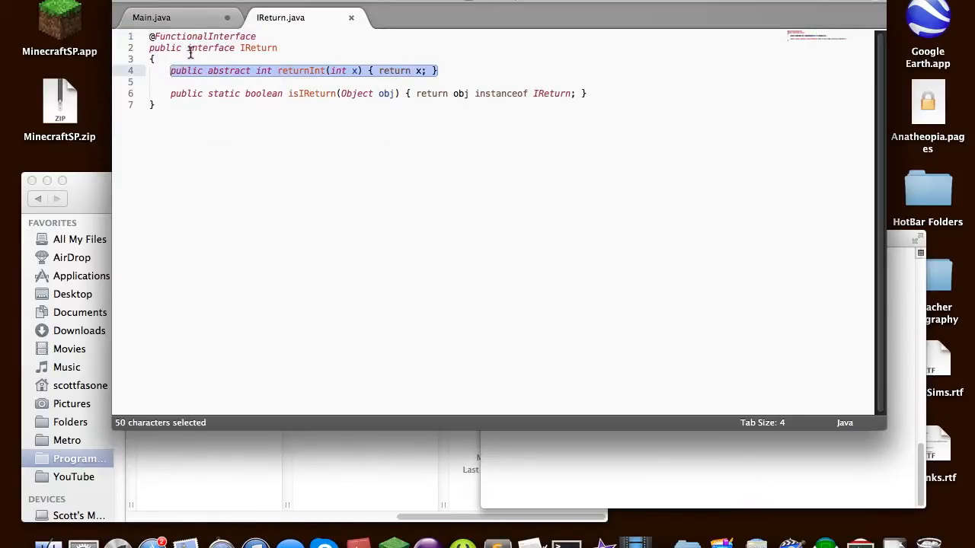
click(153, 17)
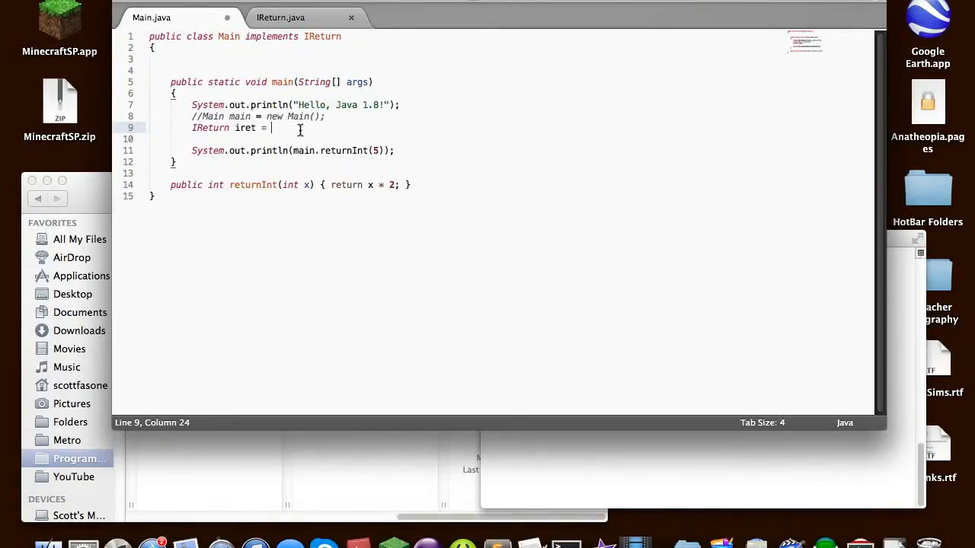
Try a two-parameter list '(x, y)' after 'IReturn iret =', checking IReturn.java
text(())
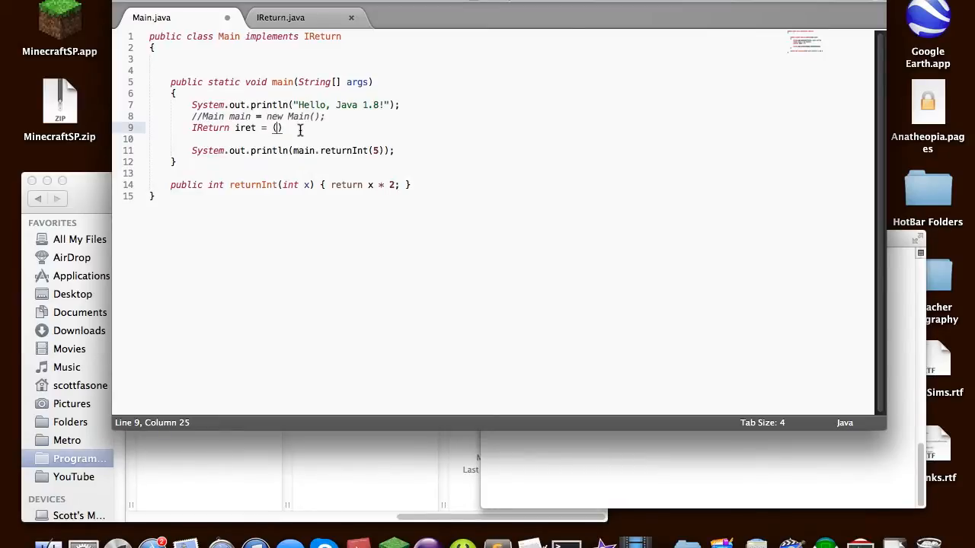
text(int x, int)
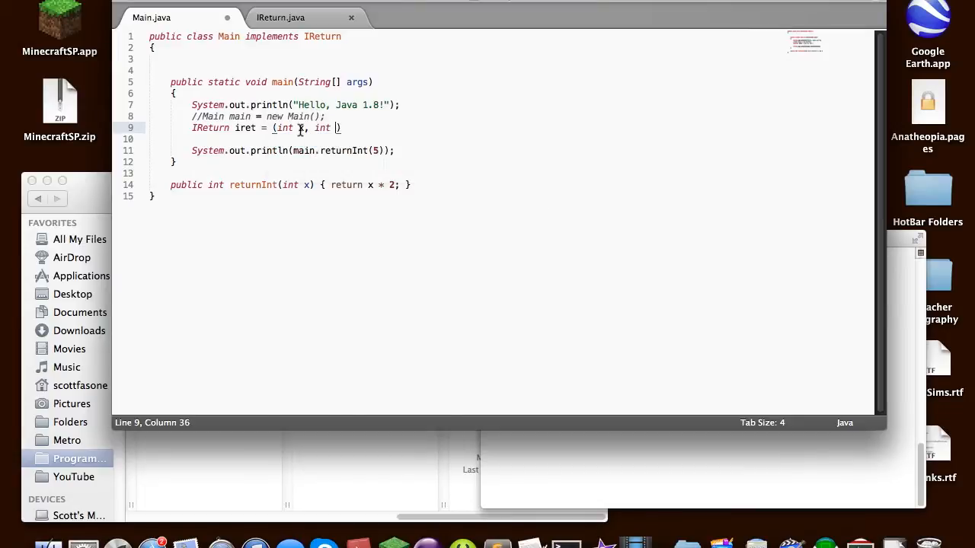
key(backspace)
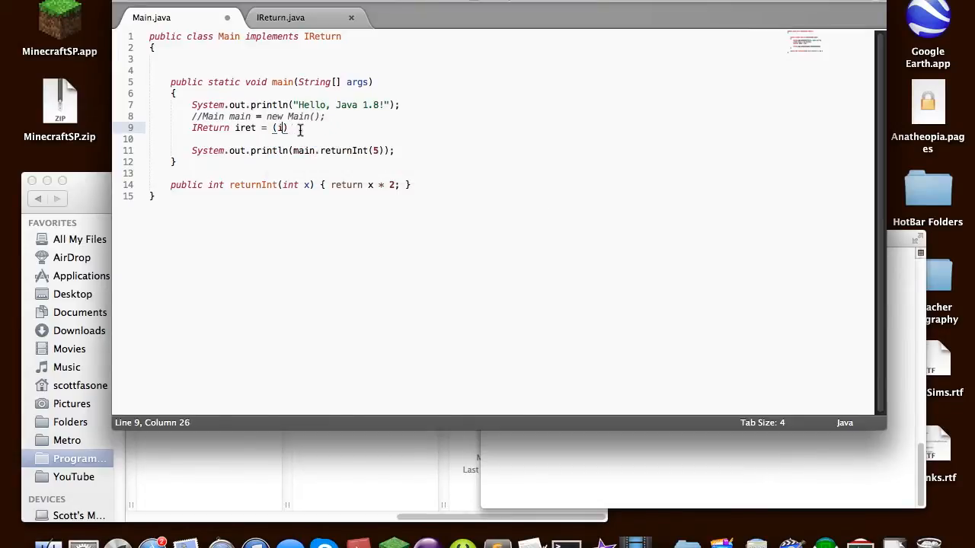
text(, y)
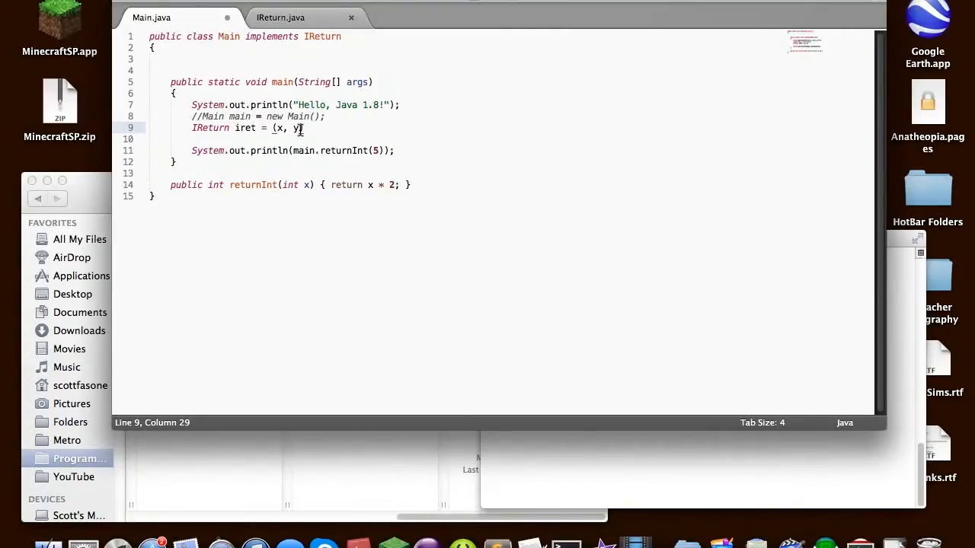
click(280, 16)
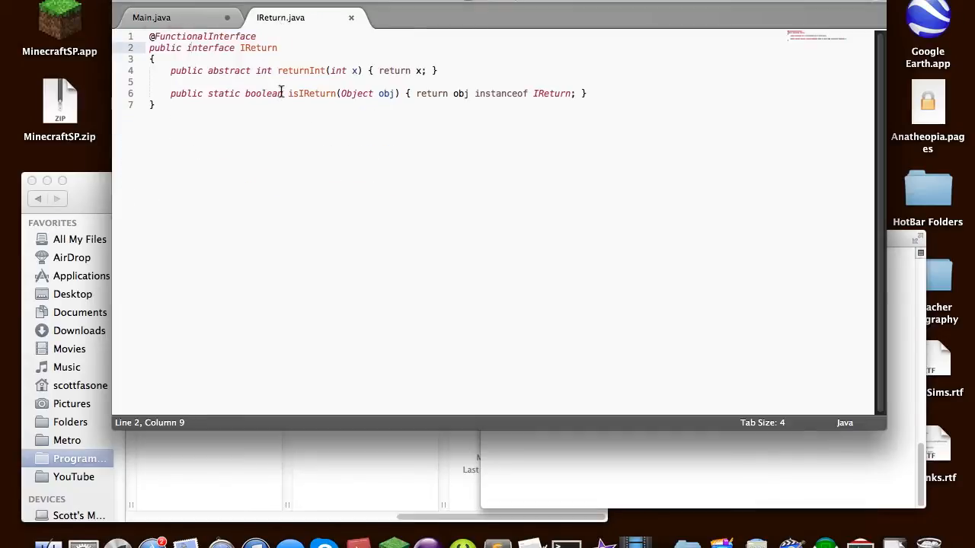
click(152, 17)
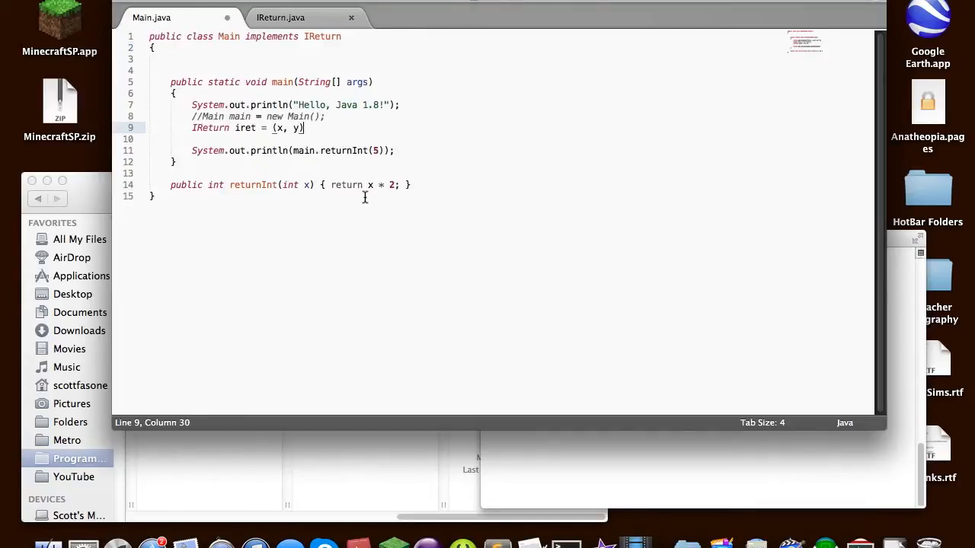
Replace the parameter list so the lambda starts 'x ->'
key(BackSpace)
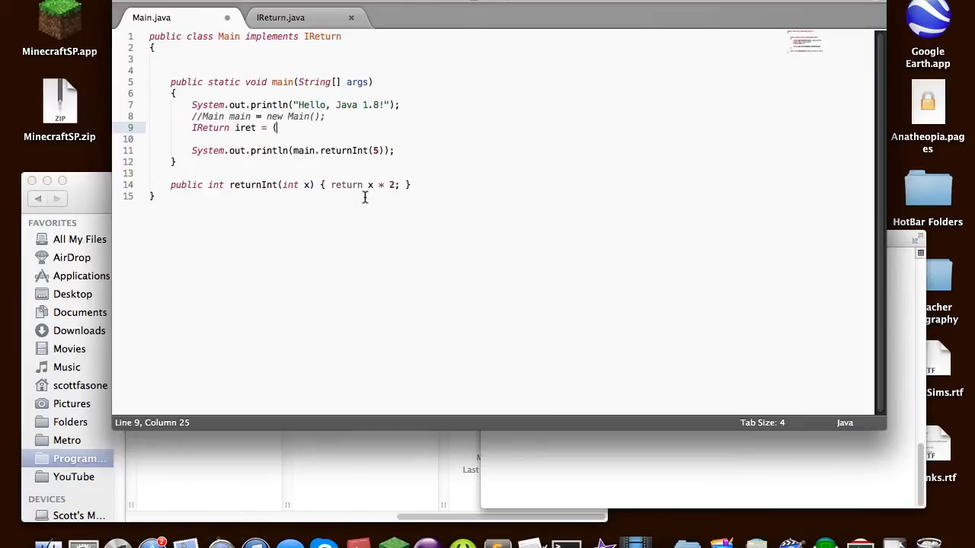
text(x)
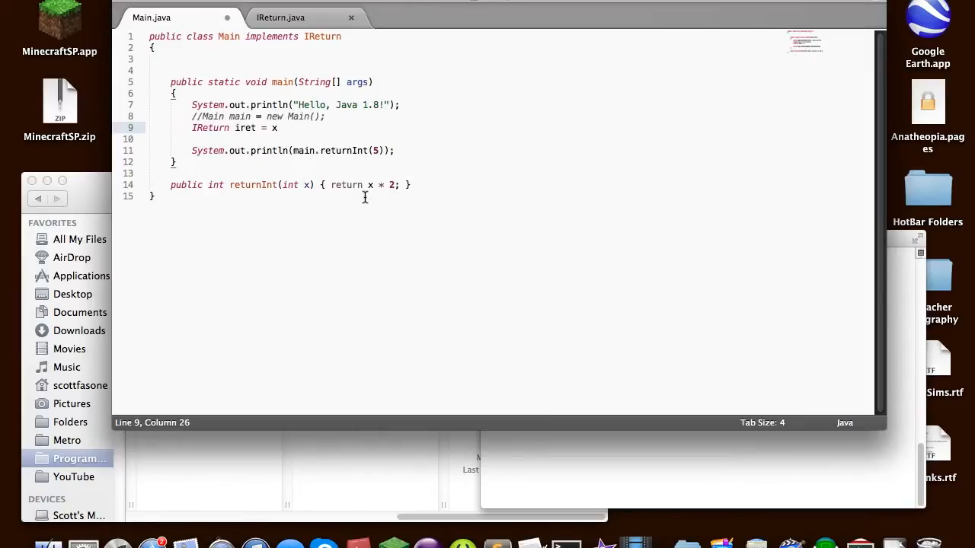
text(->)
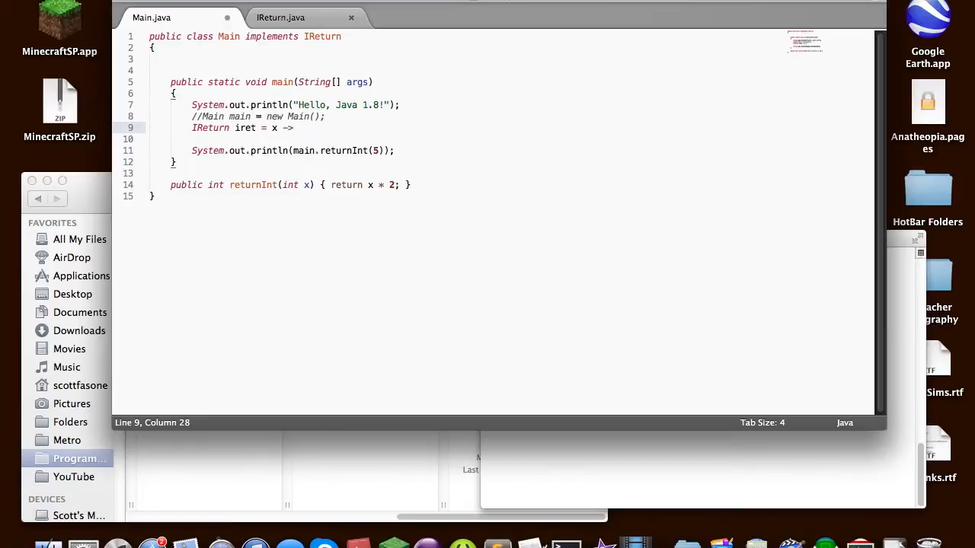
mouse_move(277, 128)
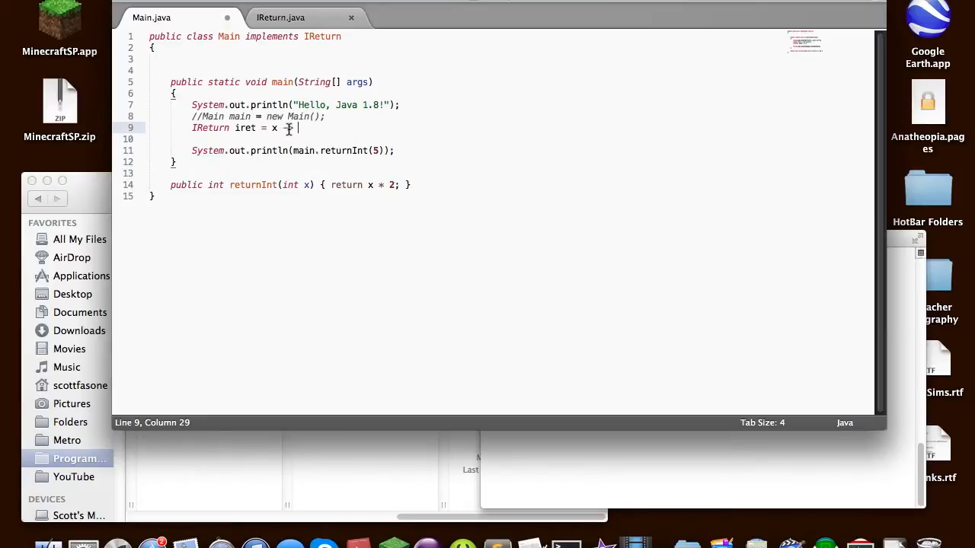
text(->)
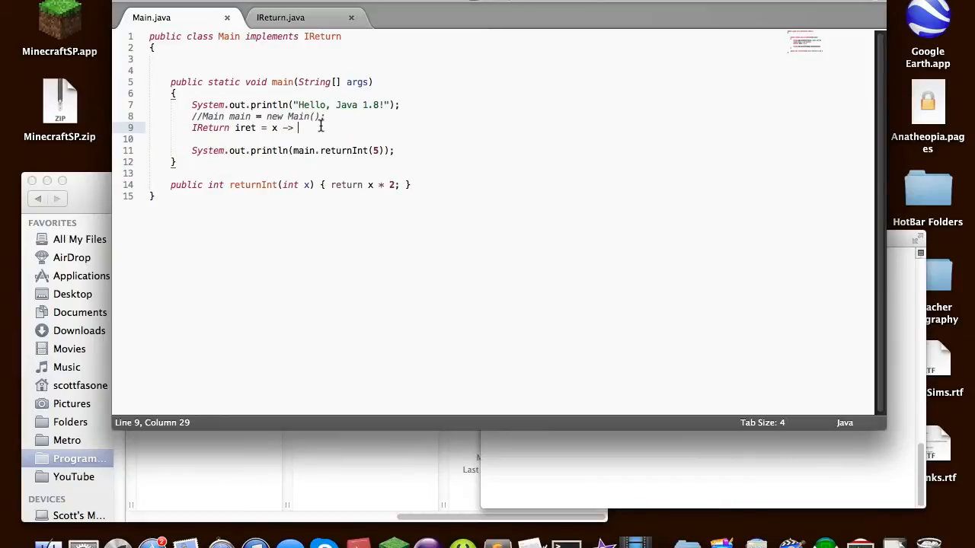
Add and then remove empty braces after the lambda arrow
click(280, 18)
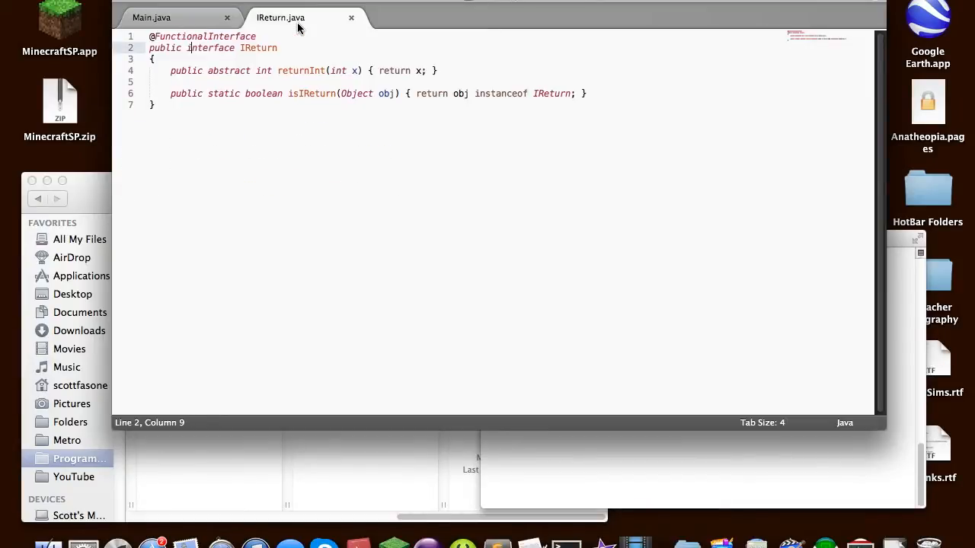
click(153, 18)
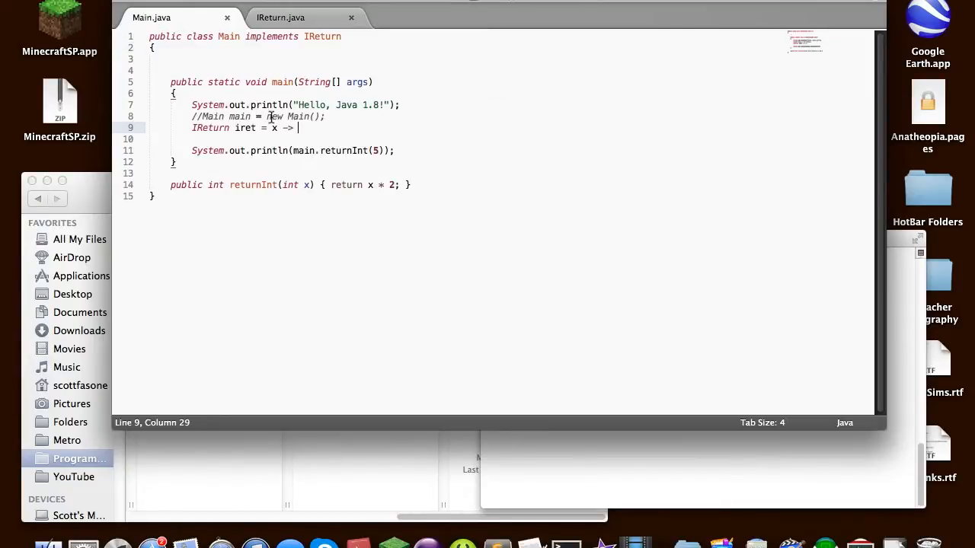
text(n)
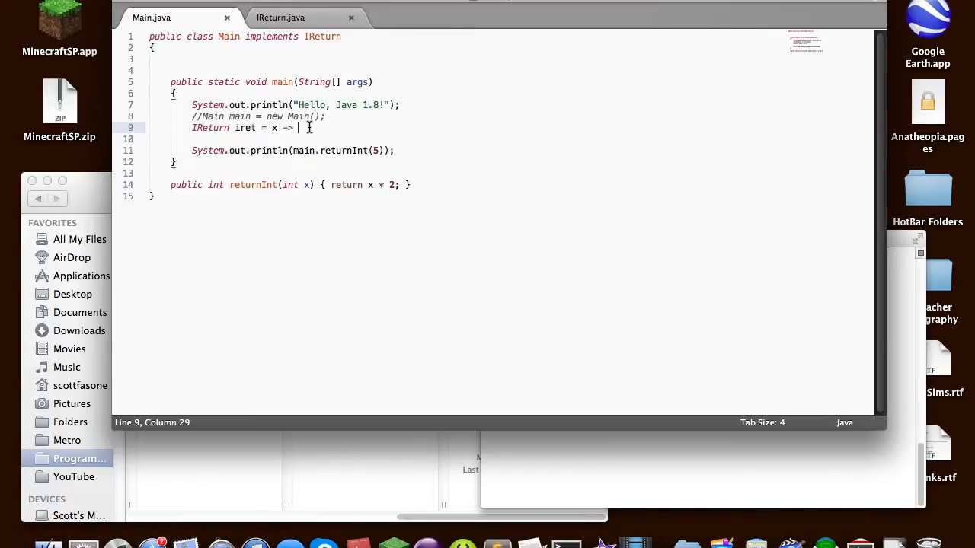
text({ })
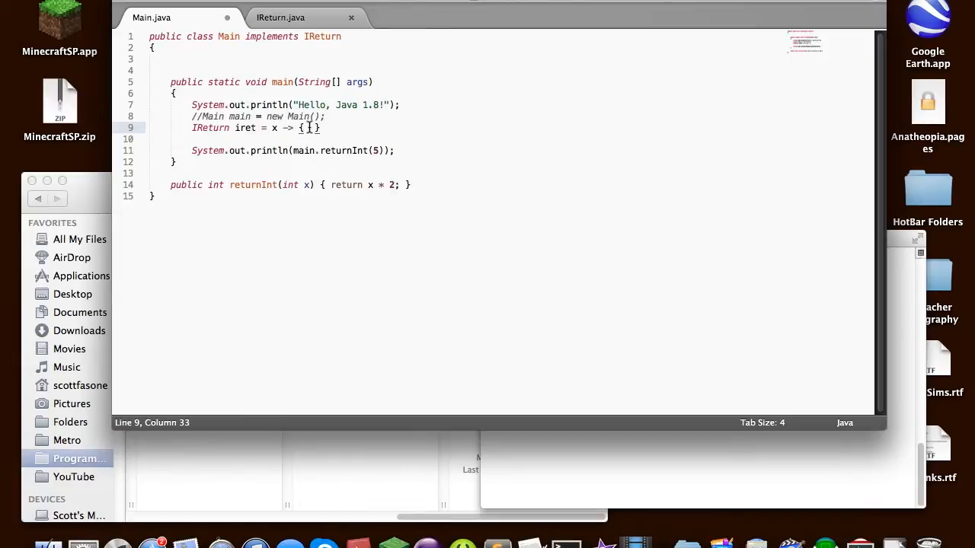
key(backspace)
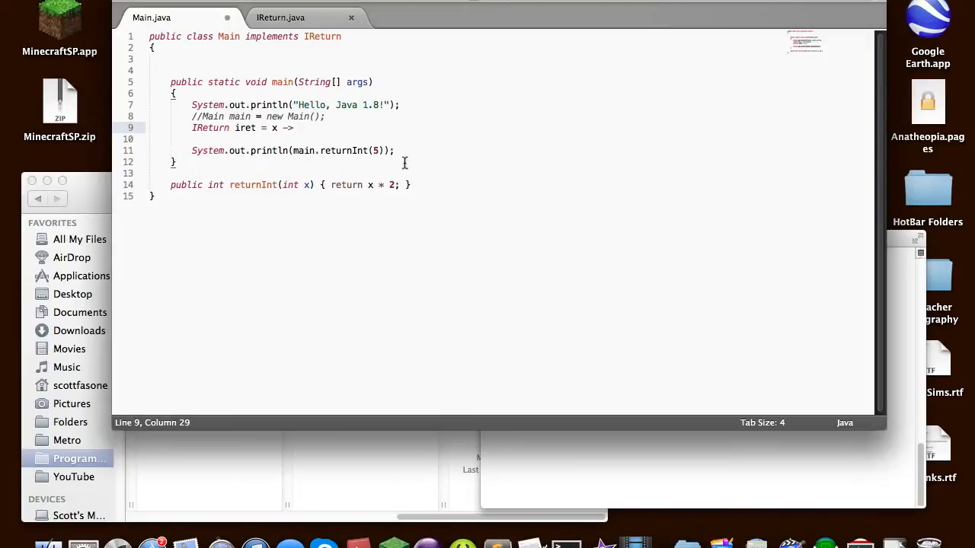
Make the lambda body 'return x * x;' after checking IReturn.java
click(281, 19)
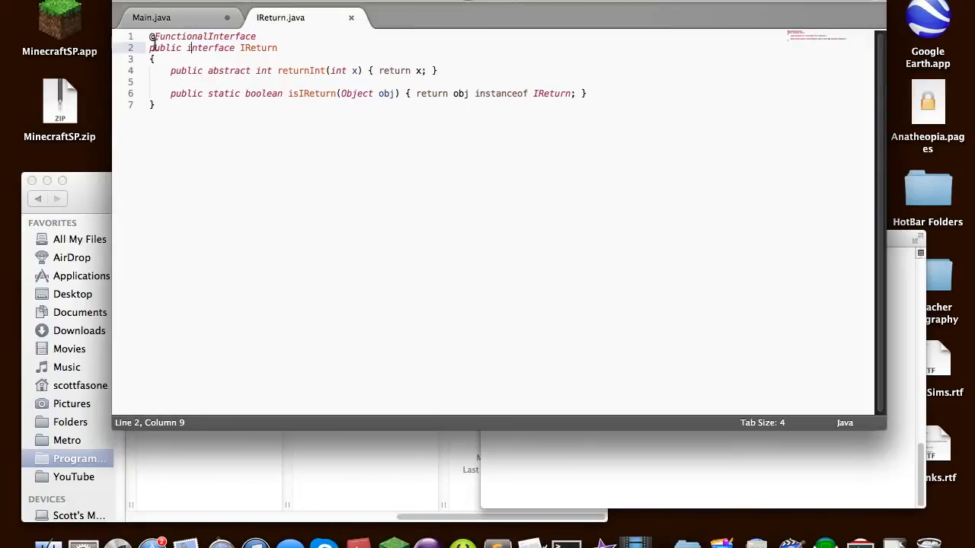
click(153, 17)
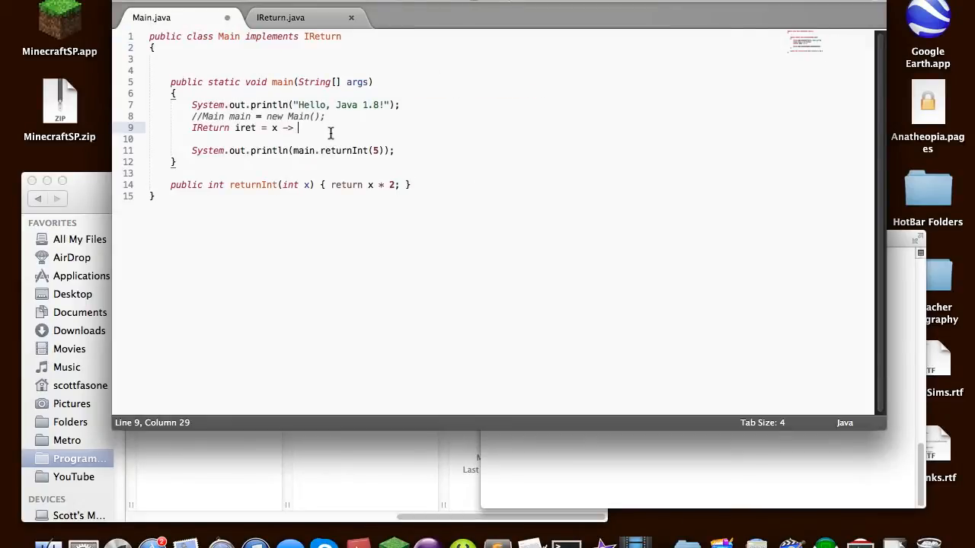
text(retu)
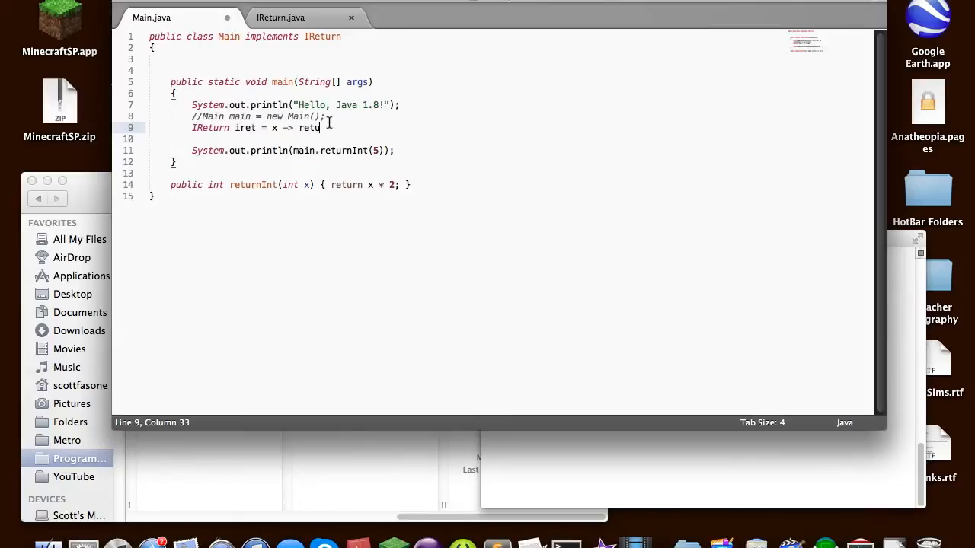
text(rn x)
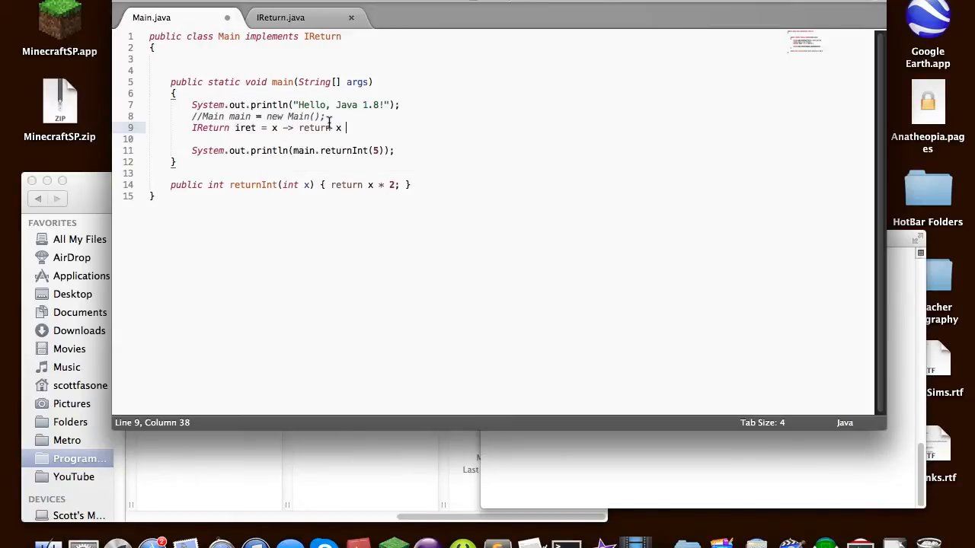
text(* x;)
click(293, 149)
text(ret)
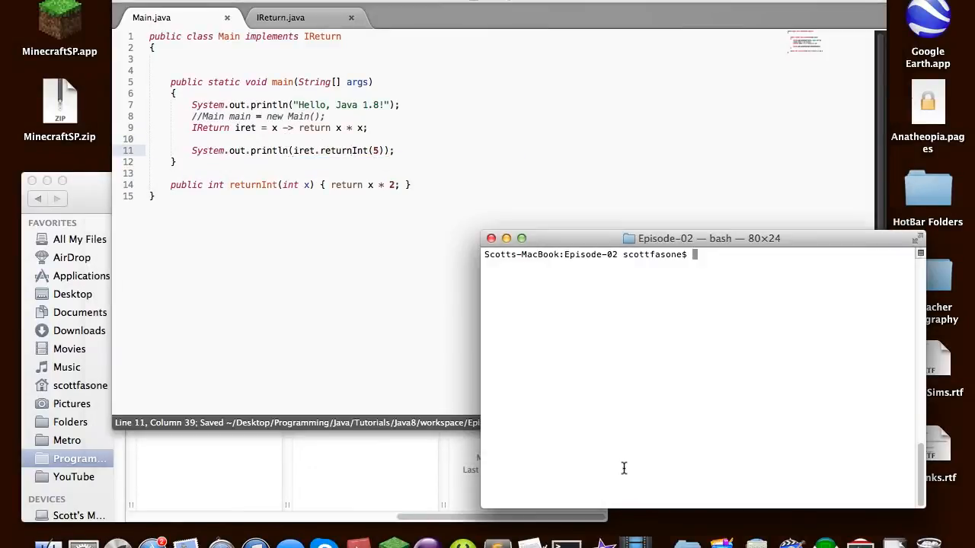
Compile with javac, delete 'return' from the lambda, save and recompile Main.java
text(javac Main.java)
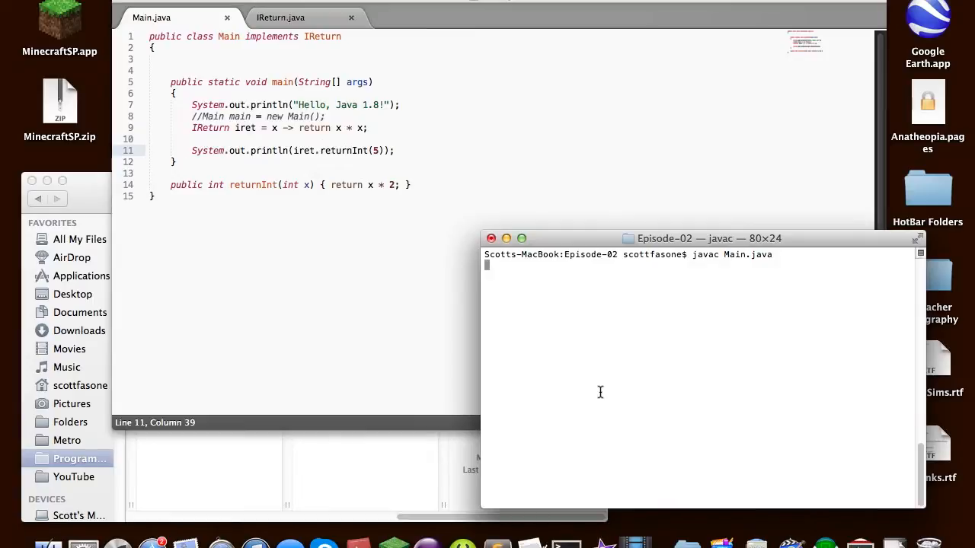
key(Return)
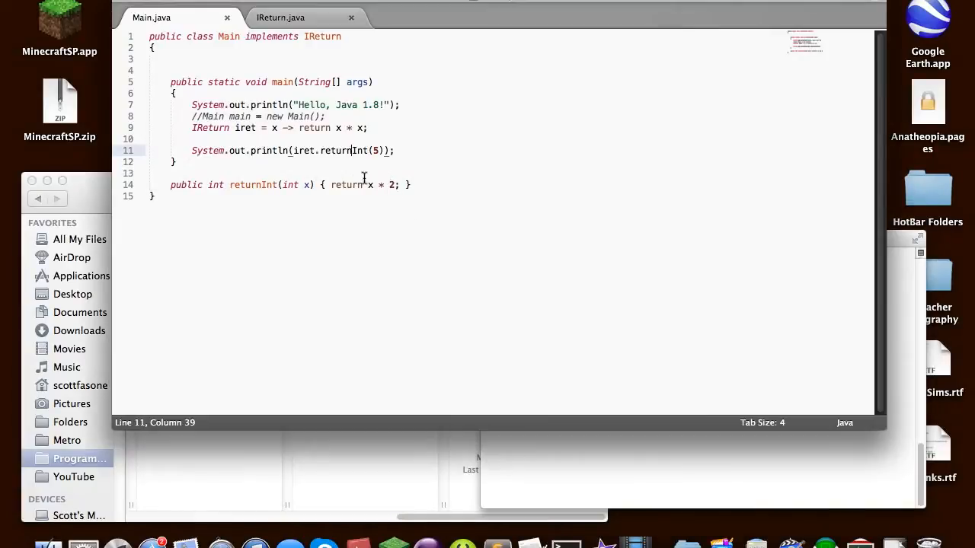
click(320, 128)
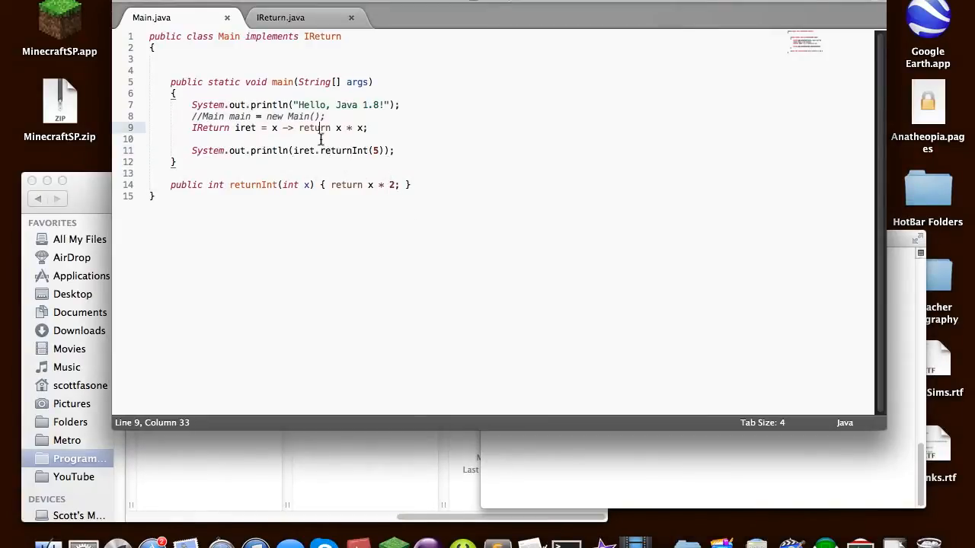
key(backspace)
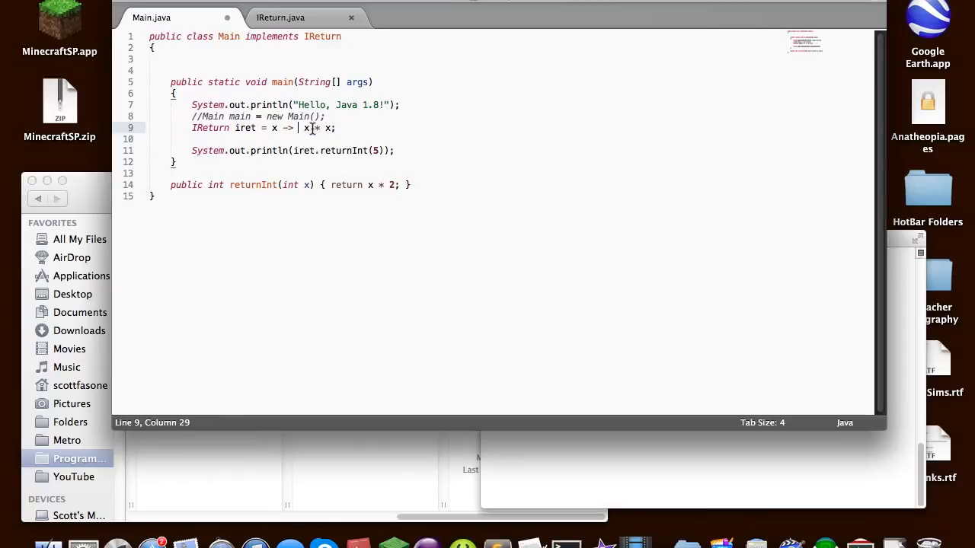
key(cmd+s)
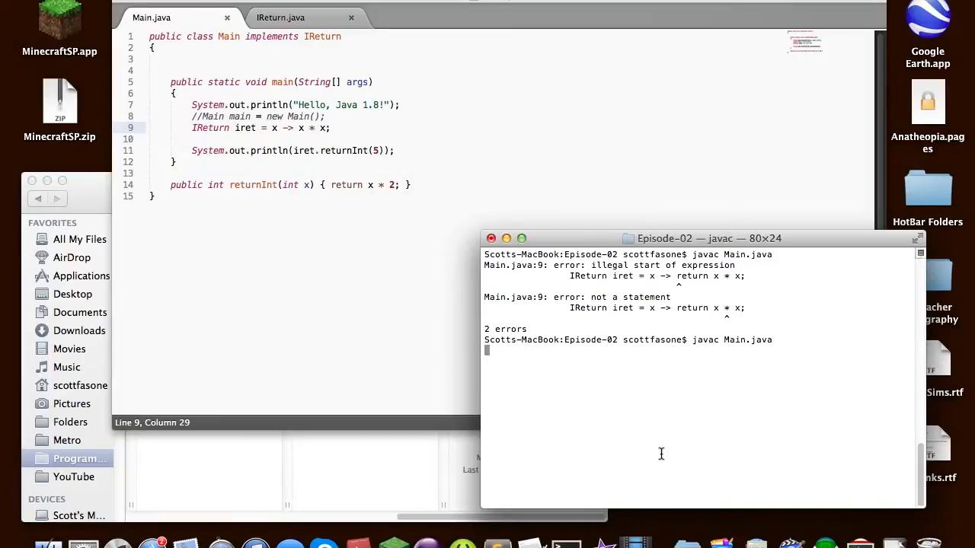
key(Return)
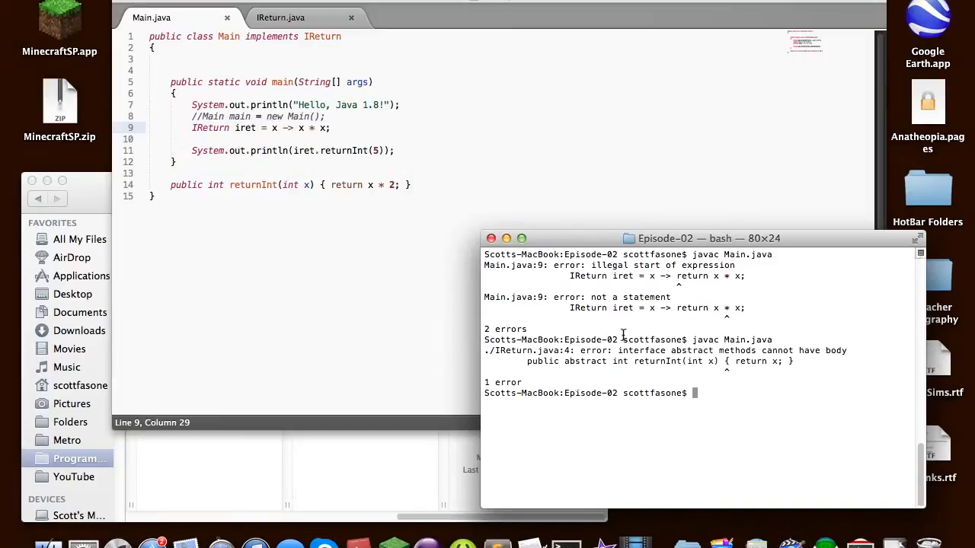
mouse_move(606, 358)
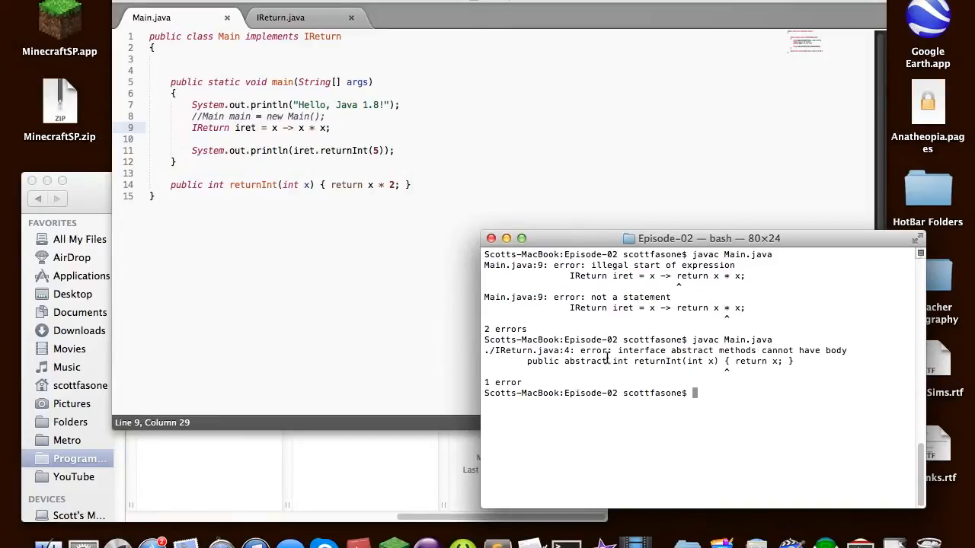
mouse_move(769, 352)
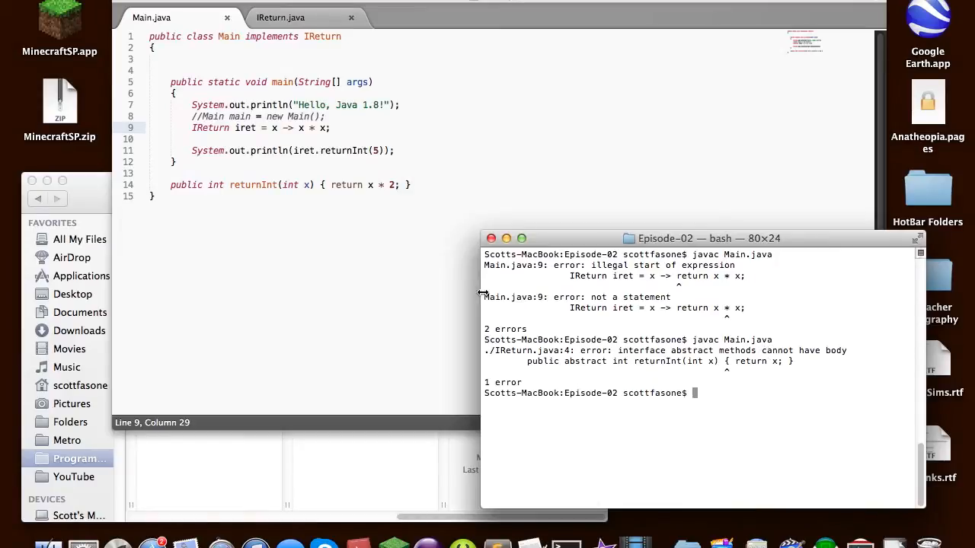
Select the '{ return x; }' body of the abstract returnInt method in IReturn.java
click(280, 18)
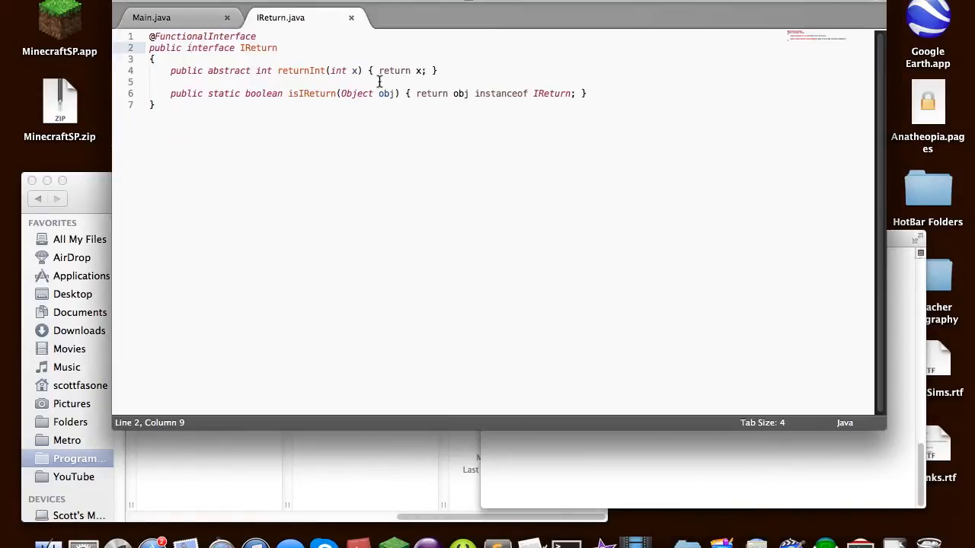
drag(369, 70, 435, 70)
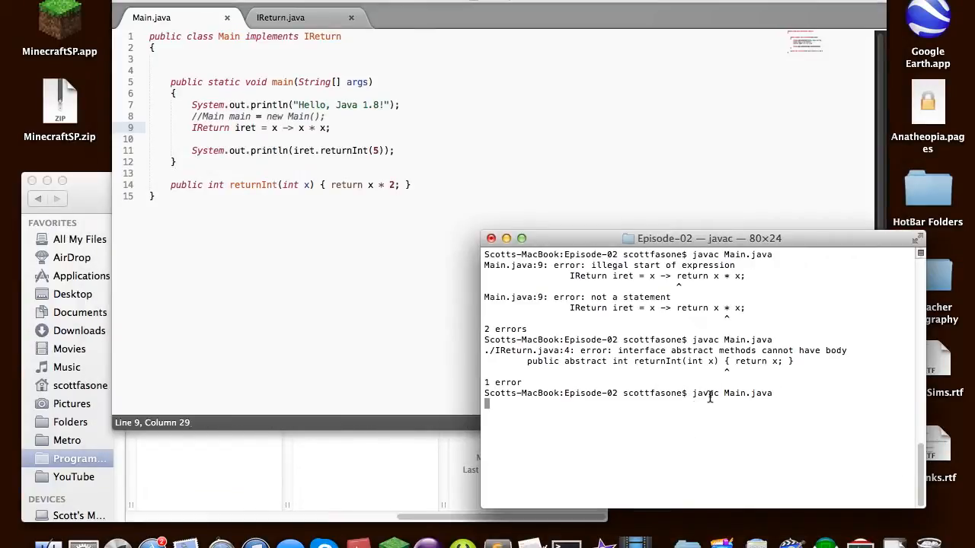
mouse_move(786, 378)
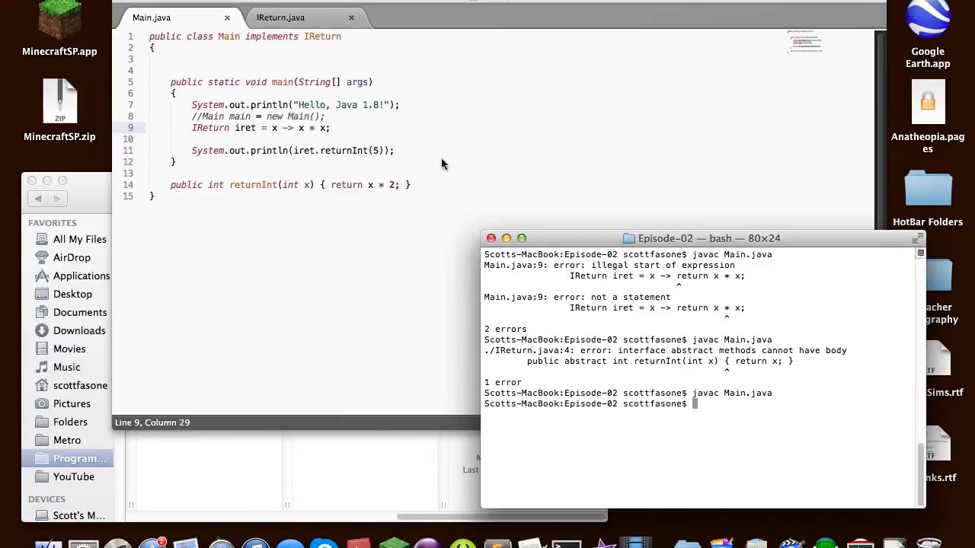
Run 'java Main', printing Hello, Java 1.8! and 25
text(java Main)
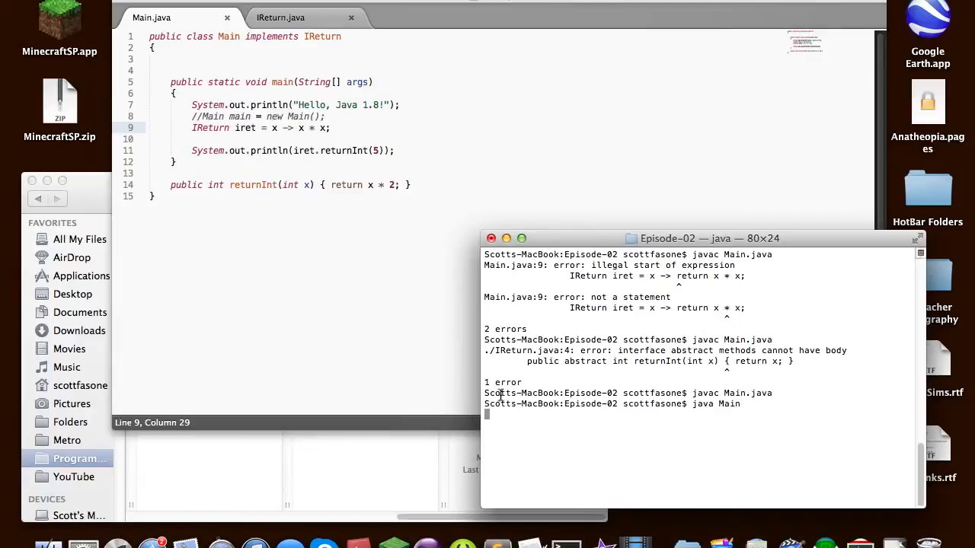
key(Return)
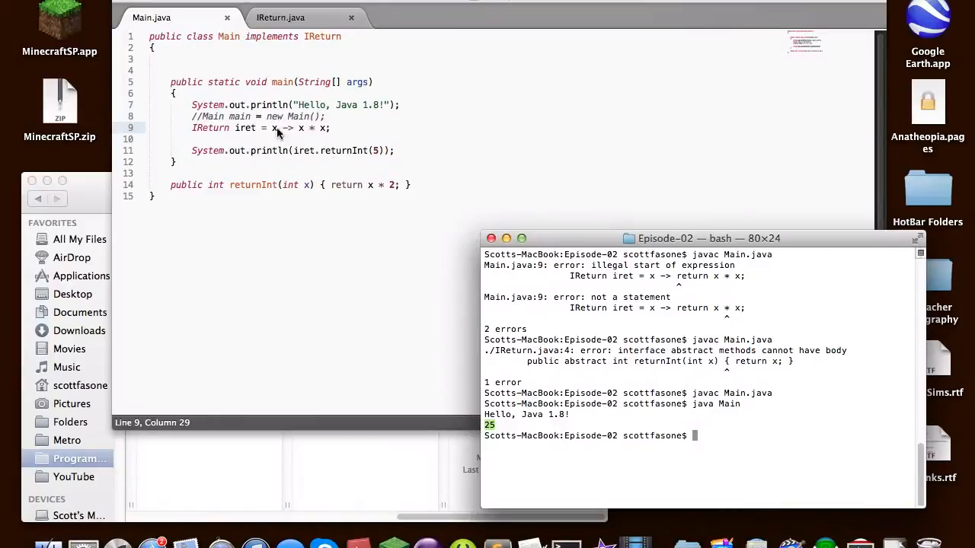
mouse_move(304, 129)
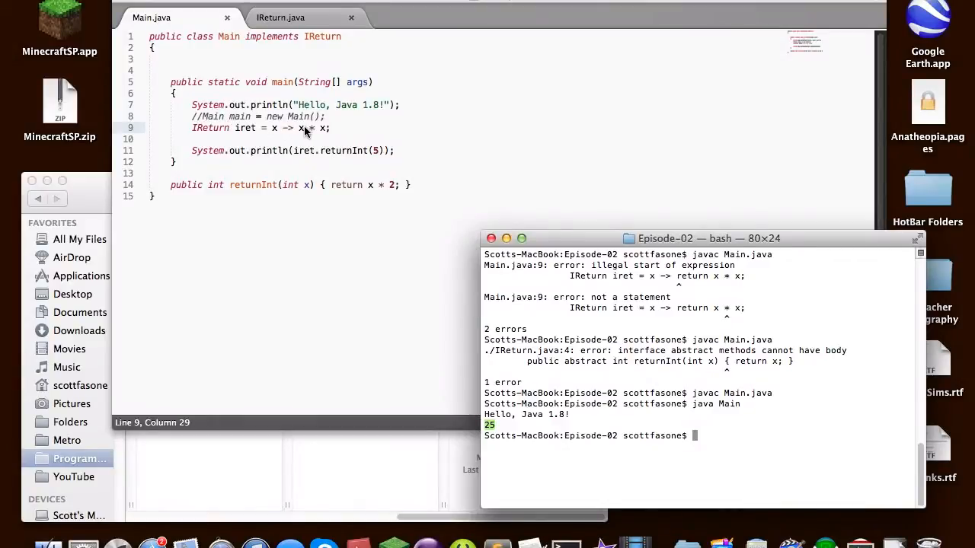
mouse_move(275, 138)
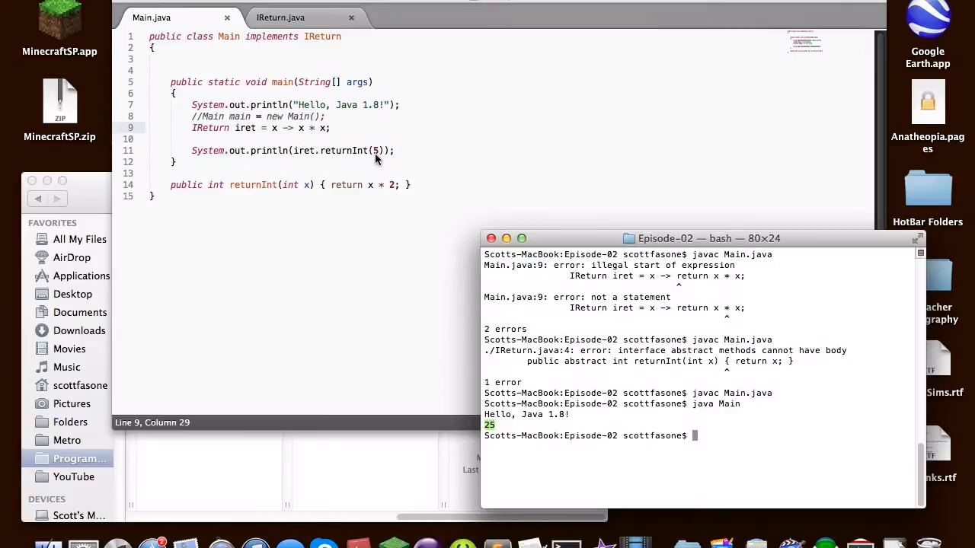
mouse_move(375, 166)
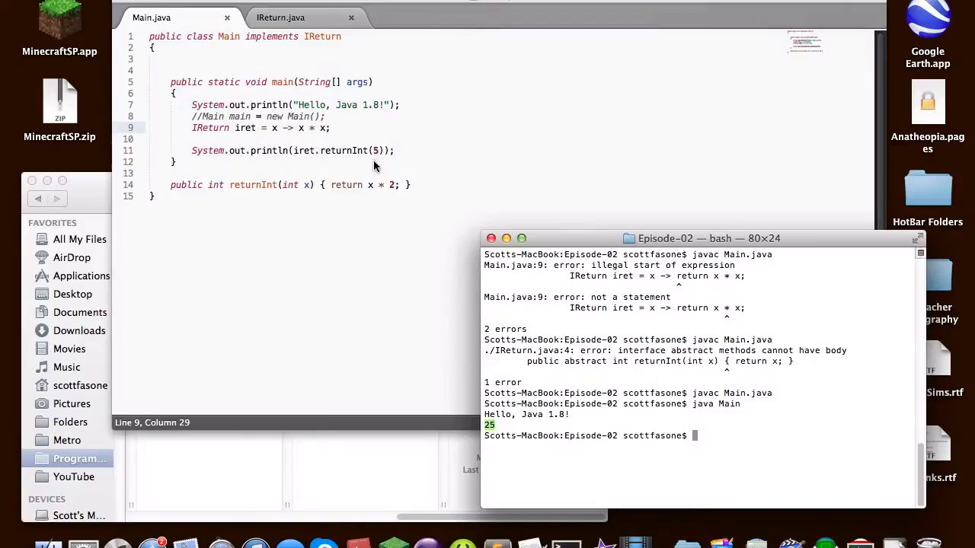
mouse_move(716, 436)
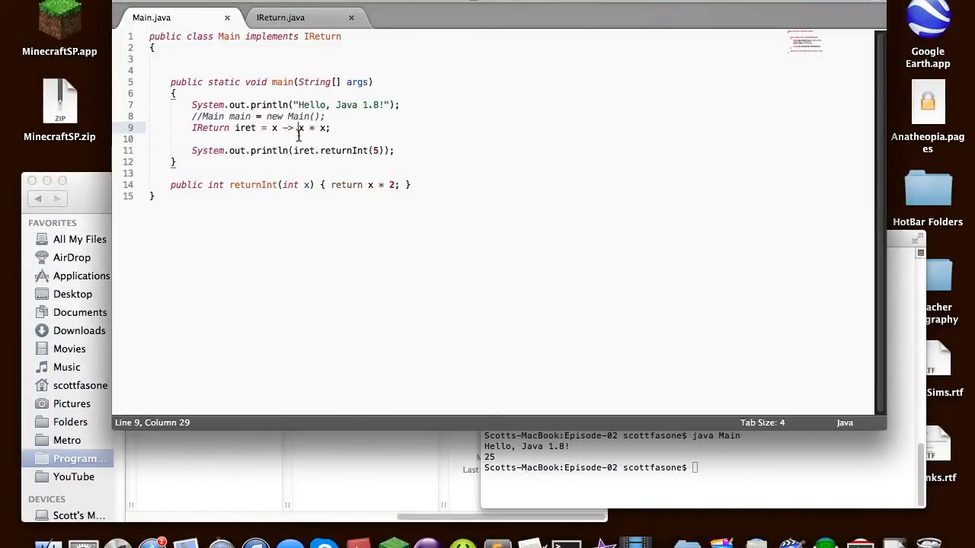
mouse_move(332, 162)
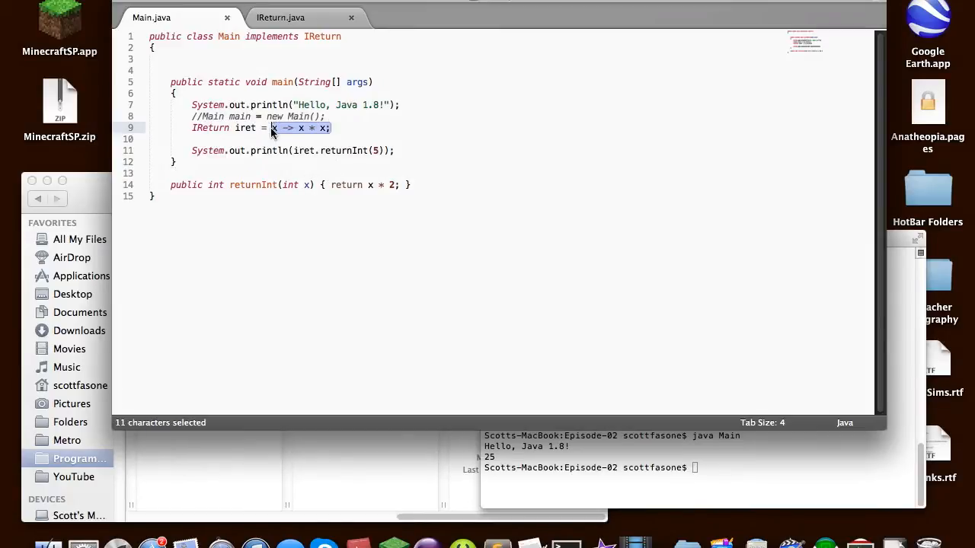
mouse_move(368, 189)
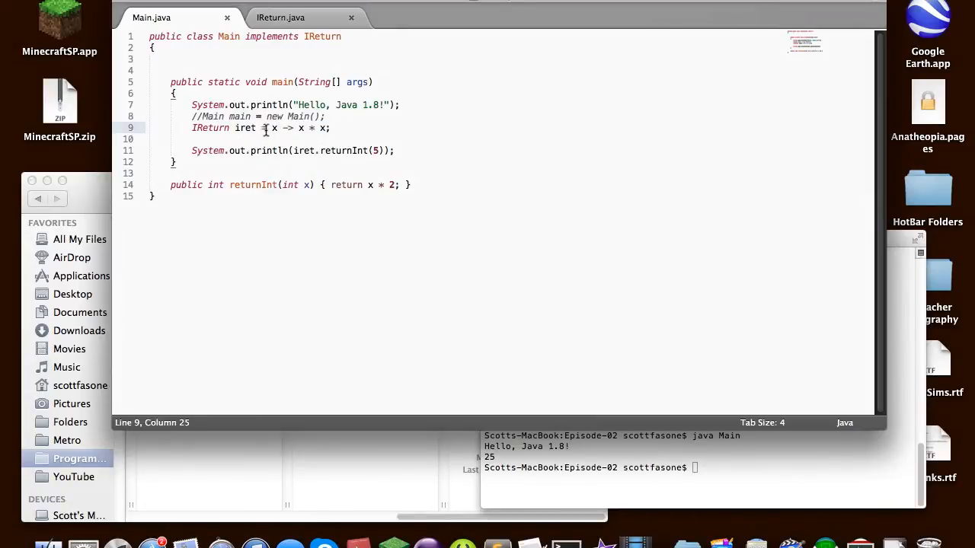
Change the lambda to '(int x) -> { return x * x; }'
text((int x)
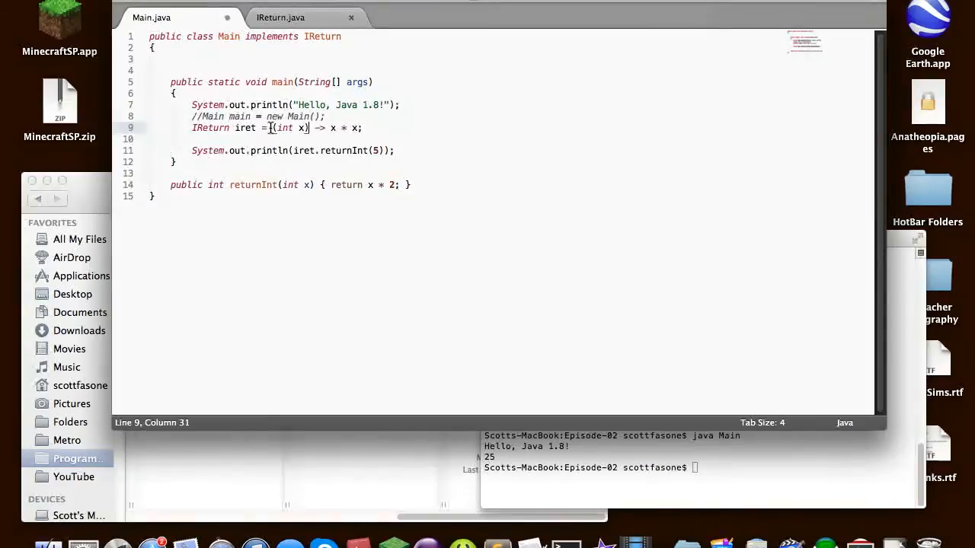
click(327, 128)
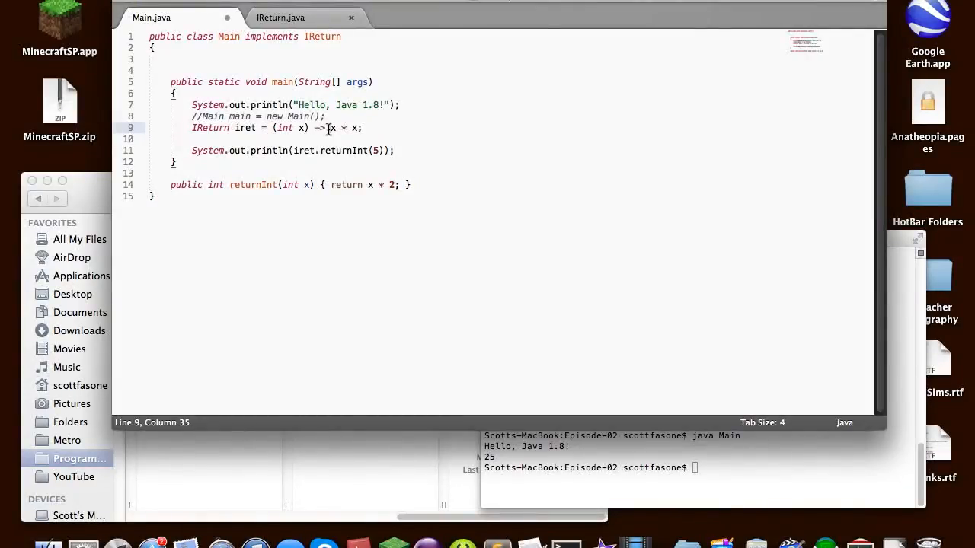
text({ return x * x; })
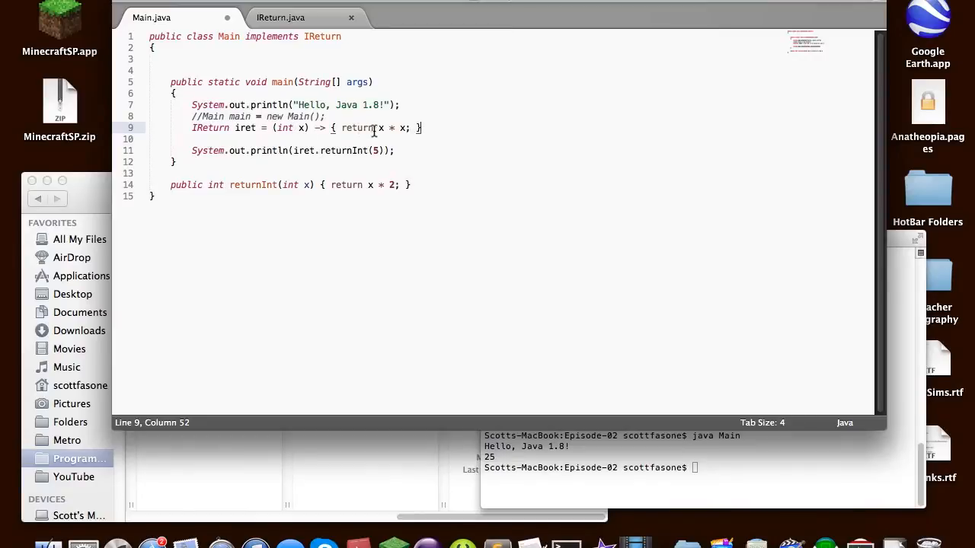
double_click(283, 128)
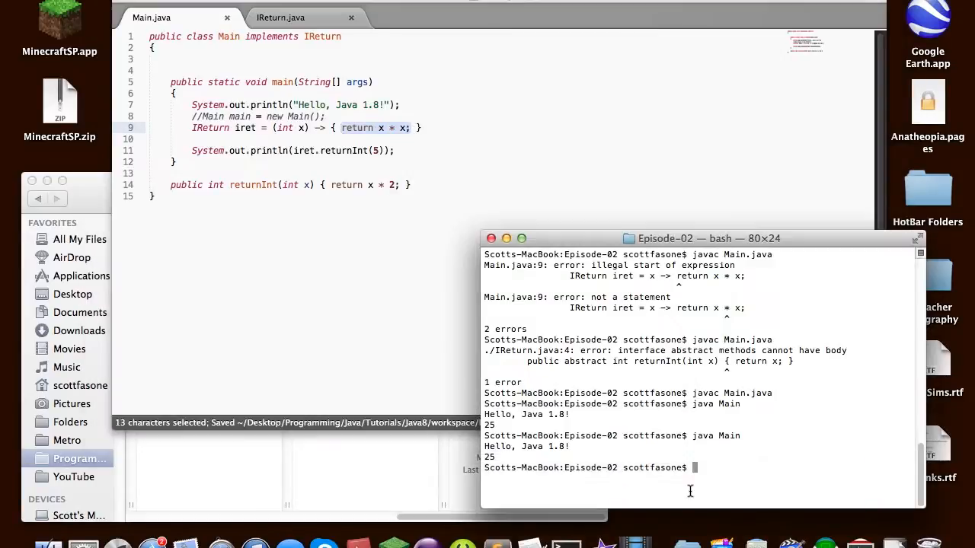
Fix the missing semicolon after the lambda, recompile and run java Main printing 25
key(Return)
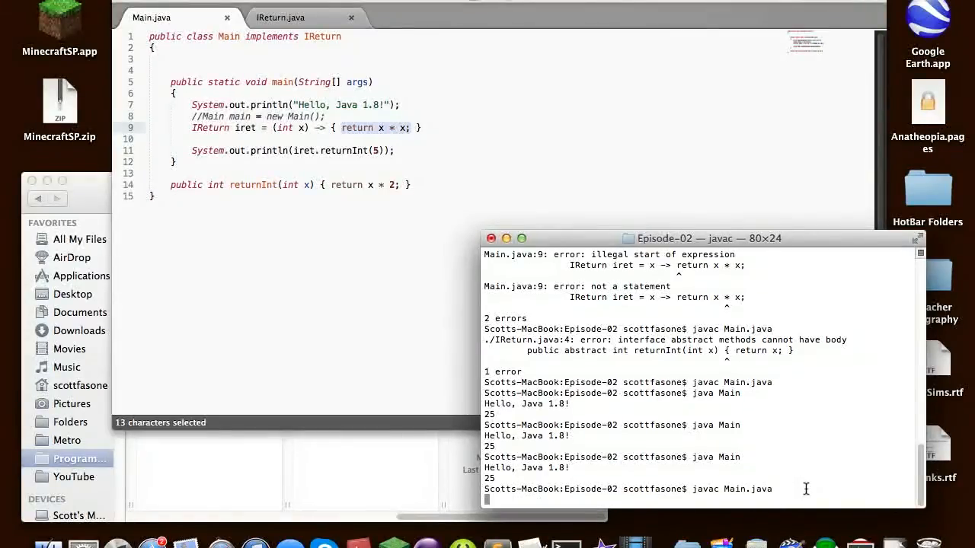
mouse_move(789, 424)
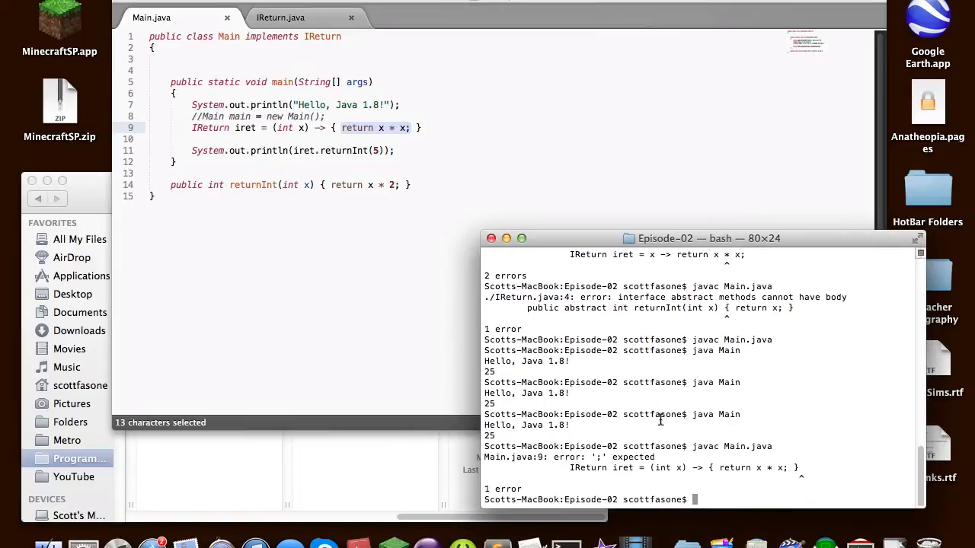
mouse_move(480, 293)
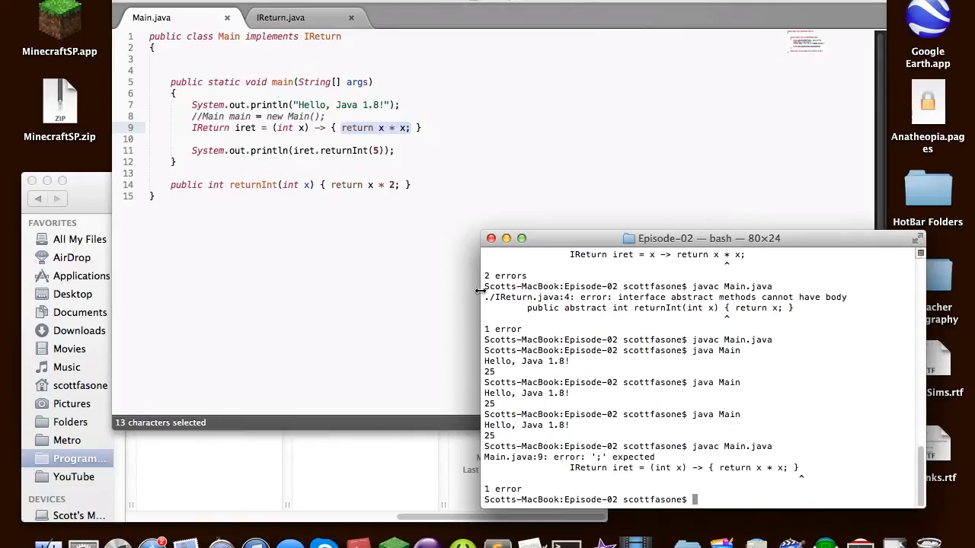
click(426, 128)
text(;)
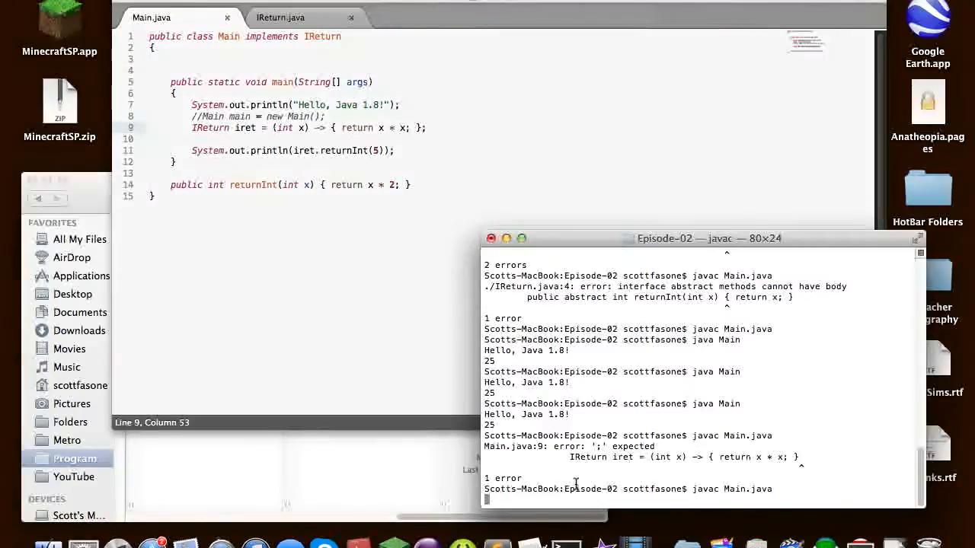
text(java Main)
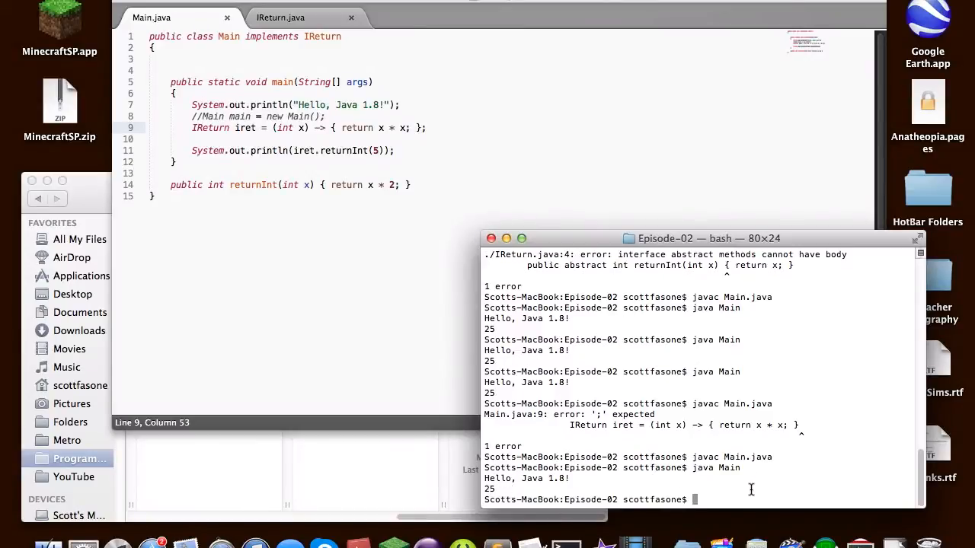
mouse_move(432, 152)
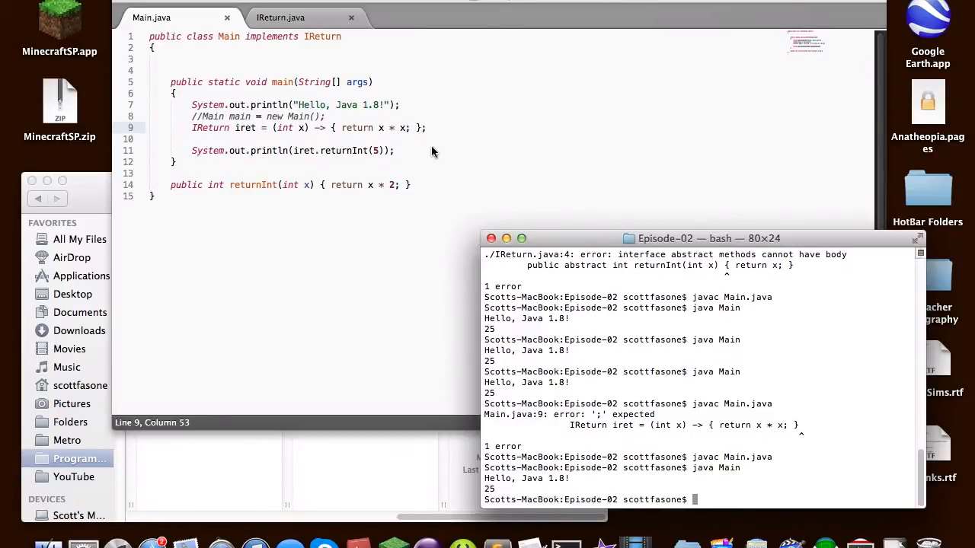
mouse_move(424, 145)
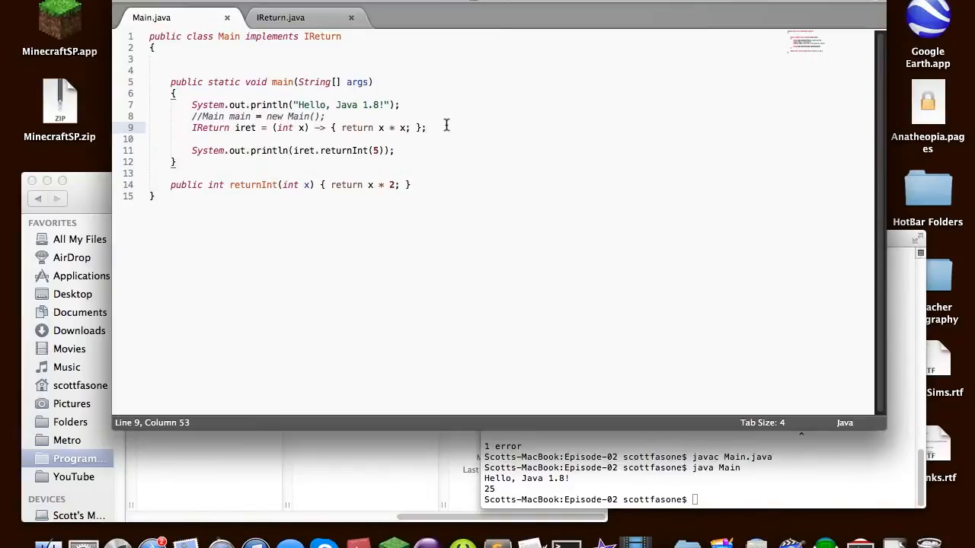
Declare 'Runnable thread = () -> { System.out.println("I'm on a thread"); };'
text(Runna)
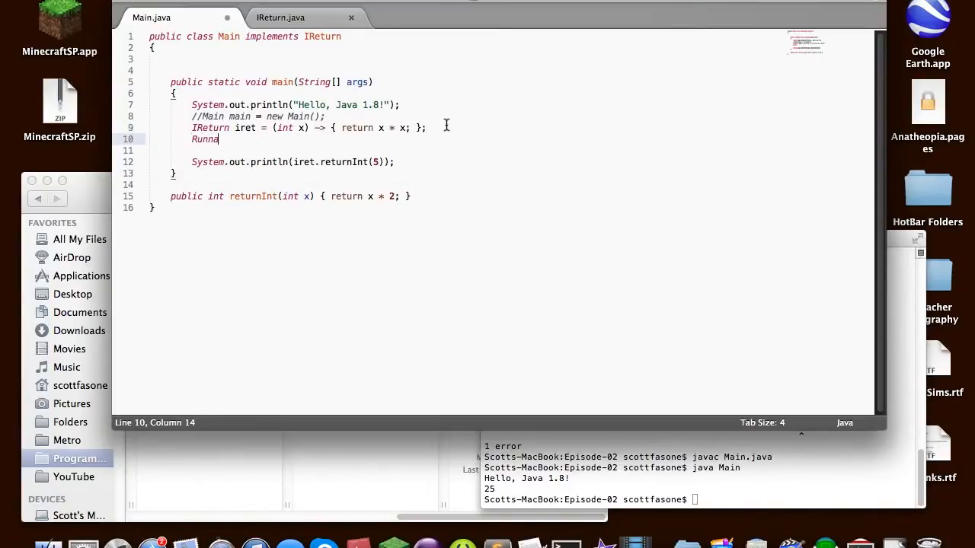
text(ble)
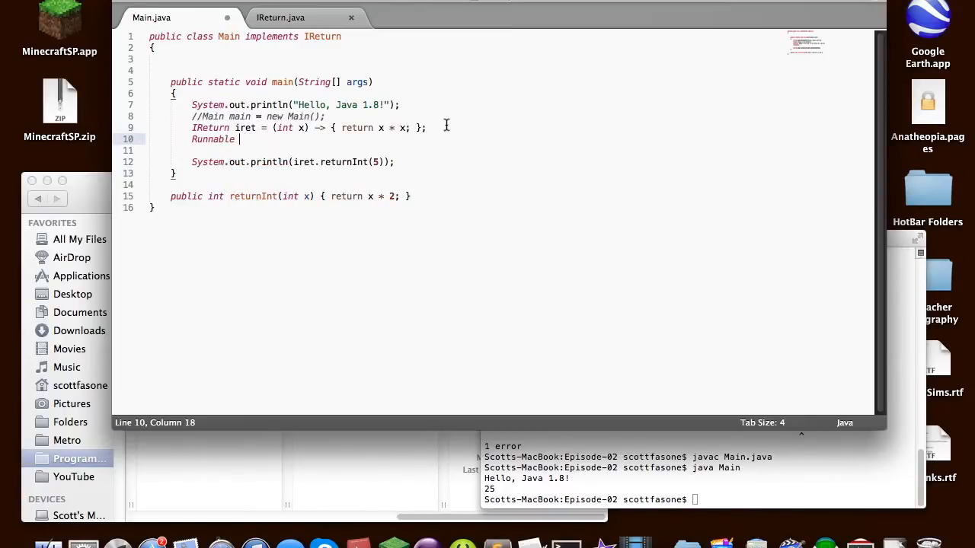
text(thread)
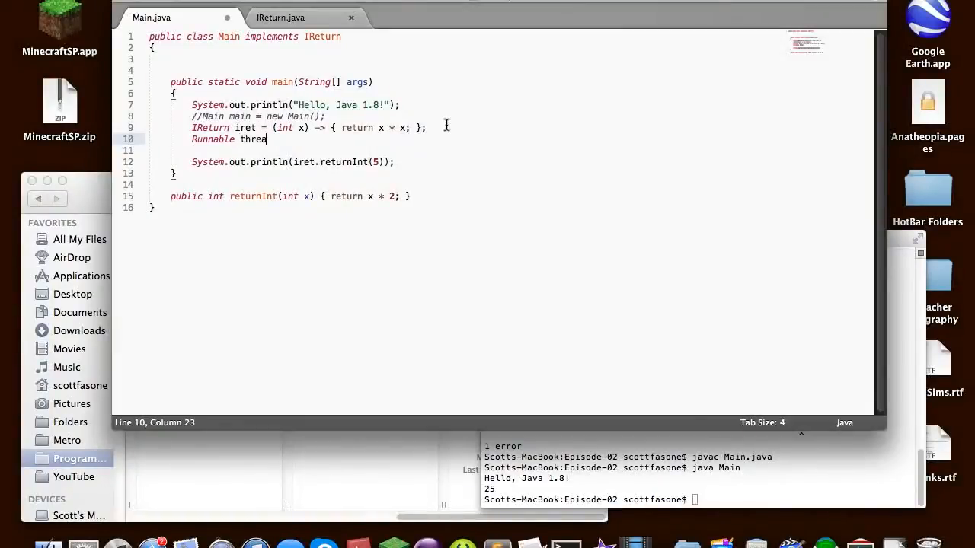
text(ad =)
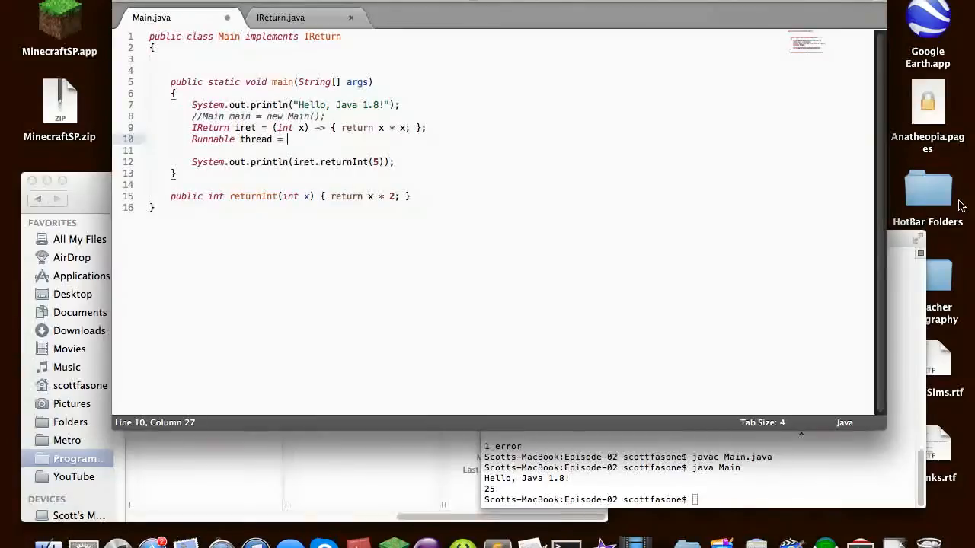
text(())
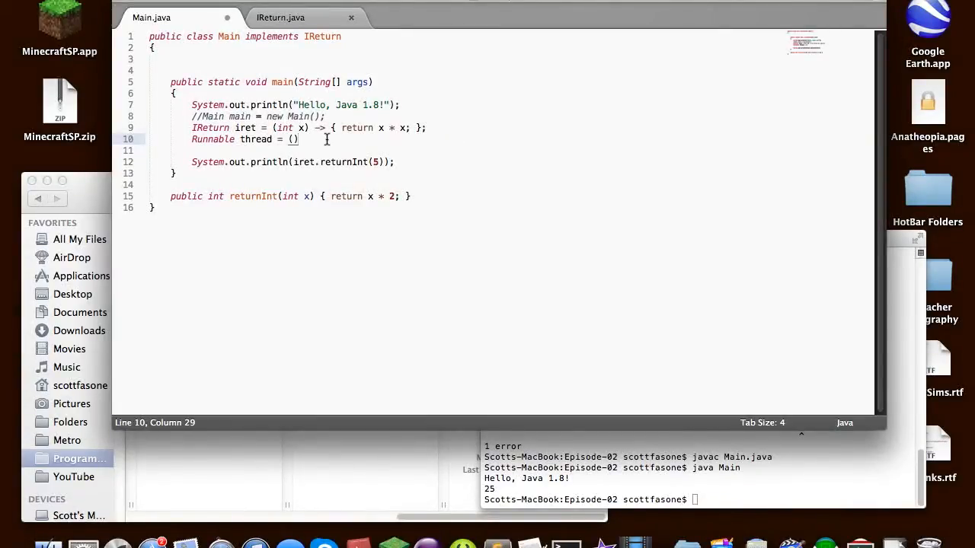
text(->)
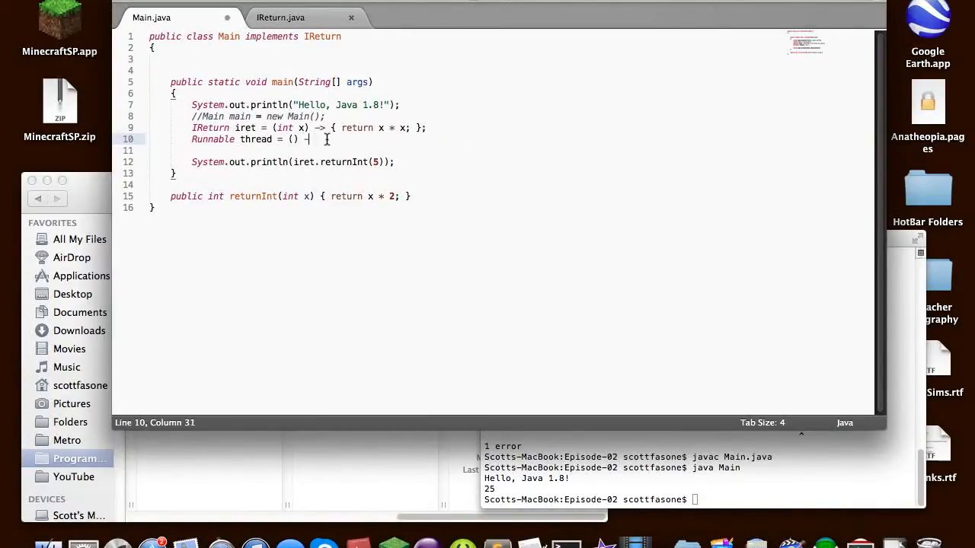
text({)
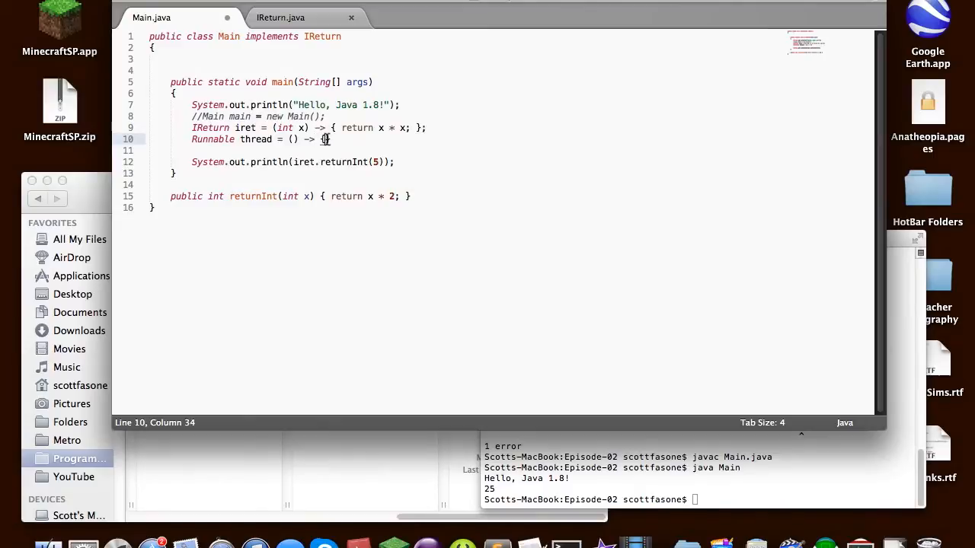
text(System.)
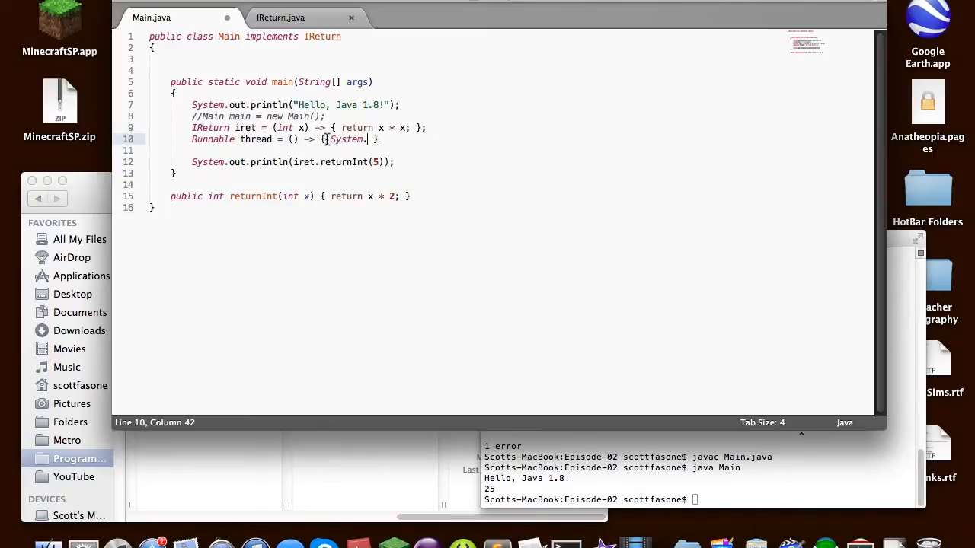
text(out.println())
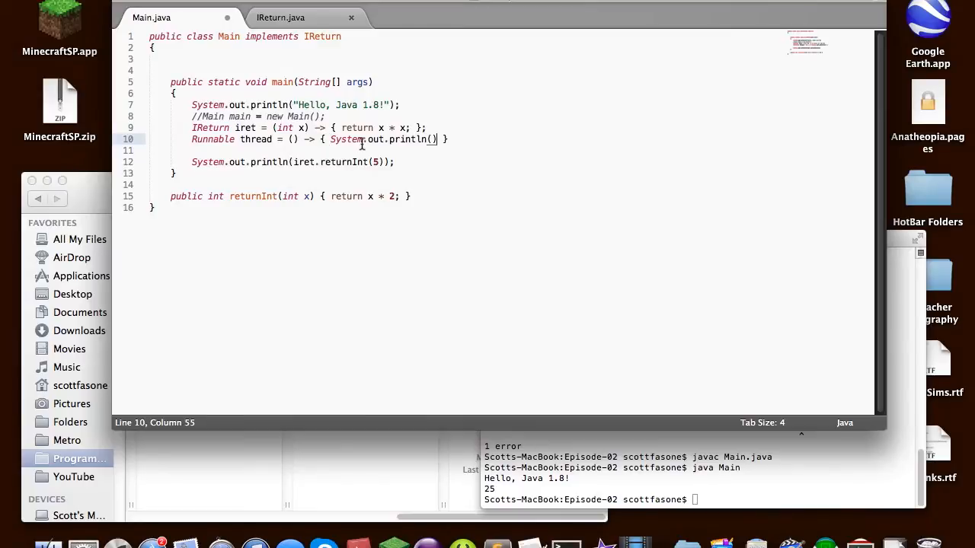
text(; })
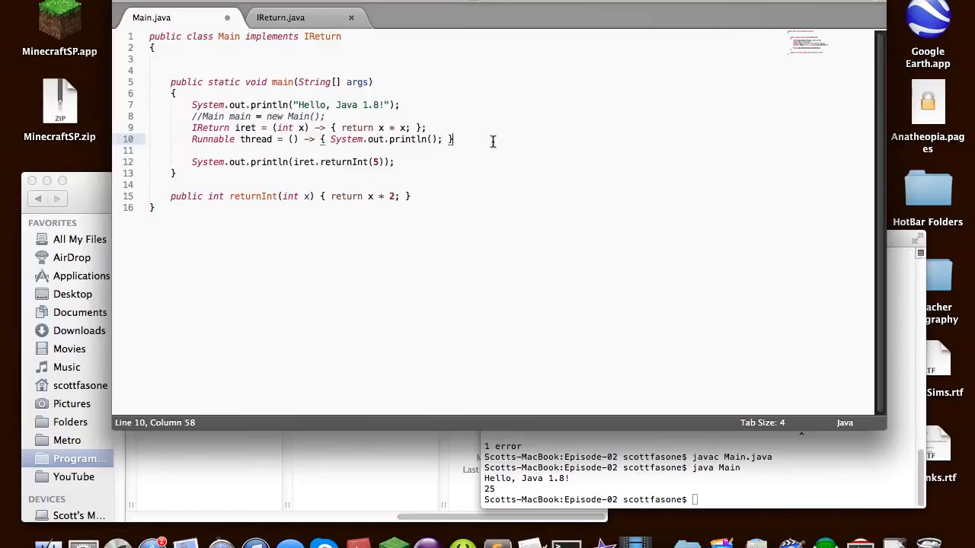
text("")
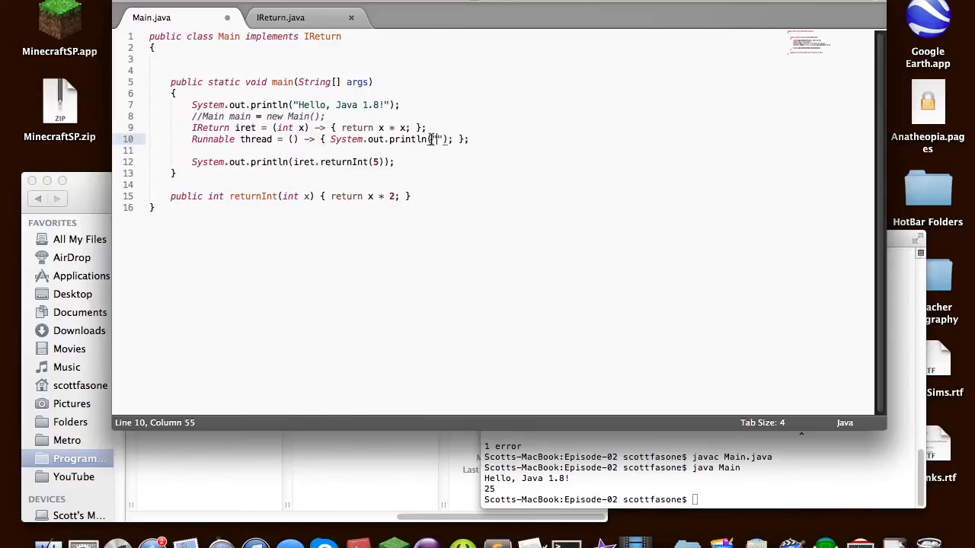
text(In a thread)
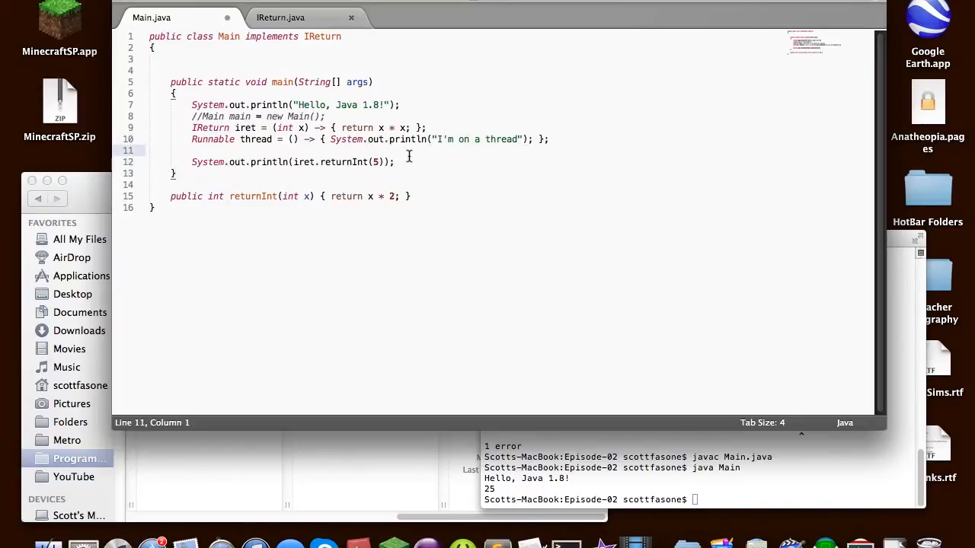
Add 'new Thread(thread).start();' on a new line below it
key(Return)
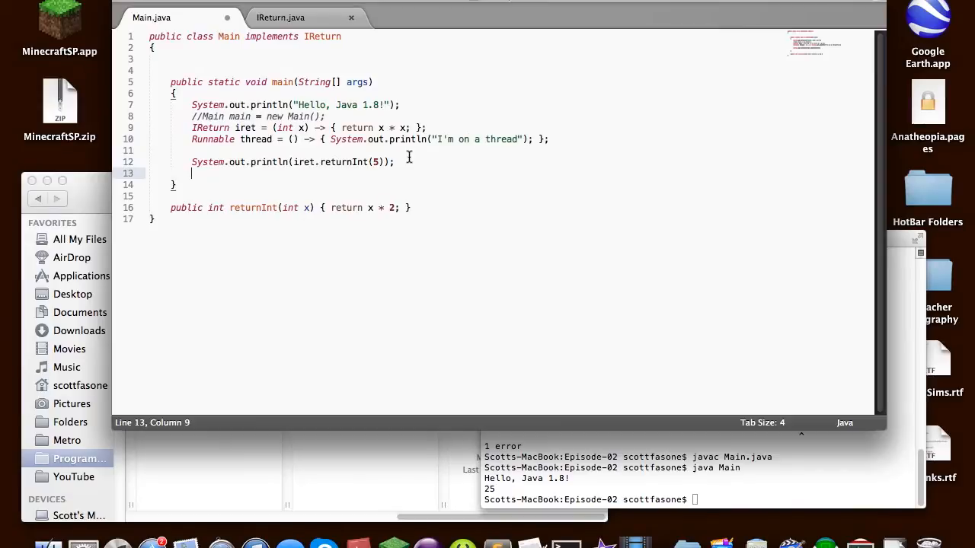
text(new)
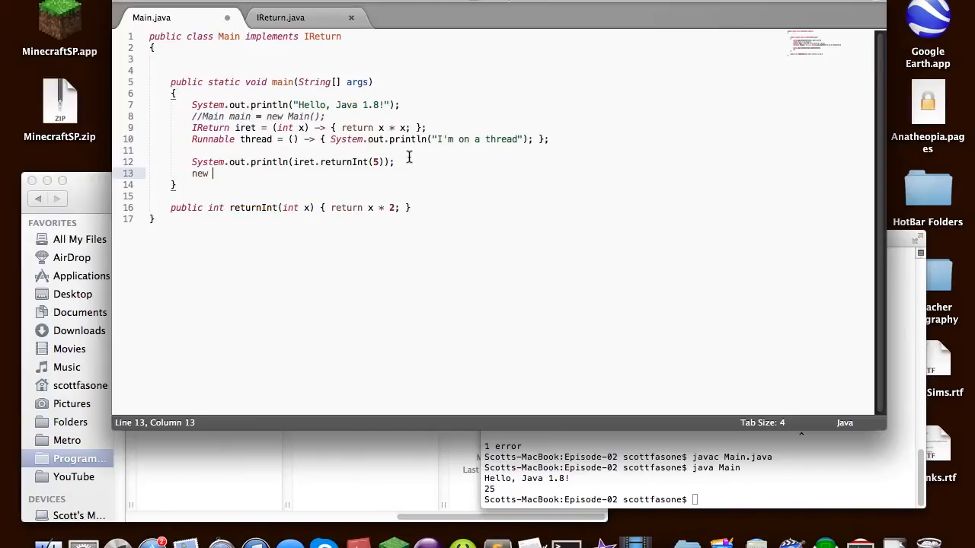
text(Thread(th)
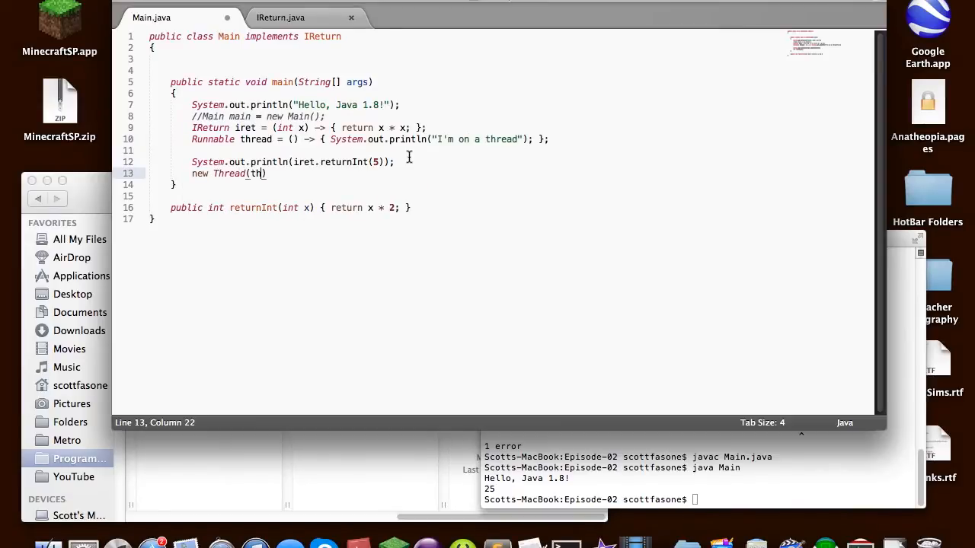
text(read).start();)
click(699, 500)
text(javac Main.java)
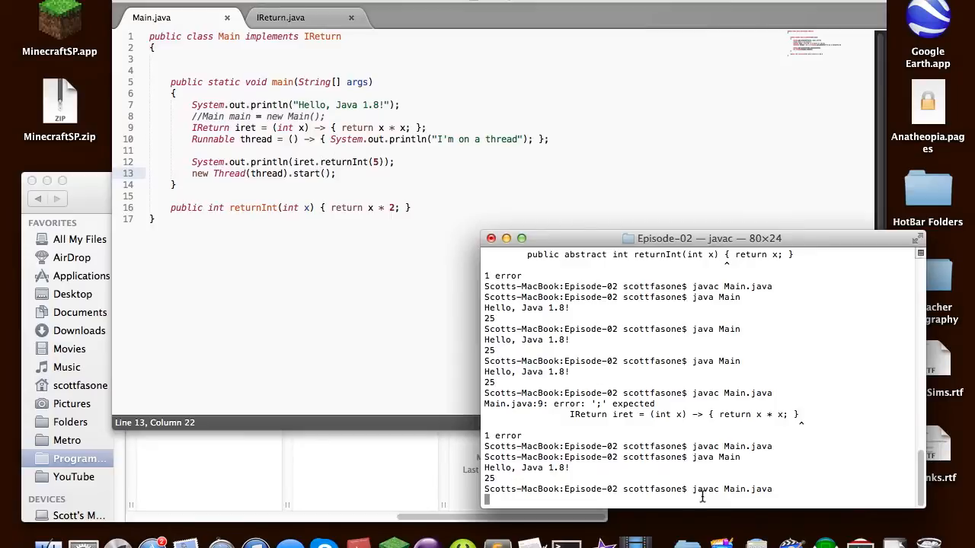
Compile and run Main so the output ends with I'm on a thread, then return to the editor
key(Return)
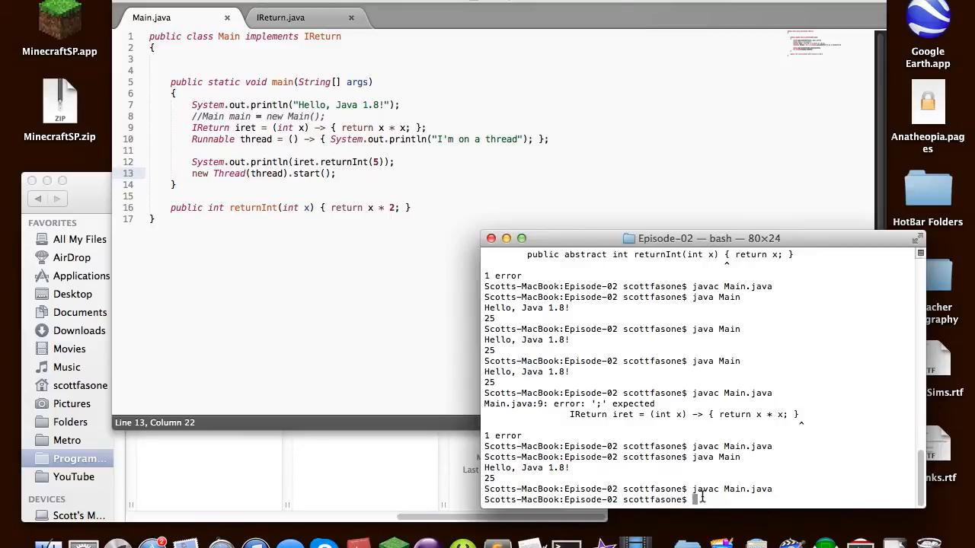
key(Return)
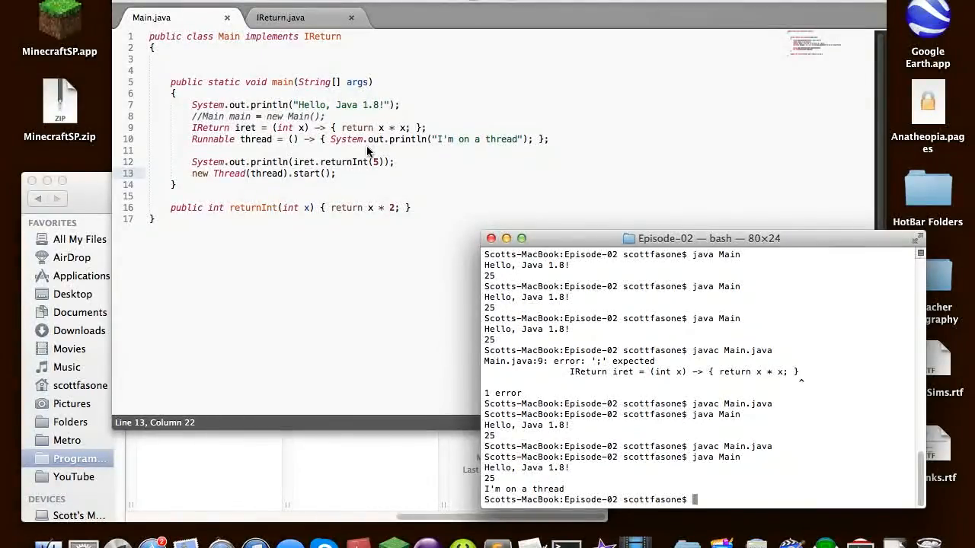
mouse_move(381, 171)
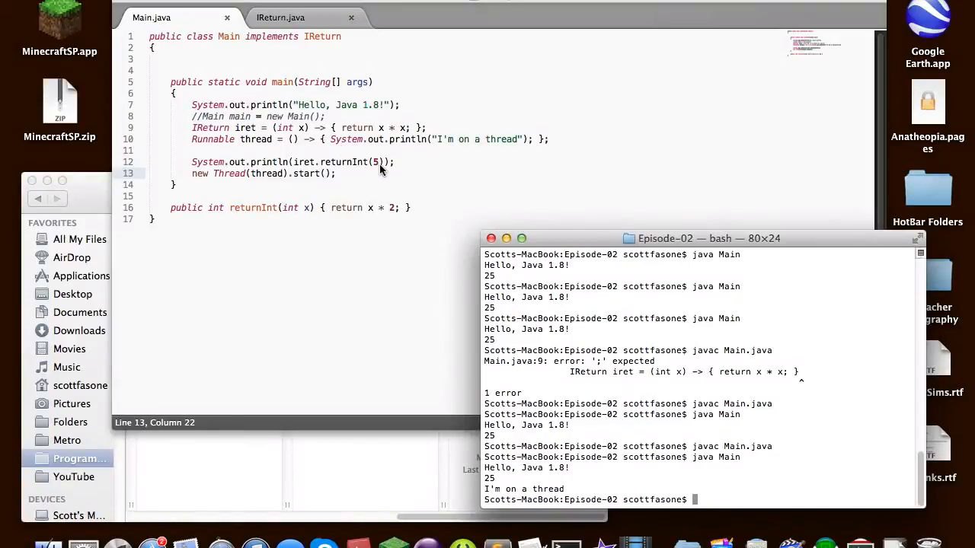
click(439, 157)
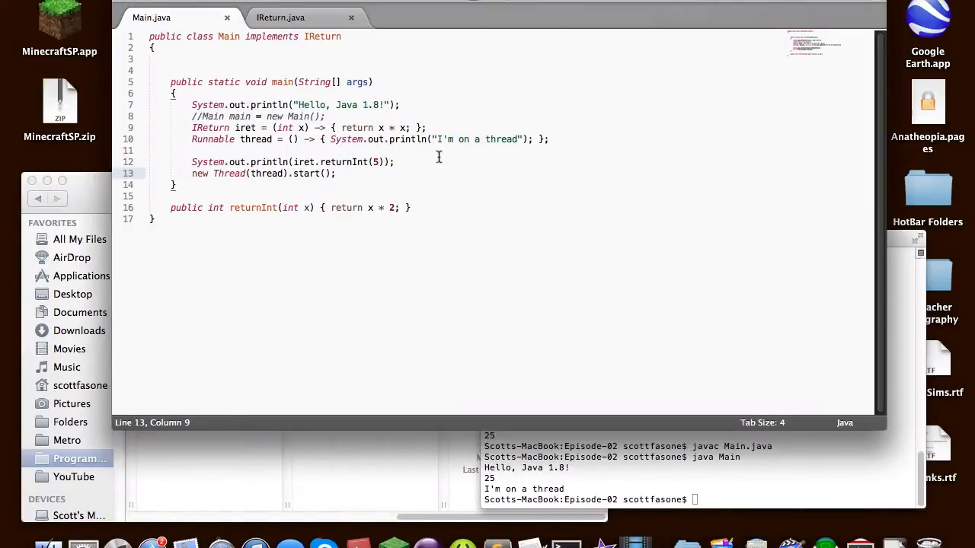
Wrap new Thread(thread).start(); in a for(int i = 0; i < 20; i++) loop and save
text(for(int i = 0;)
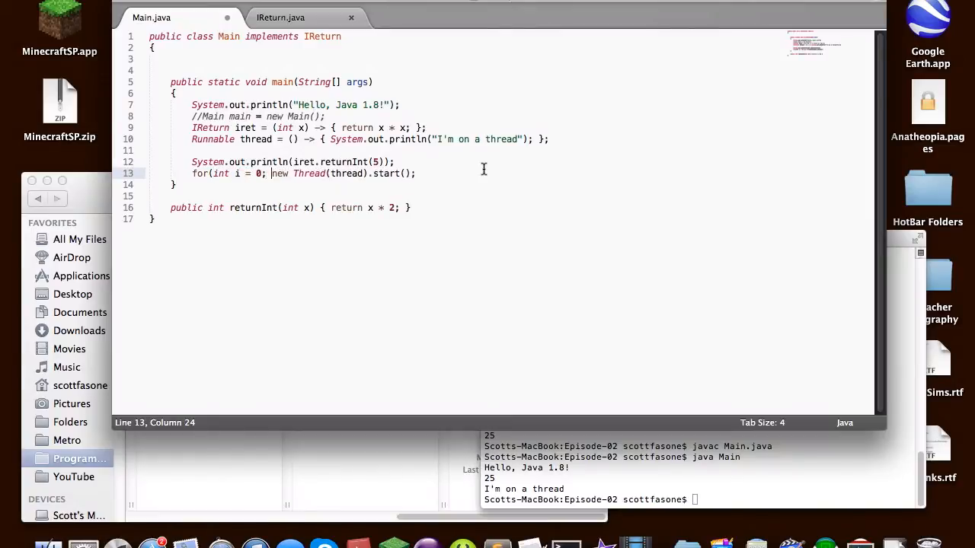
text(i < 20; i++) {)
click(699, 499)
text(javac Main.java)
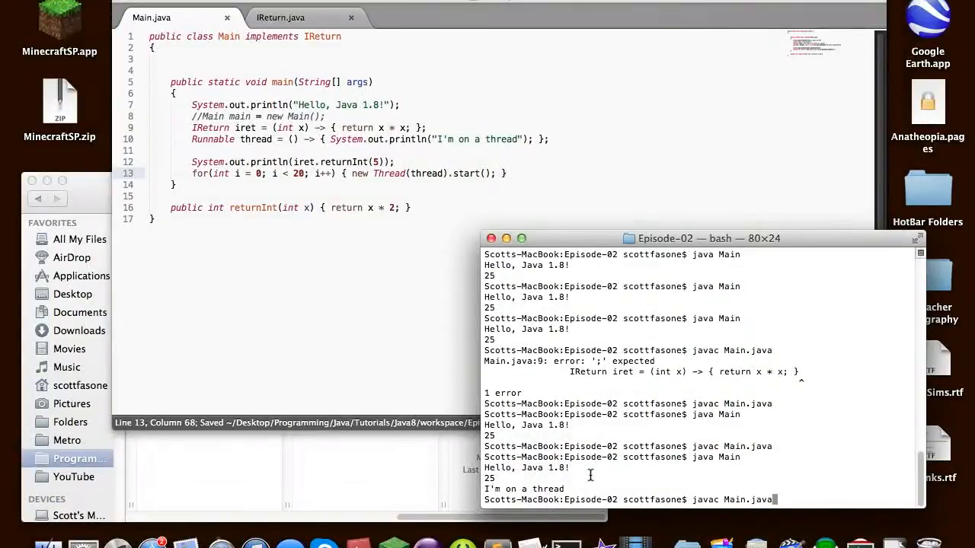
Run java Main printing the thread messages, then add a blank line atop Main.java
key(Return)
text(java Main)
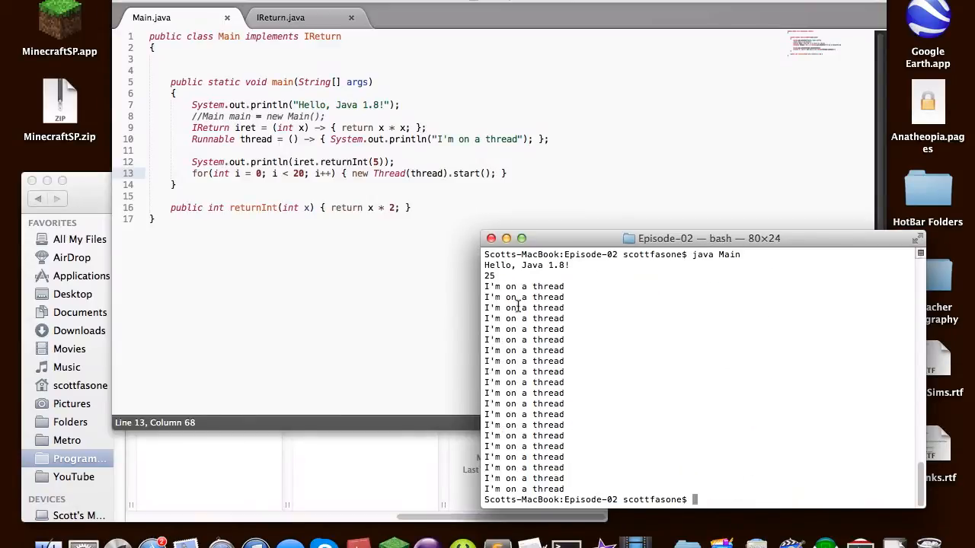
mouse_move(512, 361)
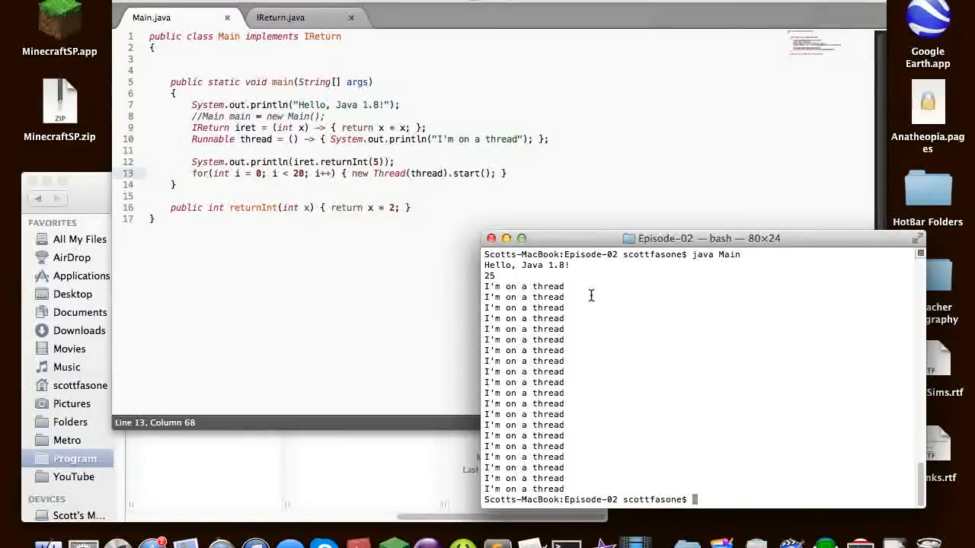
click(358, 152)
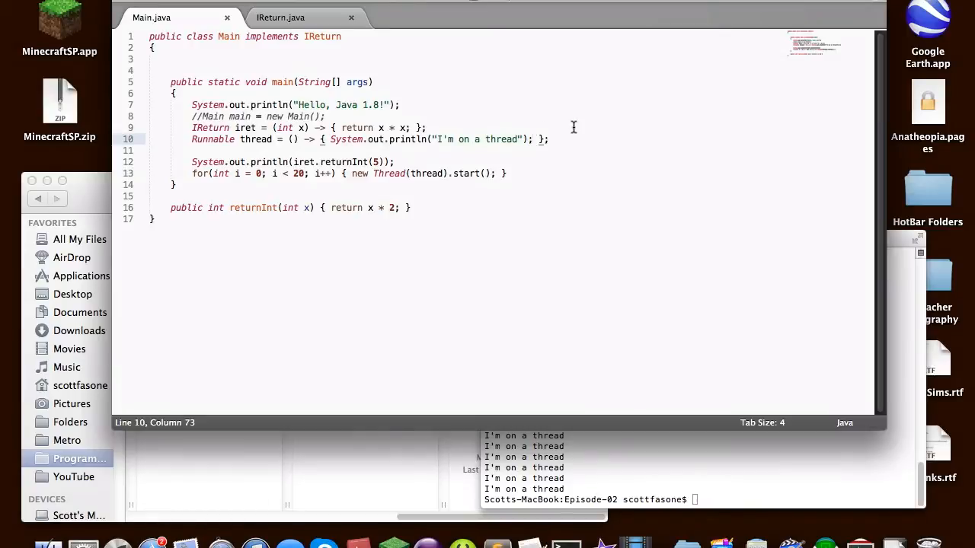
key(Return)
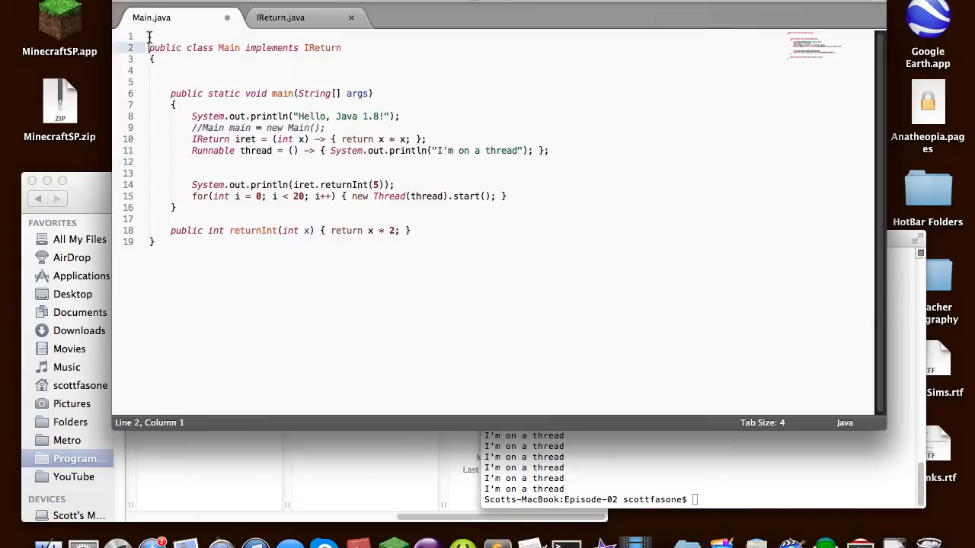
Add 'import java.util.function.*;' as the first line of Main.java
text(import java.util.functio)
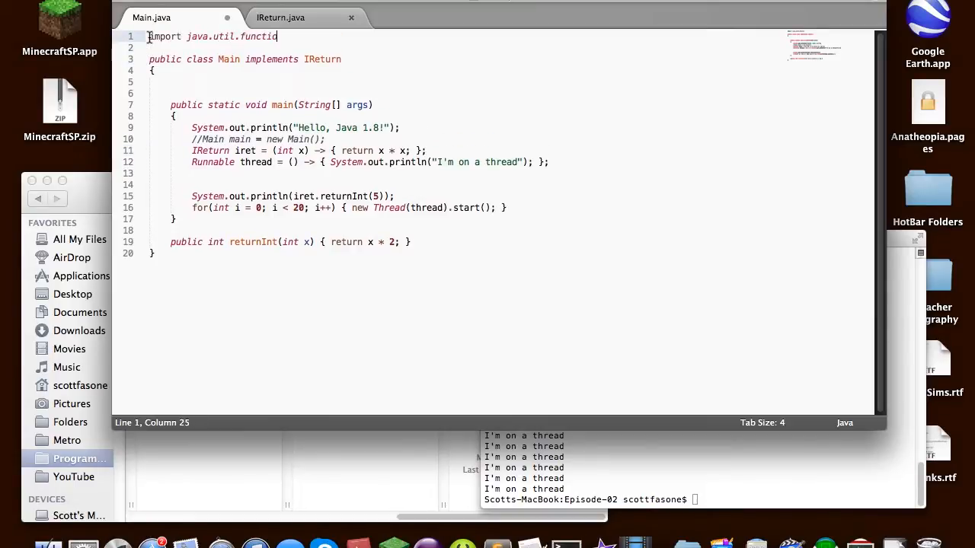
text(n.*;)
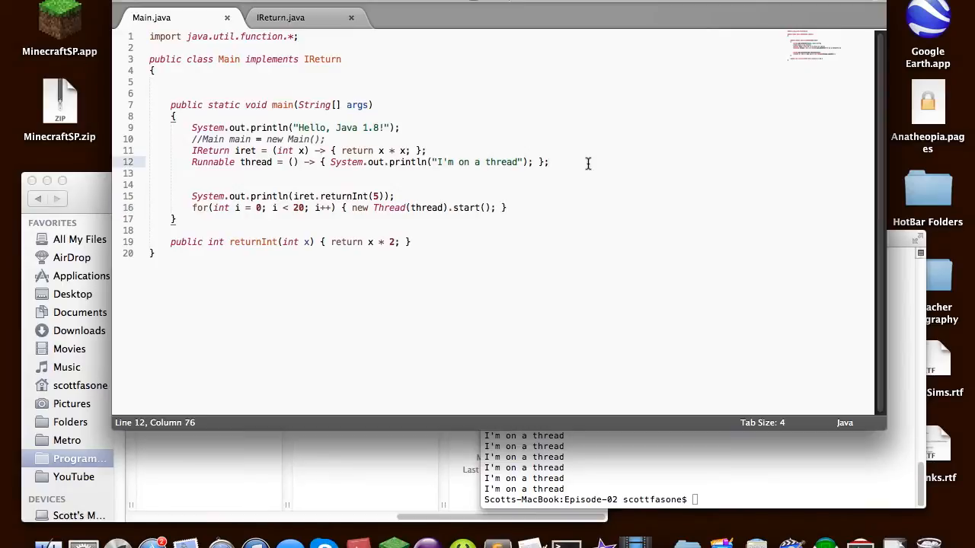
Declare Function<Double, Integer> func = (double d) -> { } below the Runnable line
text(Fun)
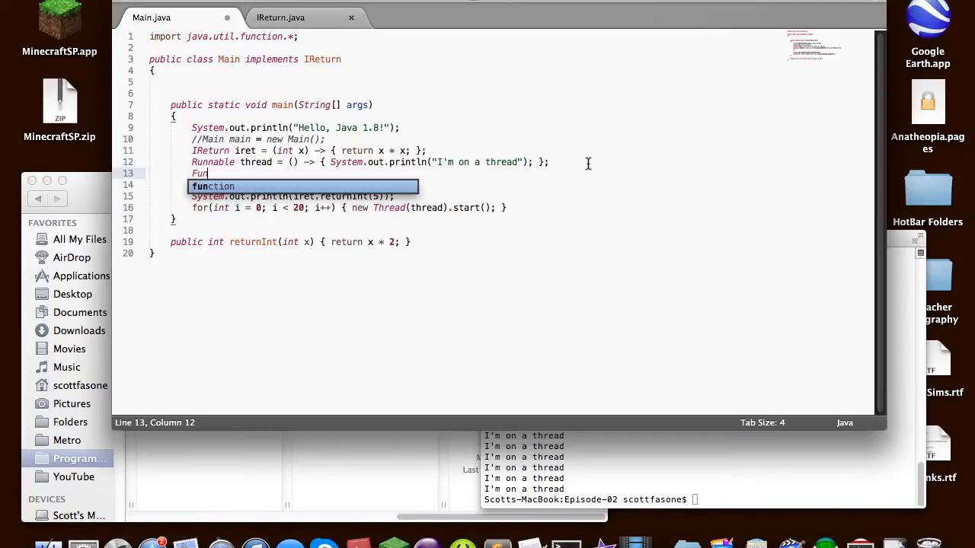
text(ction)
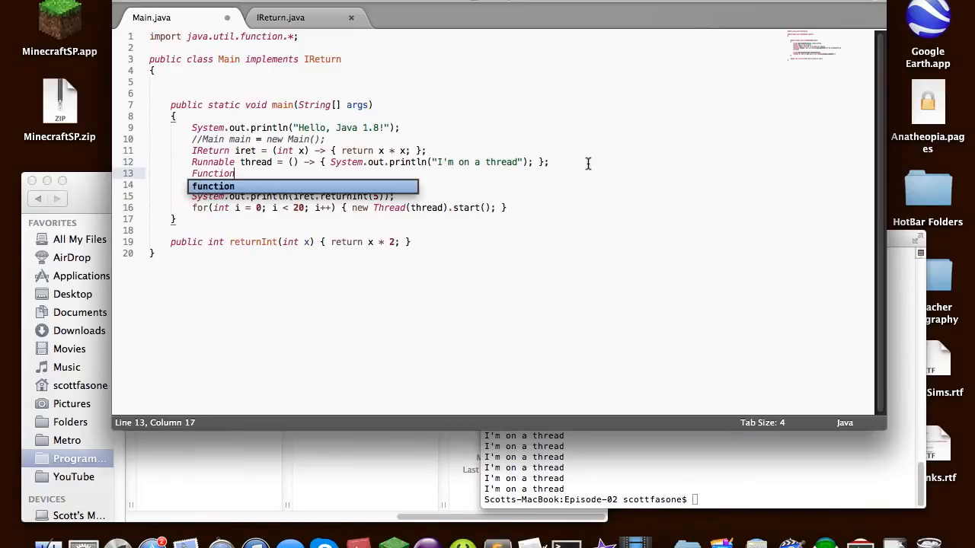
text(<>)
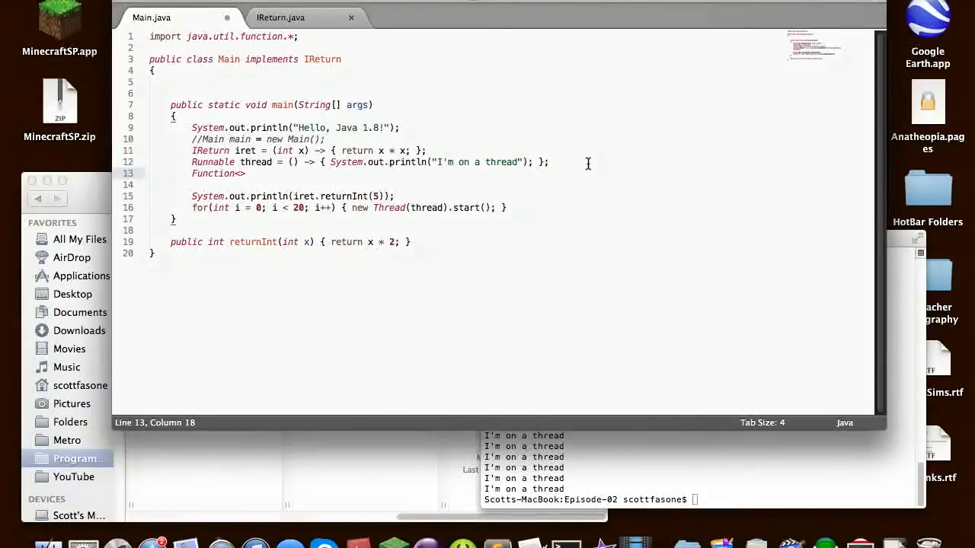
text(Double,)
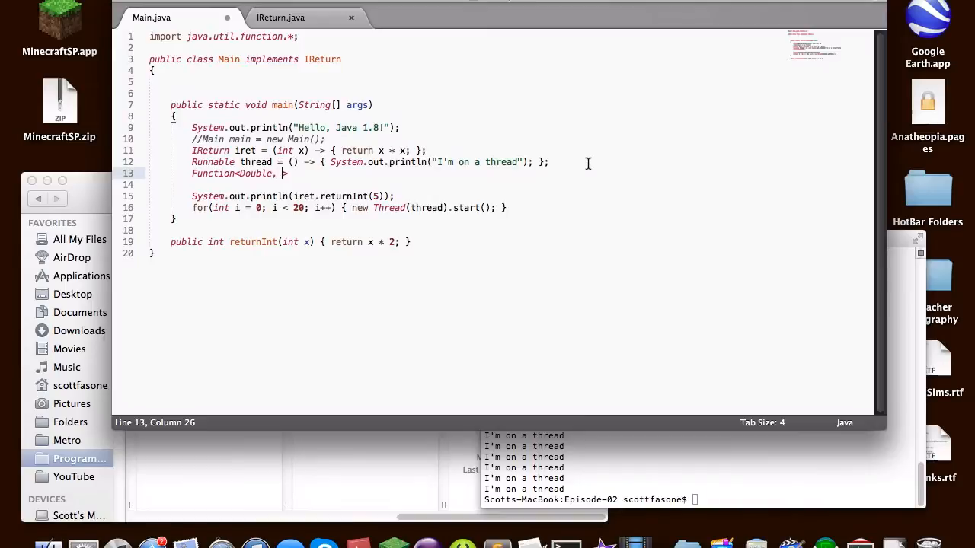
text(D)
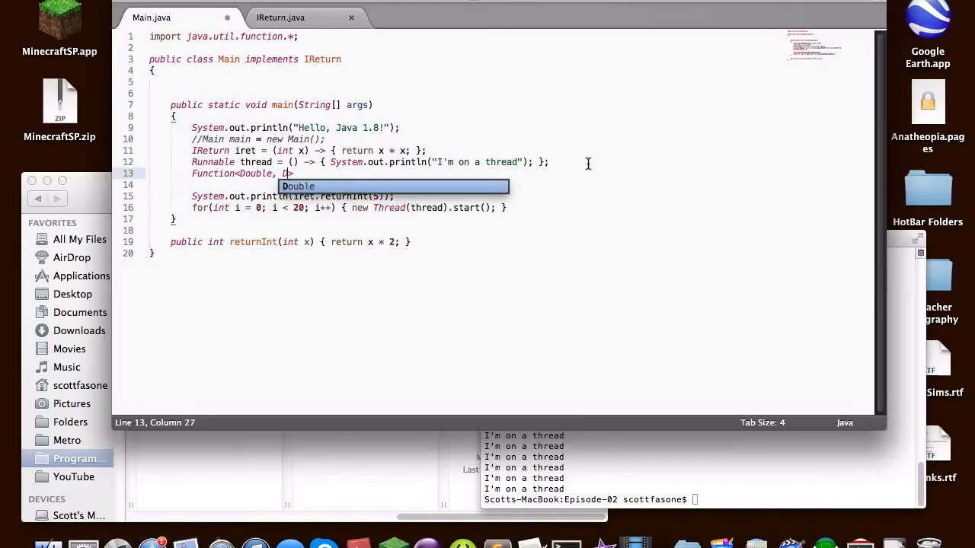
text(Integer)
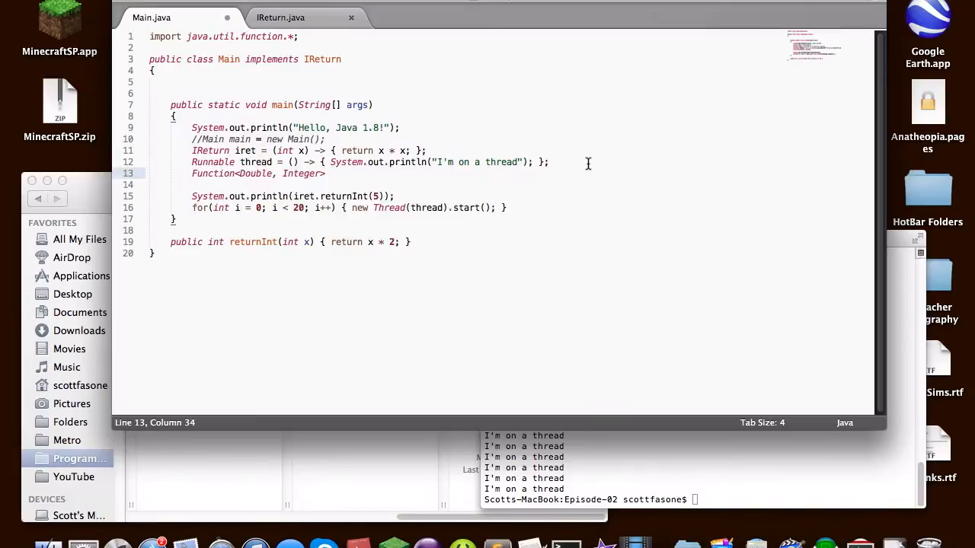
text(func =)
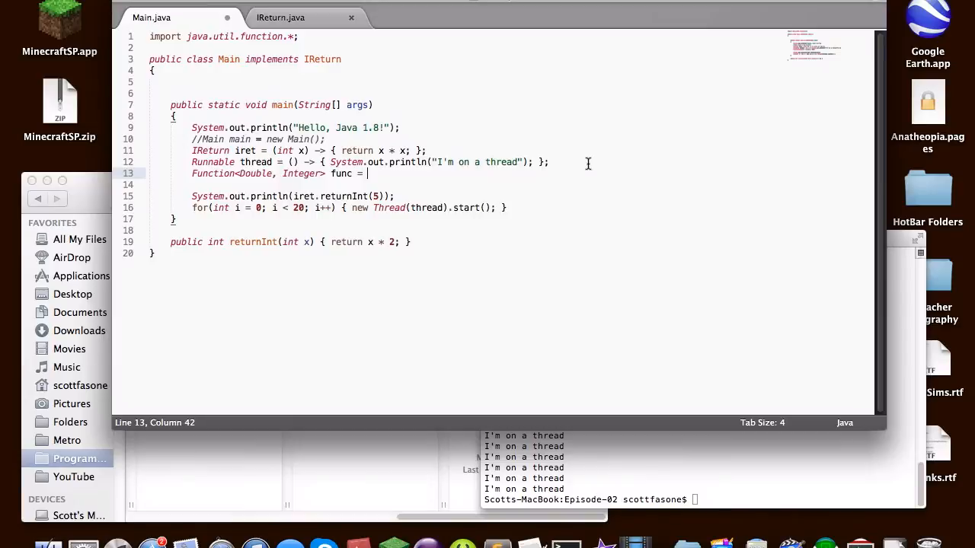
text(()
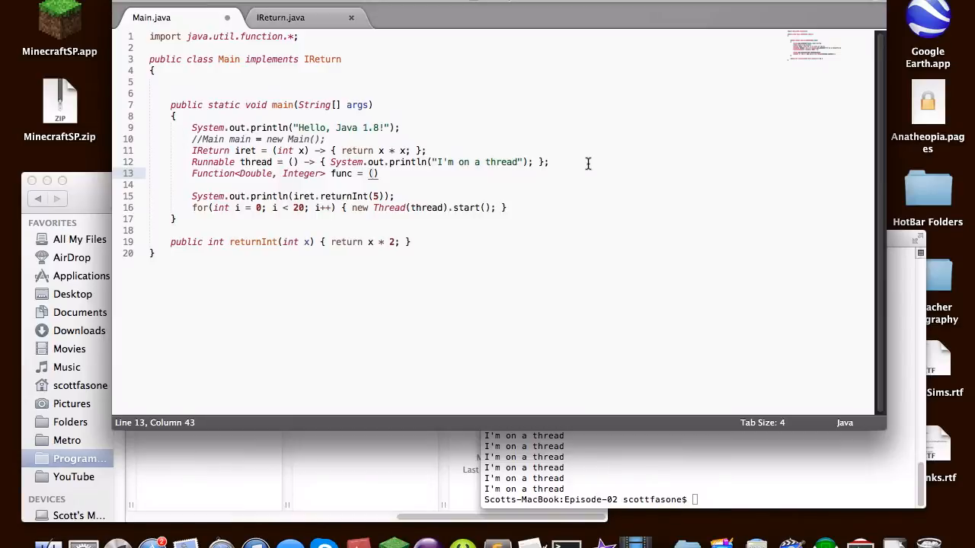
text(double d)
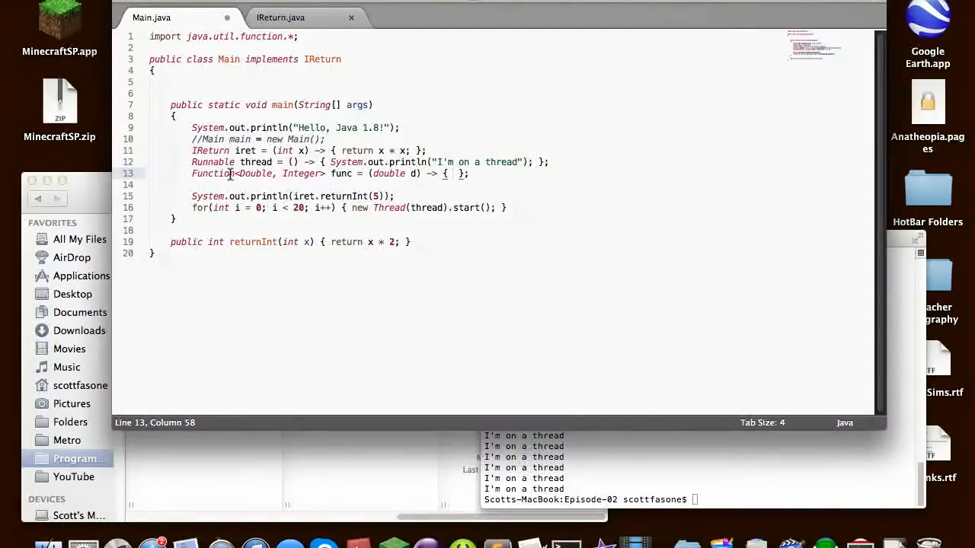
Fill the lambda body with return Math.floor(d);
double_click(257, 174)
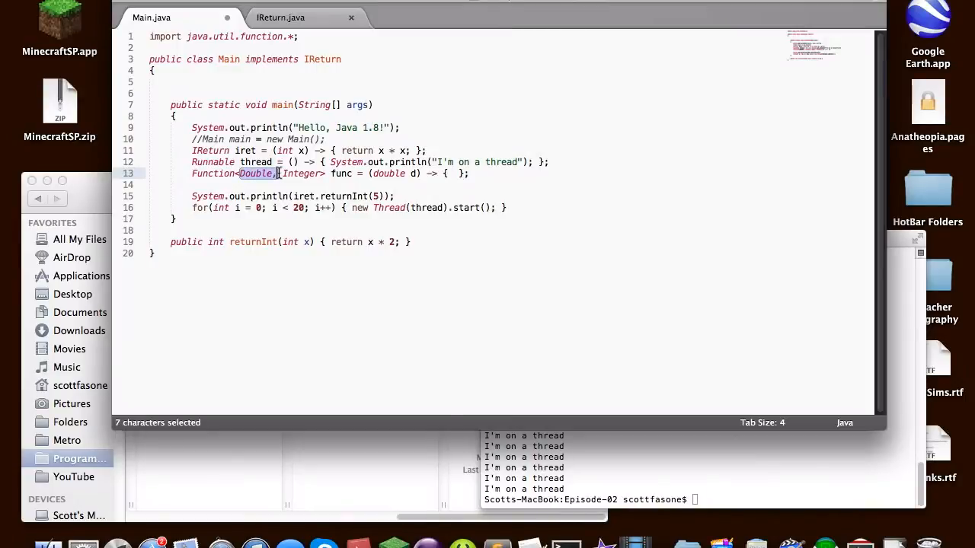
double_click(297, 173)
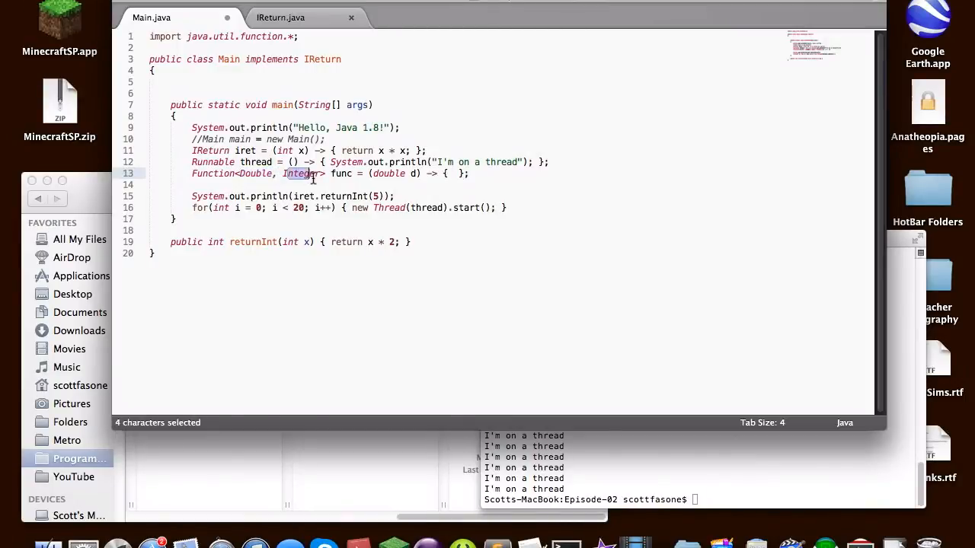
click(454, 174)
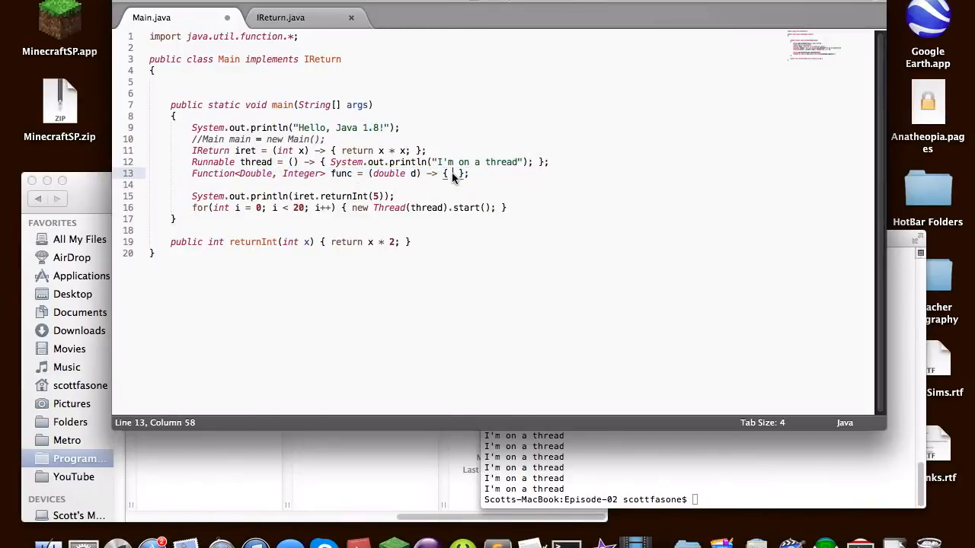
text(return Ma)
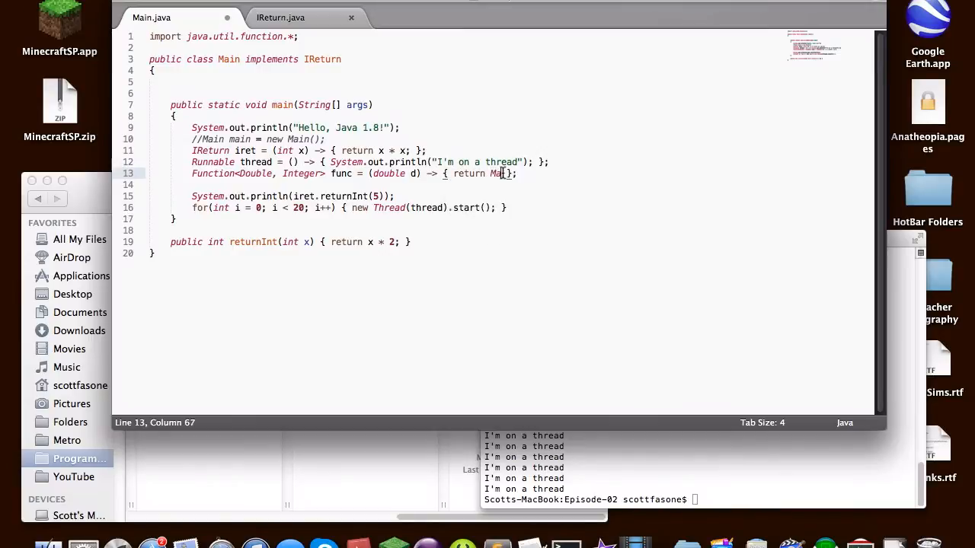
text(th.)
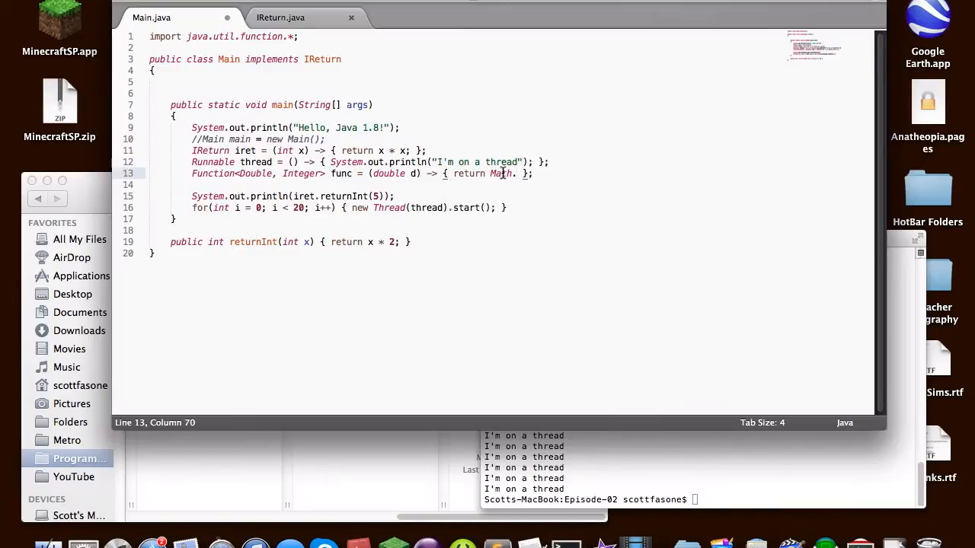
text(fl)
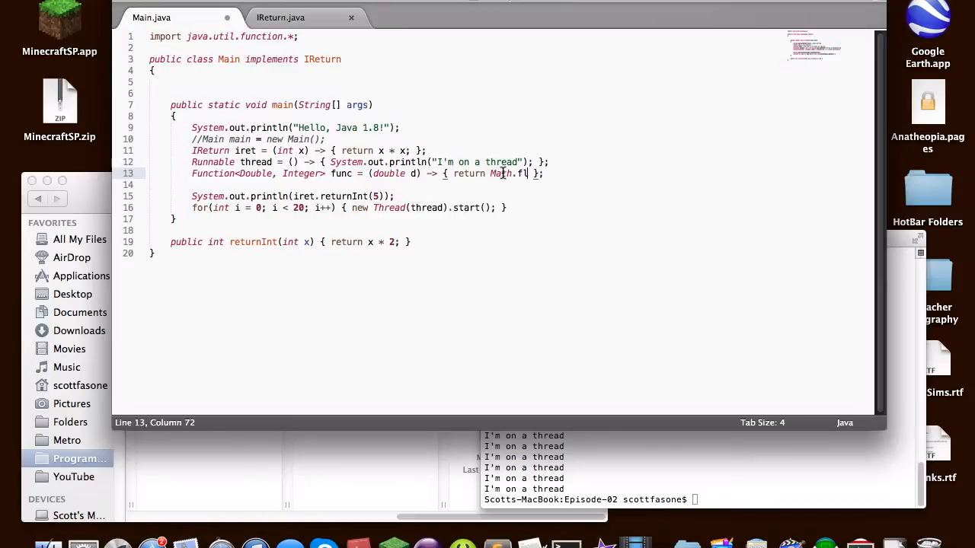
text(oor())
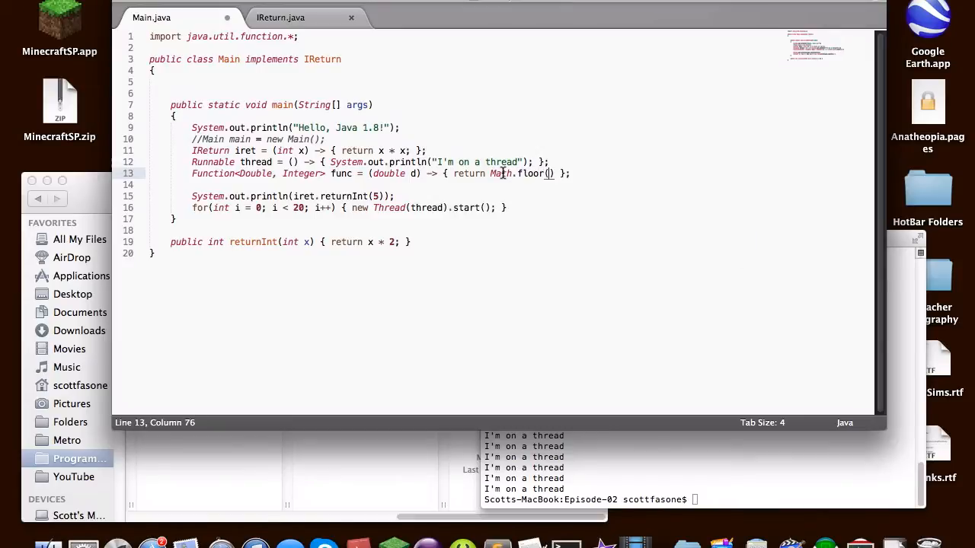
text(d))
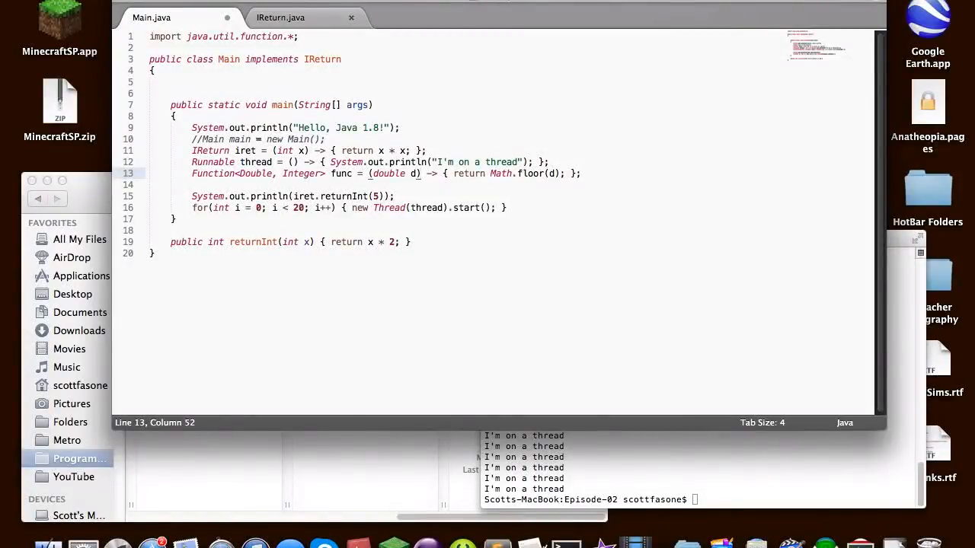
Add System.out.println(func.apply(Math.PI)); after the declaration and save Main.java
key(cmd+s)
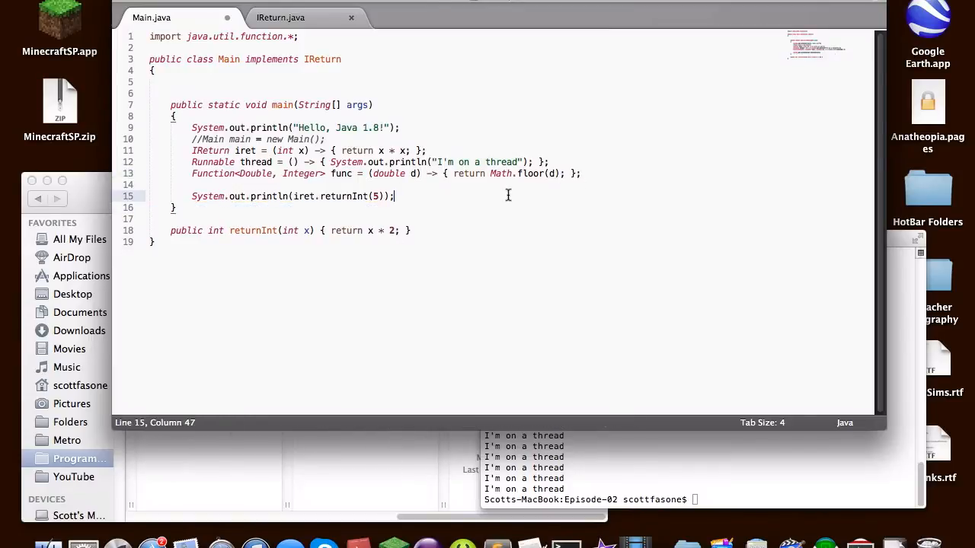
text(S)
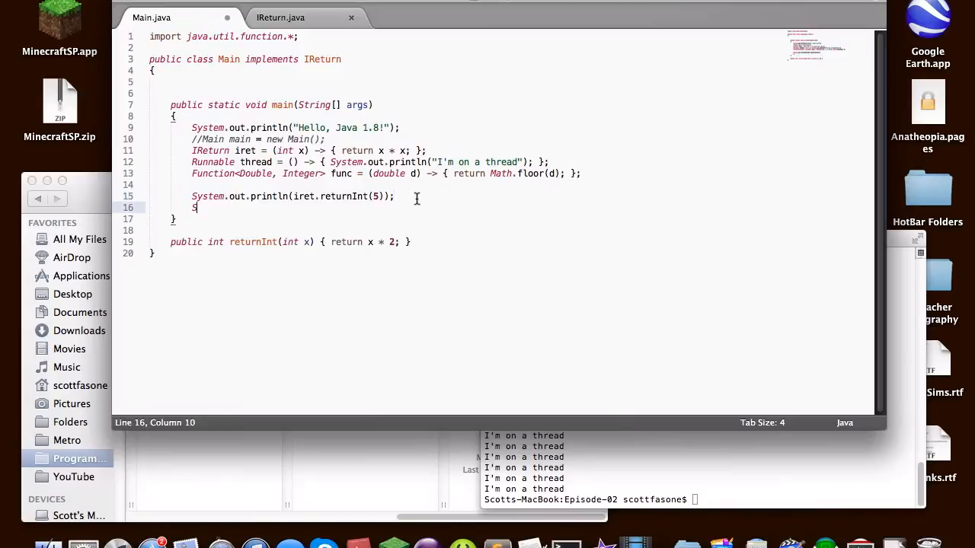
text(ystem.out.println)
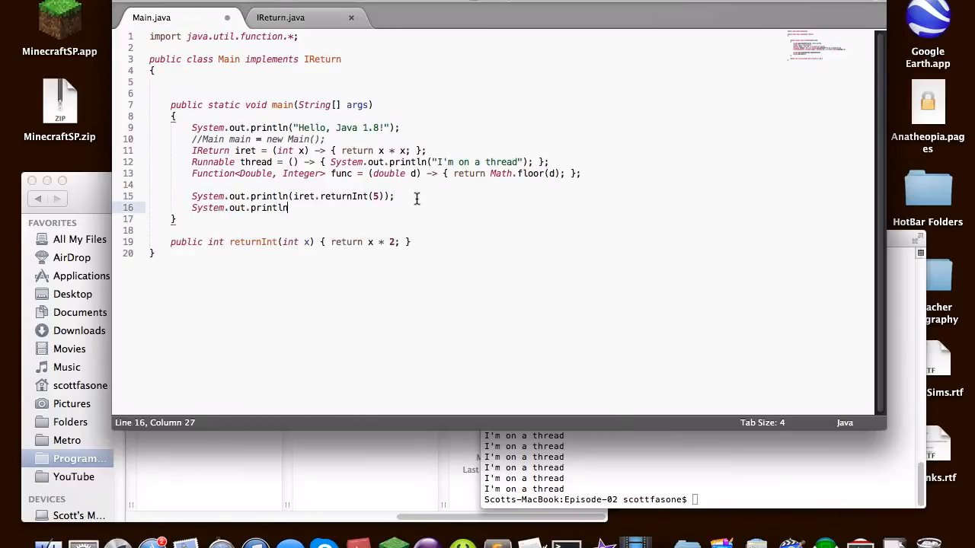
text(();)
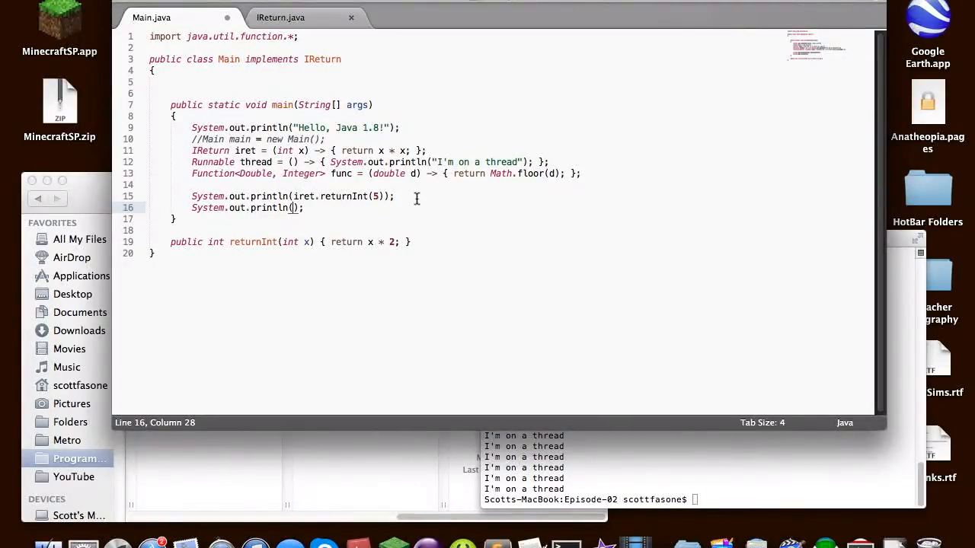
text(func.)
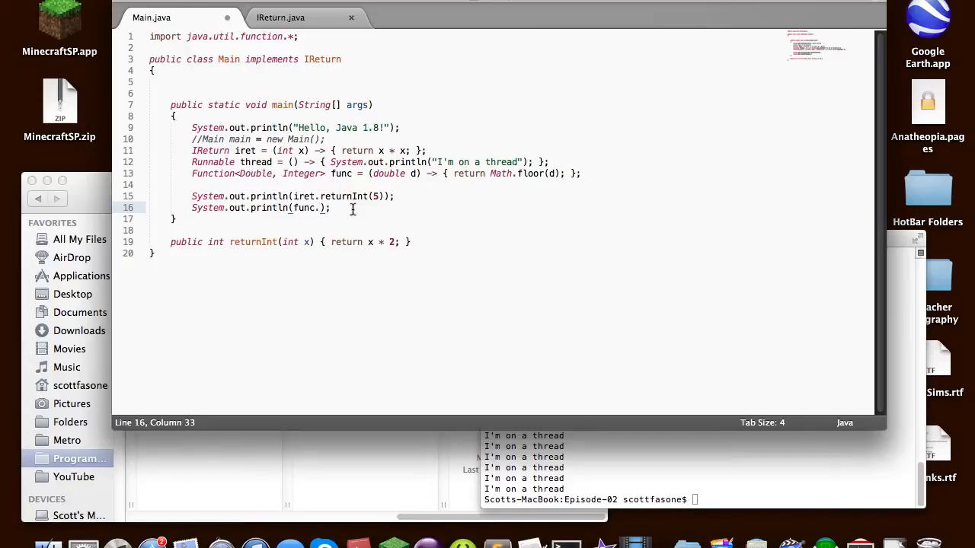
text(appl)
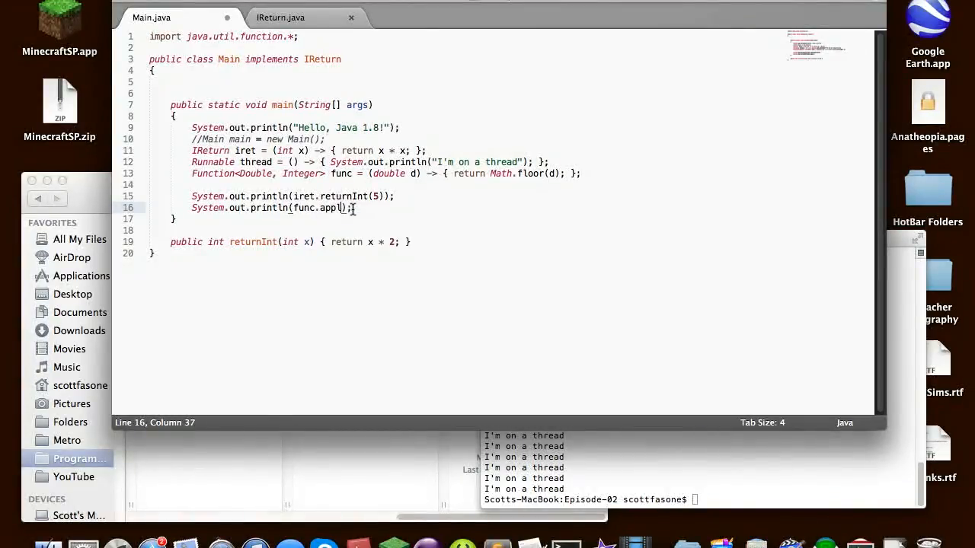
text(;)
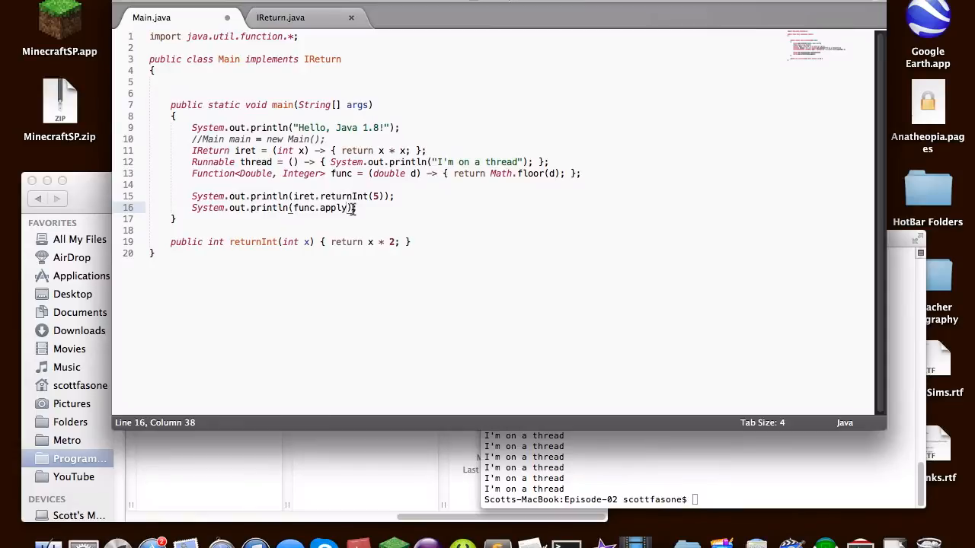
text(0)
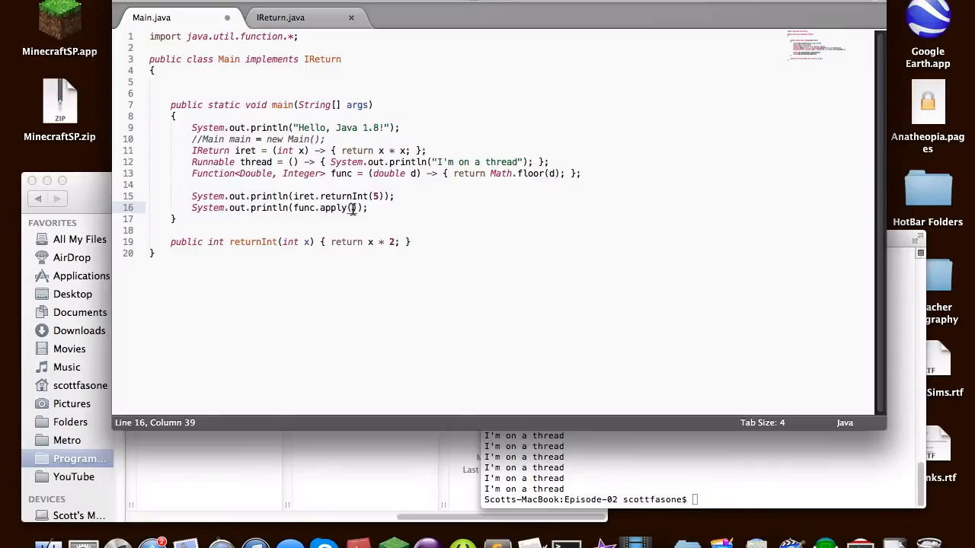
text(Math.)
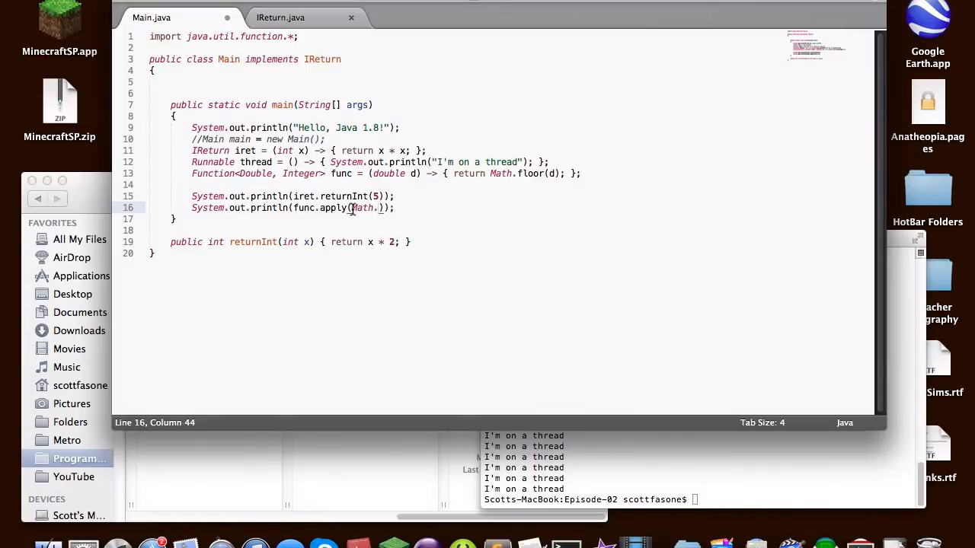
text(PI)
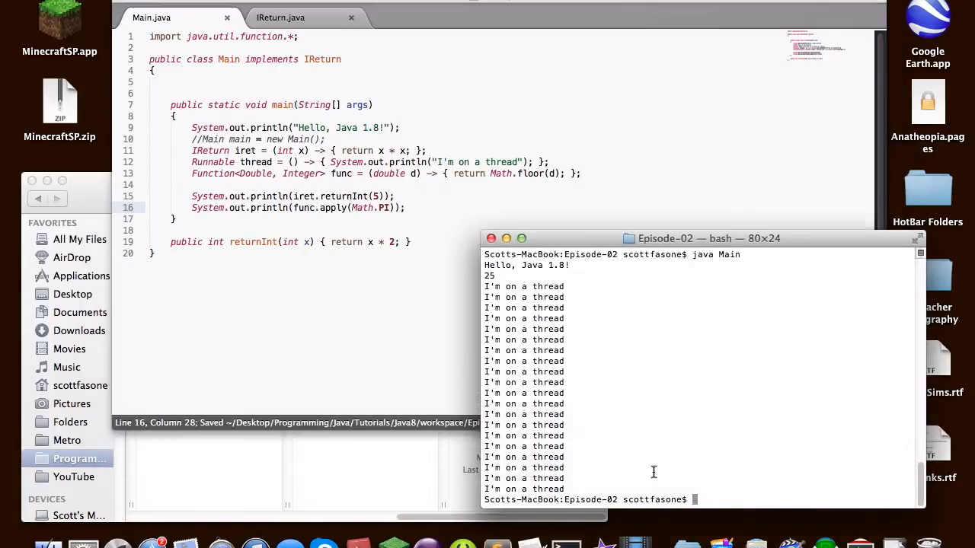
Compile with javac Main.java, getting two incompatible-types errors on line 13
text(javac Main.java)
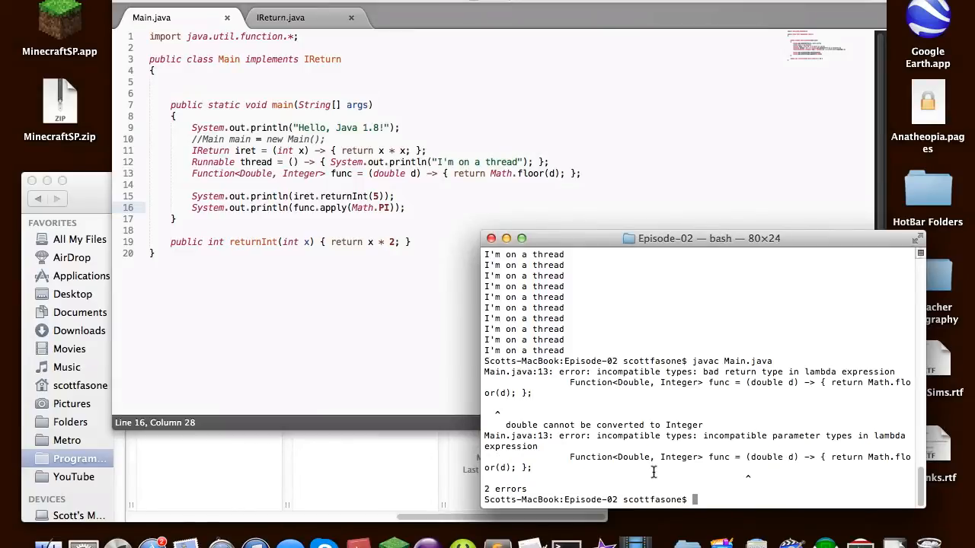
mouse_move(716, 473)
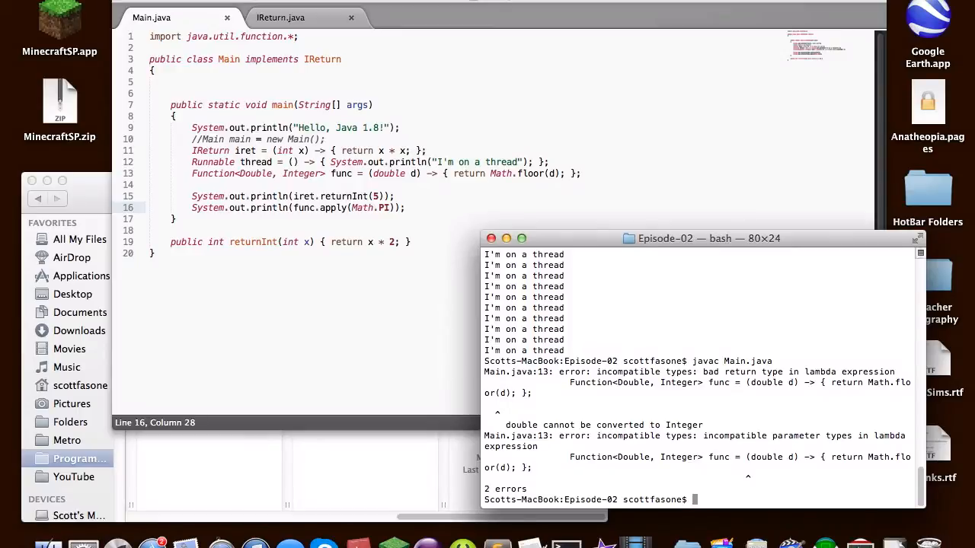
mouse_move(762, 417)
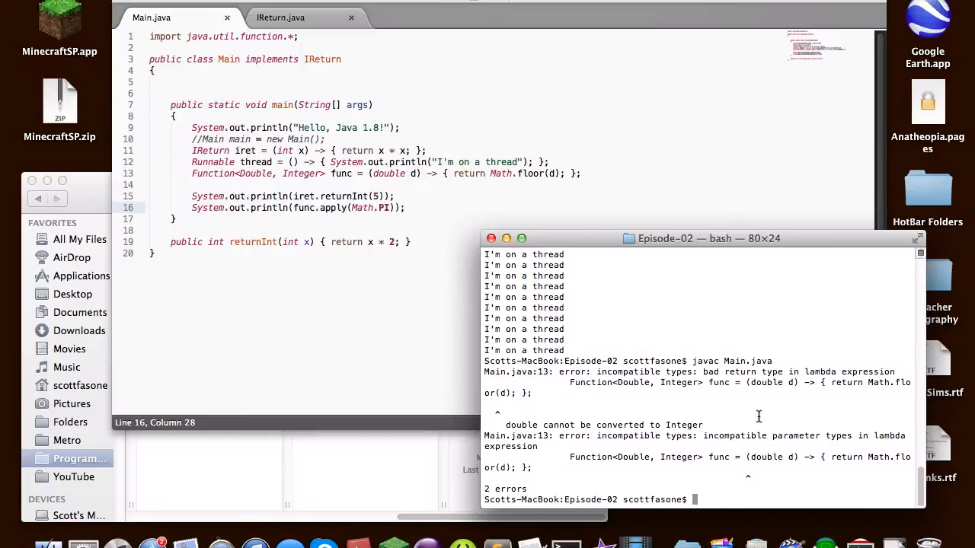
Change the lambda parameter from double d to Double d and recompile, leaving one error
double_click(388, 174)
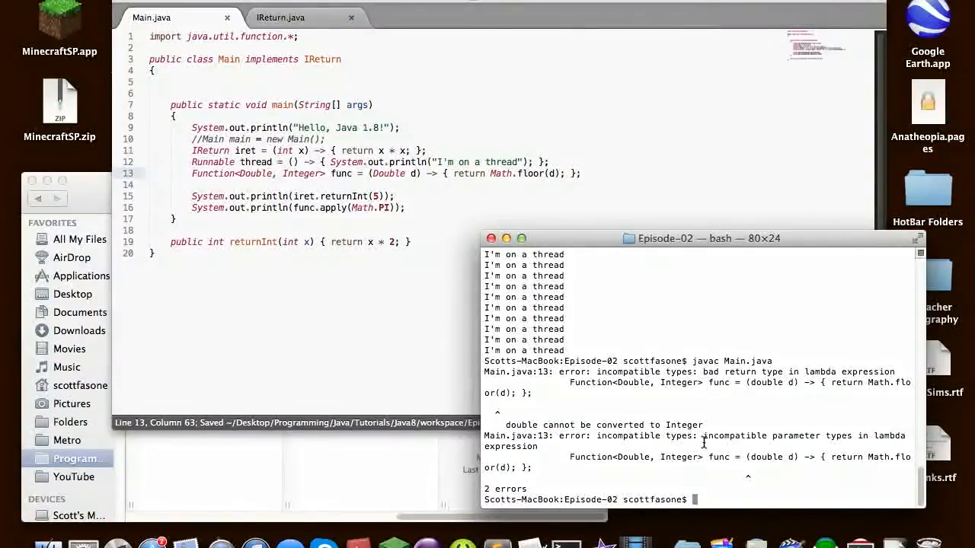
text(javac Main.java)
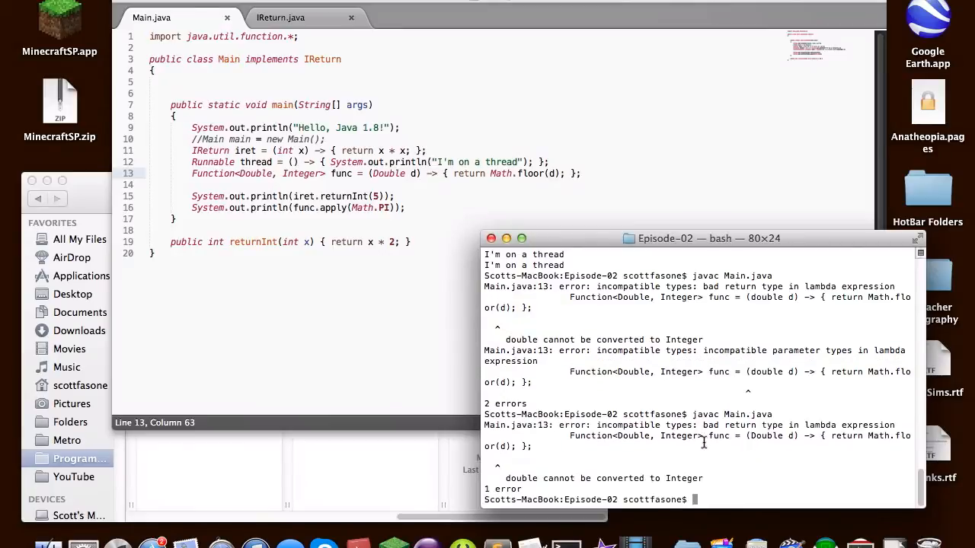
mouse_move(649, 451)
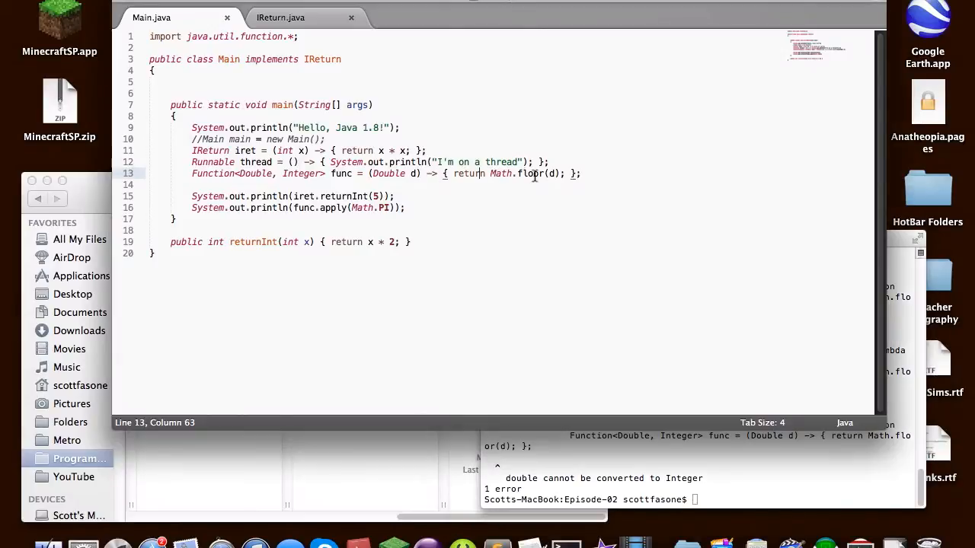
Make the lambda return (int)Math.round(d) so javac Main.java compiles cleanly
double_click(530, 173)
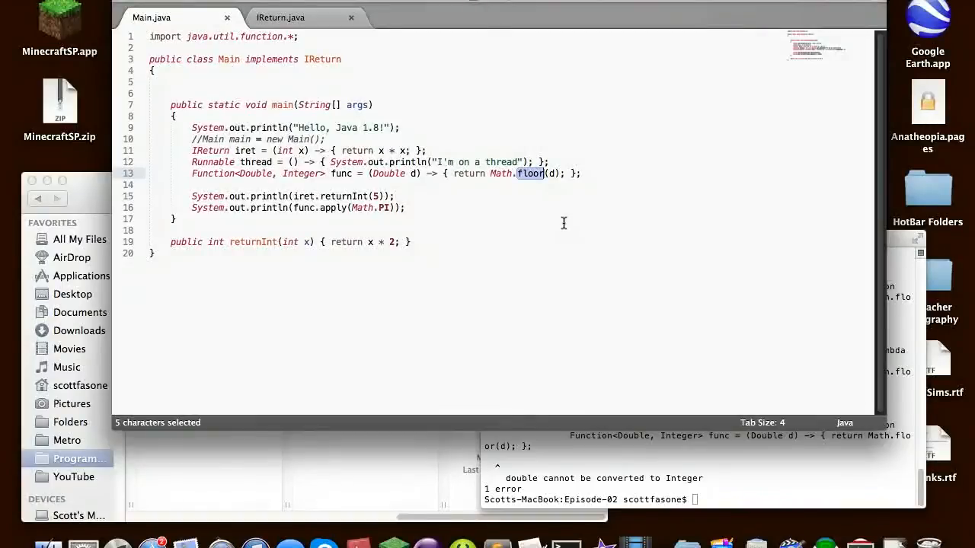
text(round)
click(702, 500)
text(javac Main.java)
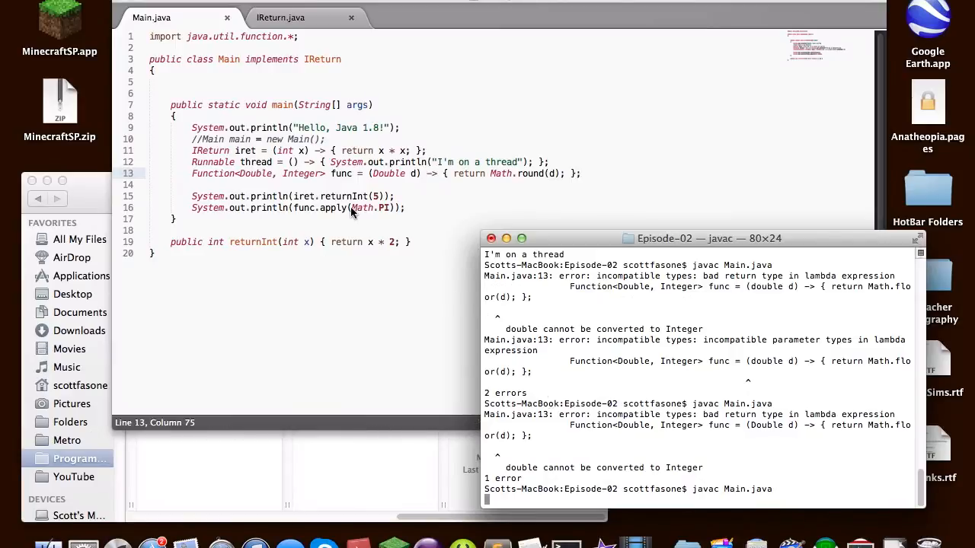
mouse_move(363, 191)
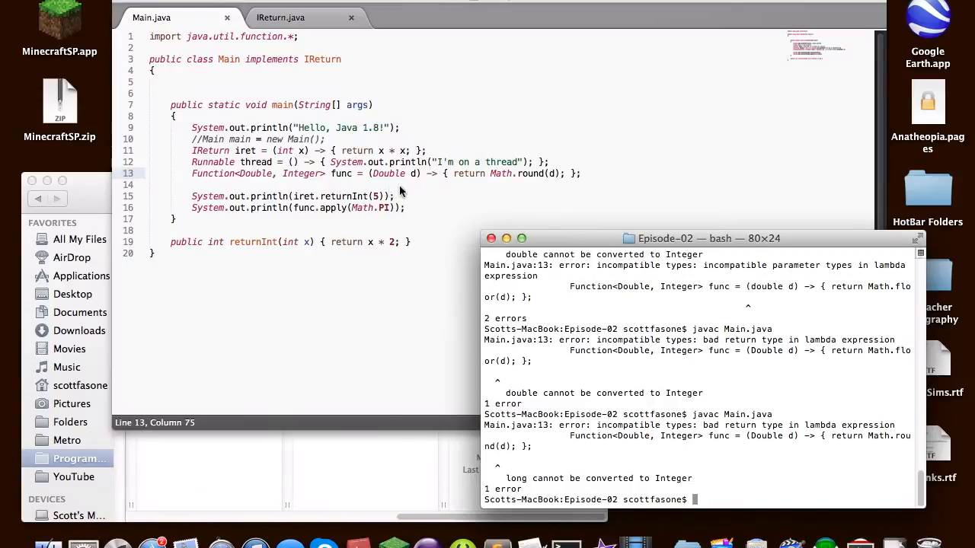
click(487, 174)
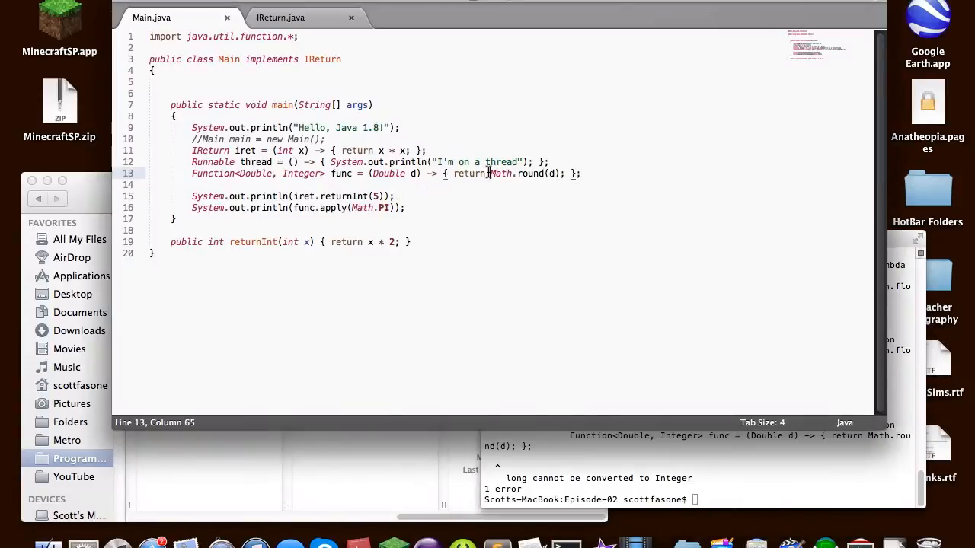
text((int))
click(703, 500)
text(javac Main.java)
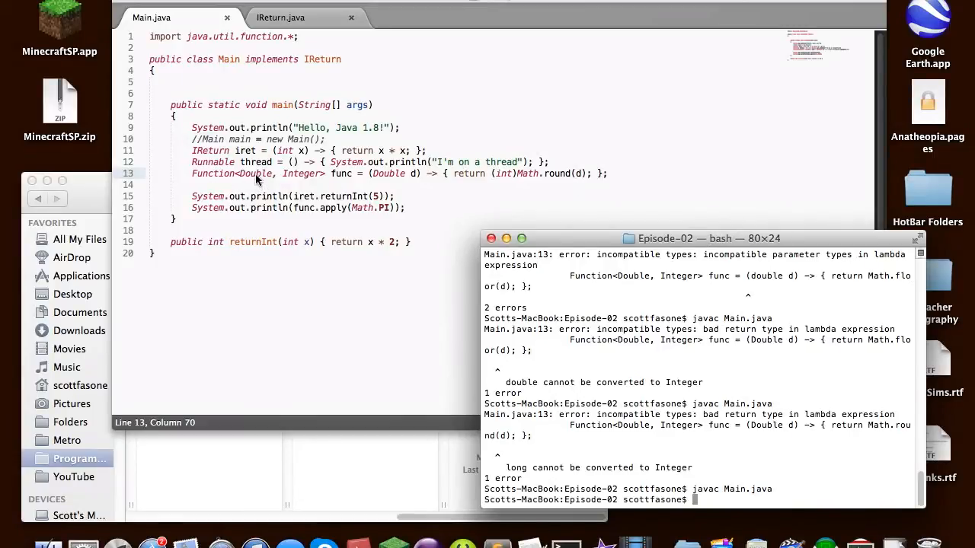
mouse_move(404, 177)
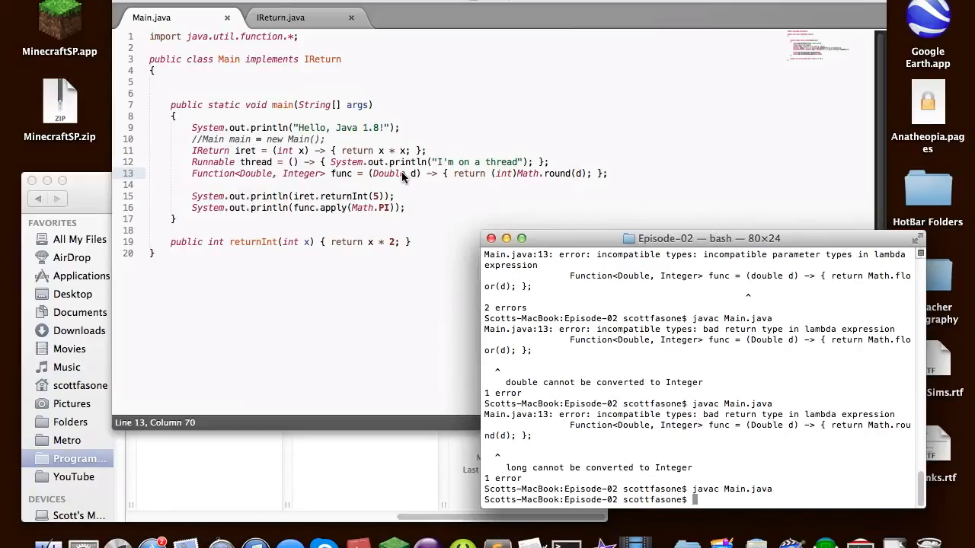
mouse_move(560, 186)
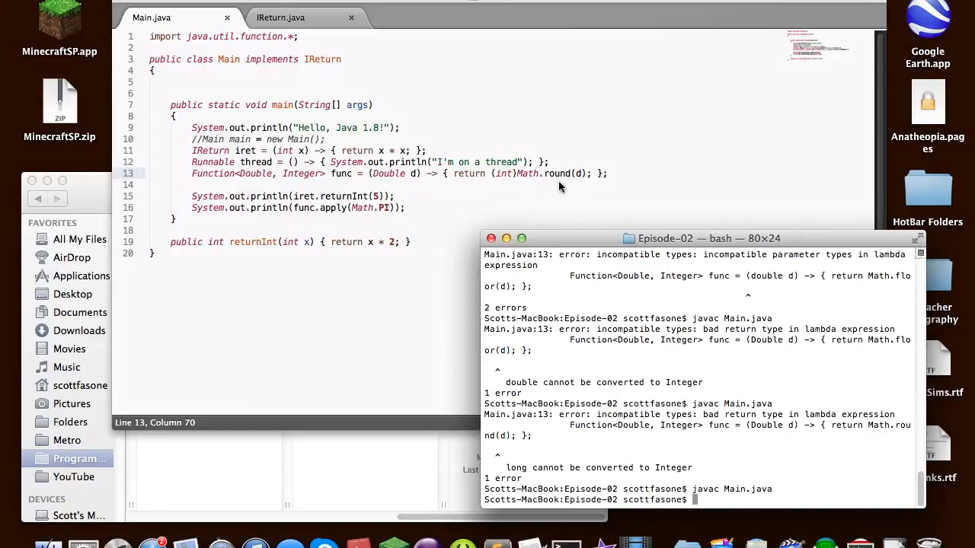
mouse_move(602, 252)
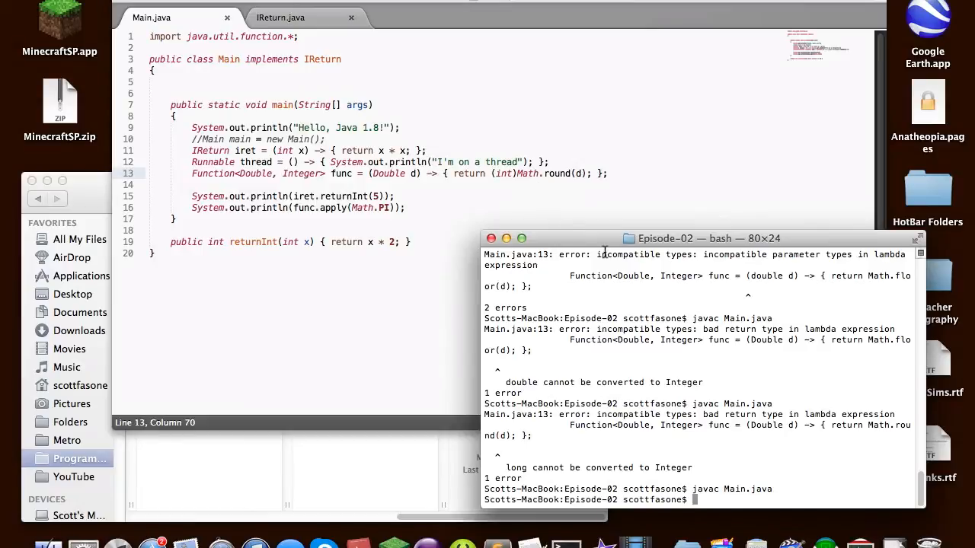
mouse_move(627, 338)
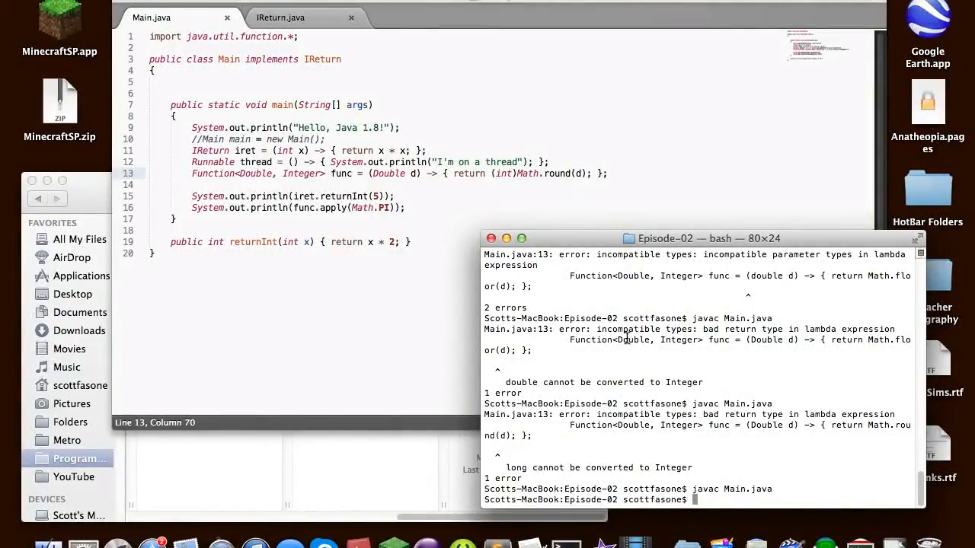
Run java Main, which prints Hello, Java 1.8!, 25 and 3
text(ja)
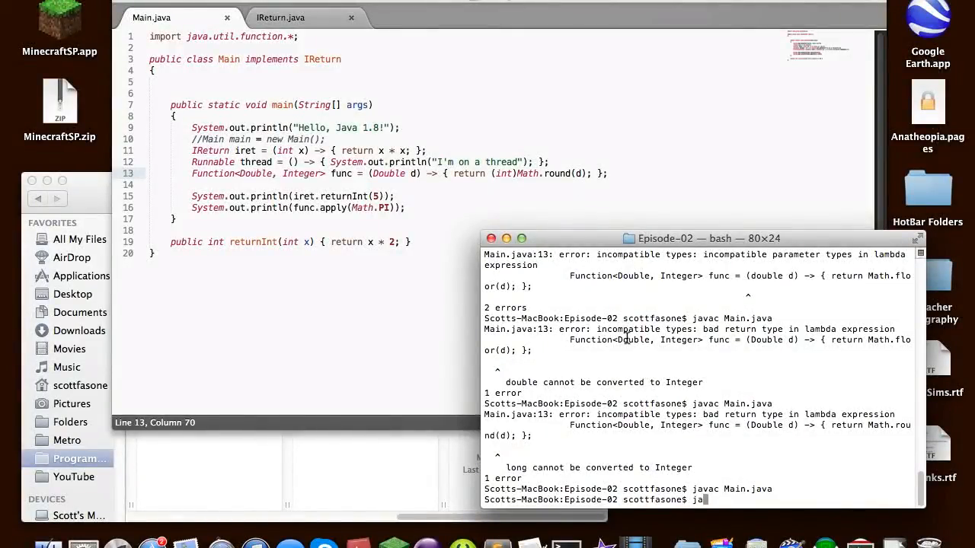
text(va Main)
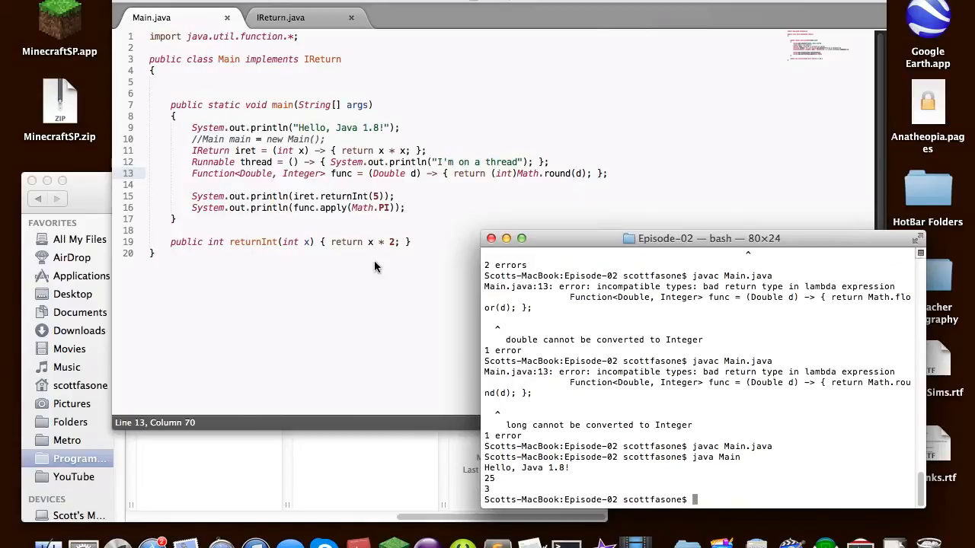
mouse_move(356, 212)
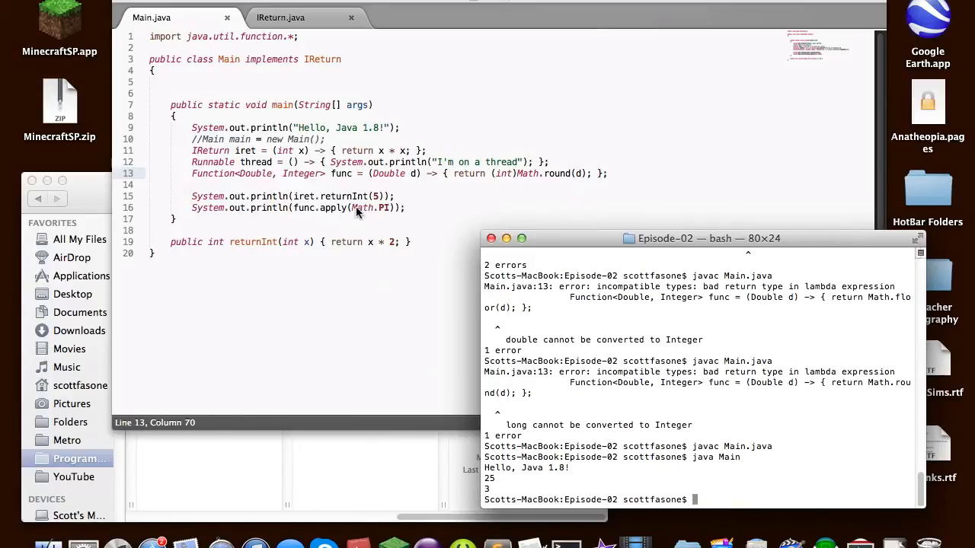
mouse_move(419, 179)
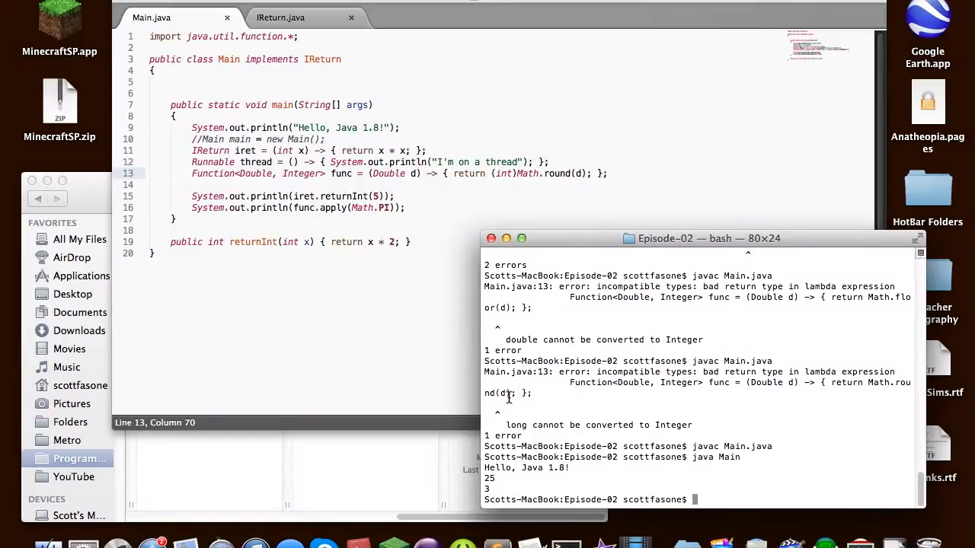
mouse_move(524, 486)
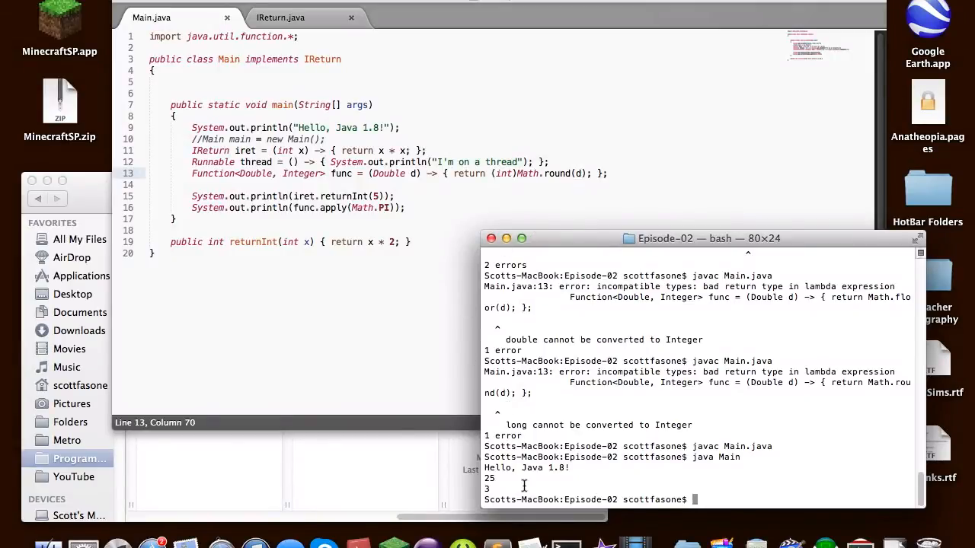
mouse_move(425, 213)
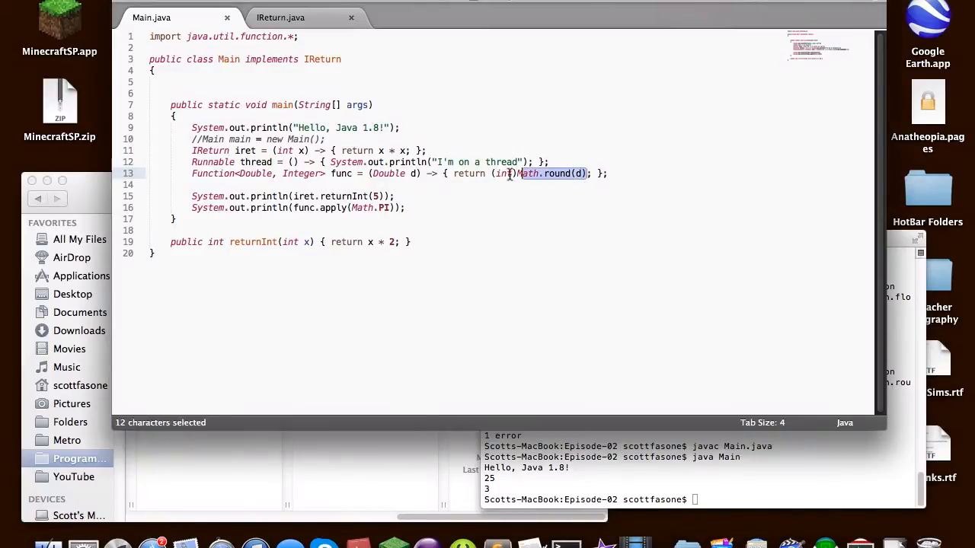
Make func a Function<Double, Double> returning (x * x) + (4 * x) + 4
key(Delete)
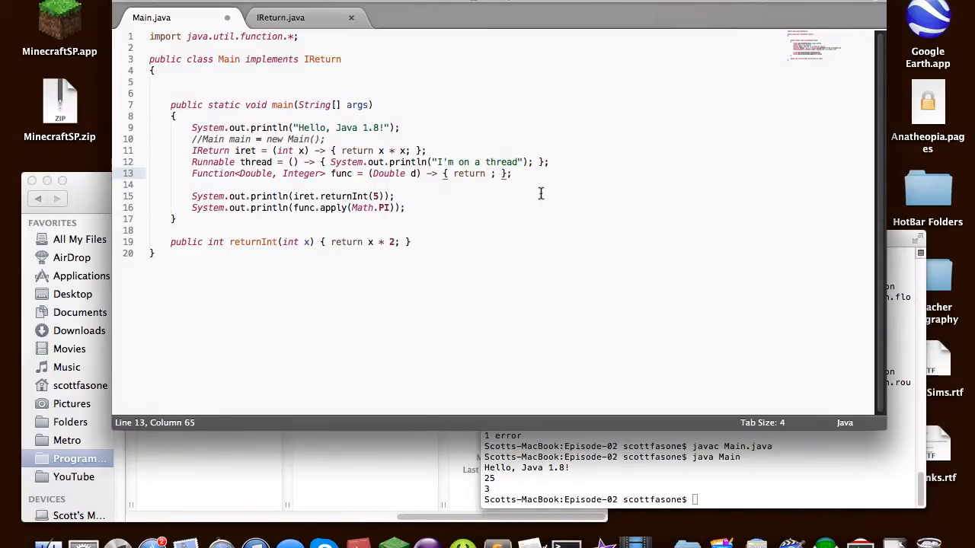
mouse_move(512, 186)
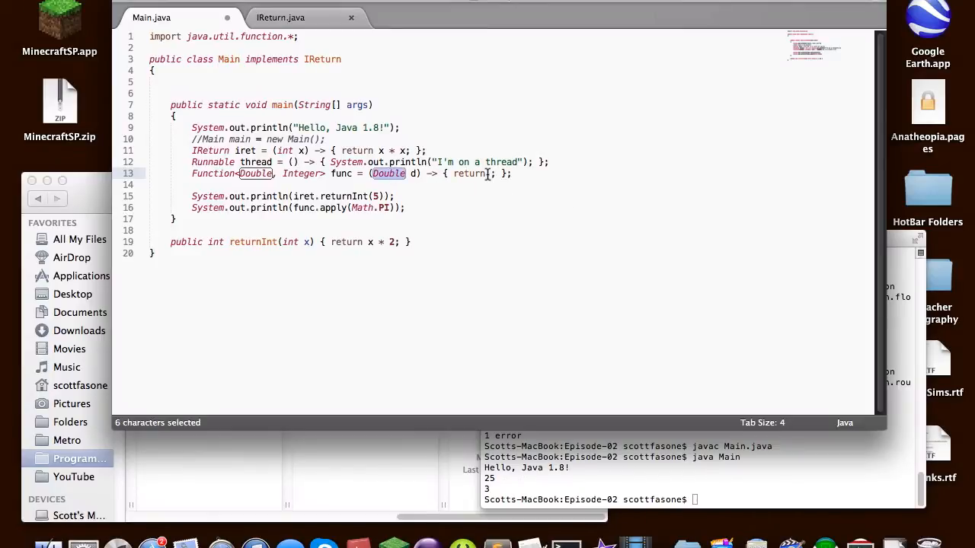
double_click(301, 173)
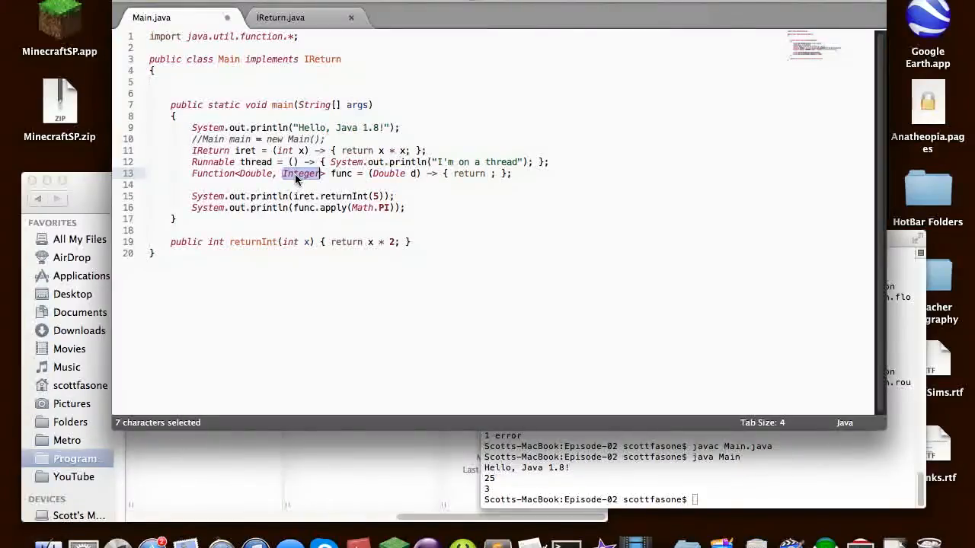
text(Double)
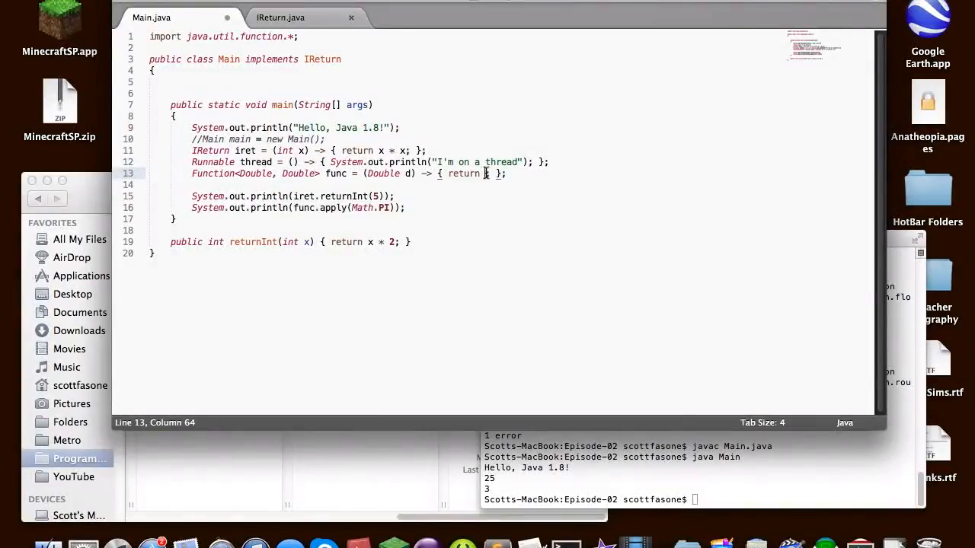
text(())
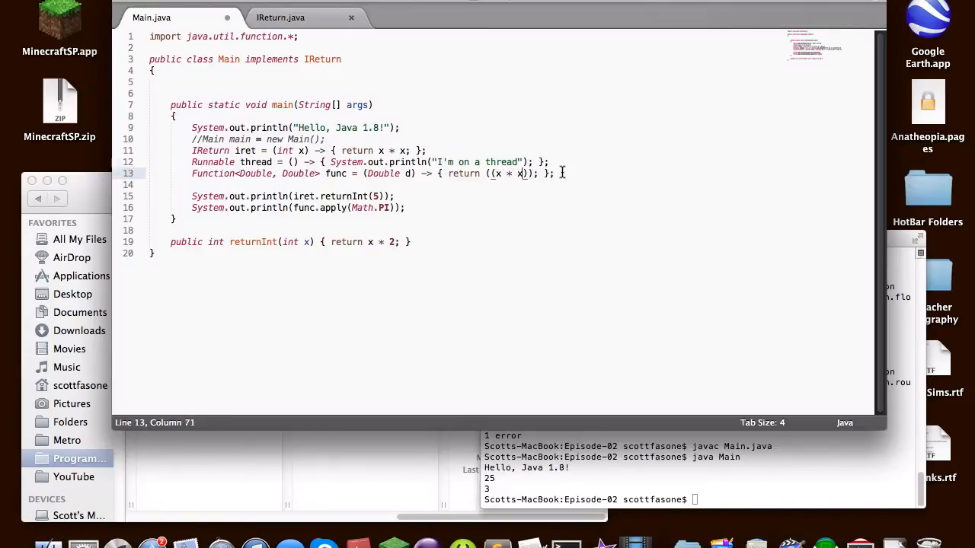
click(409, 173)
text(x)
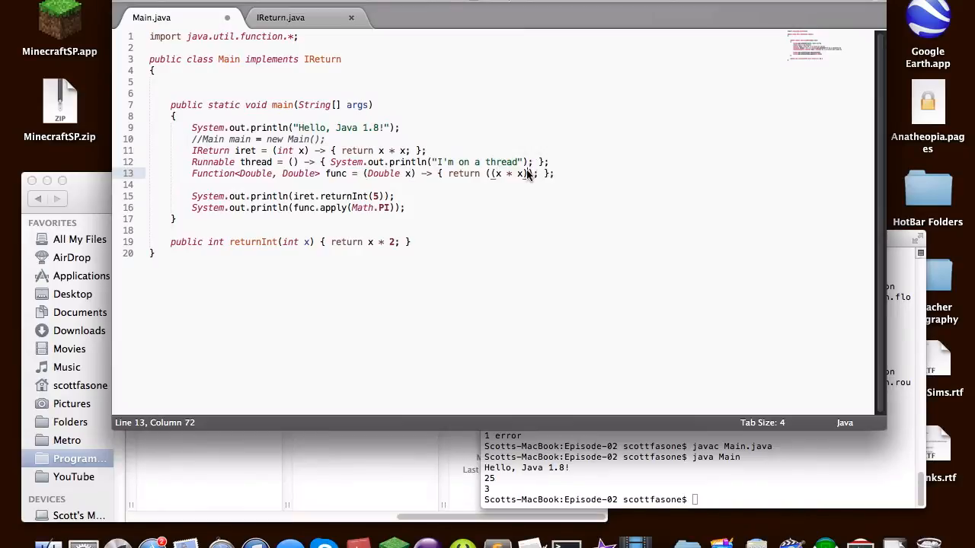
text(+ ())
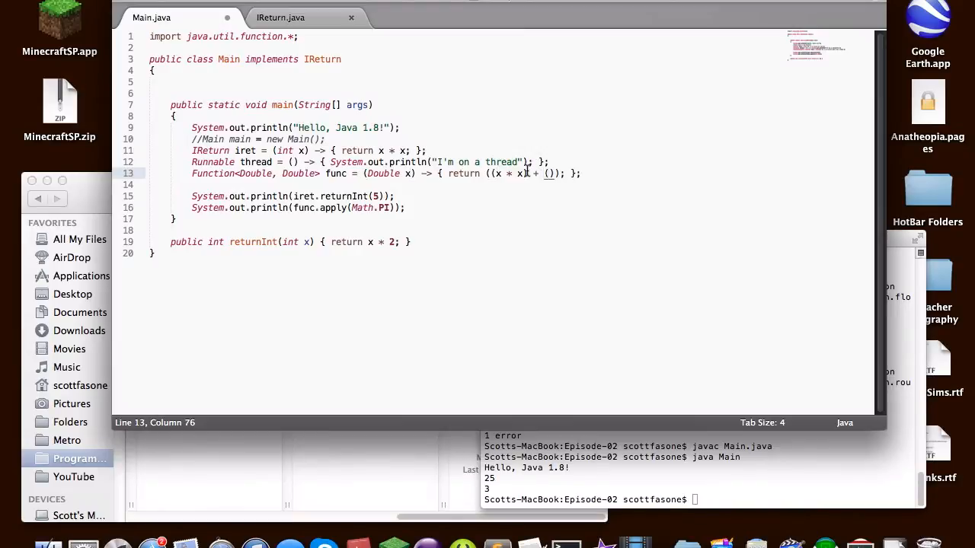
text(4 * x)
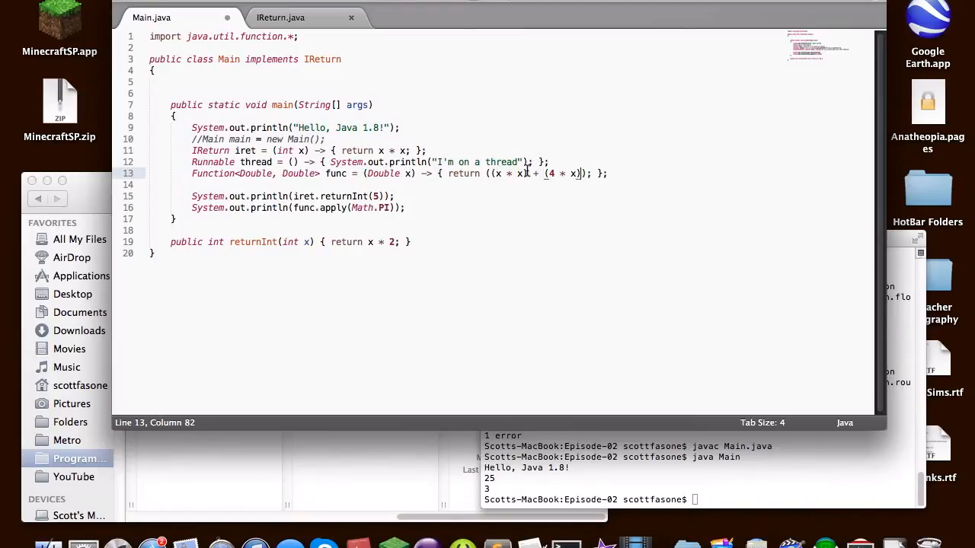
text(+ 4)
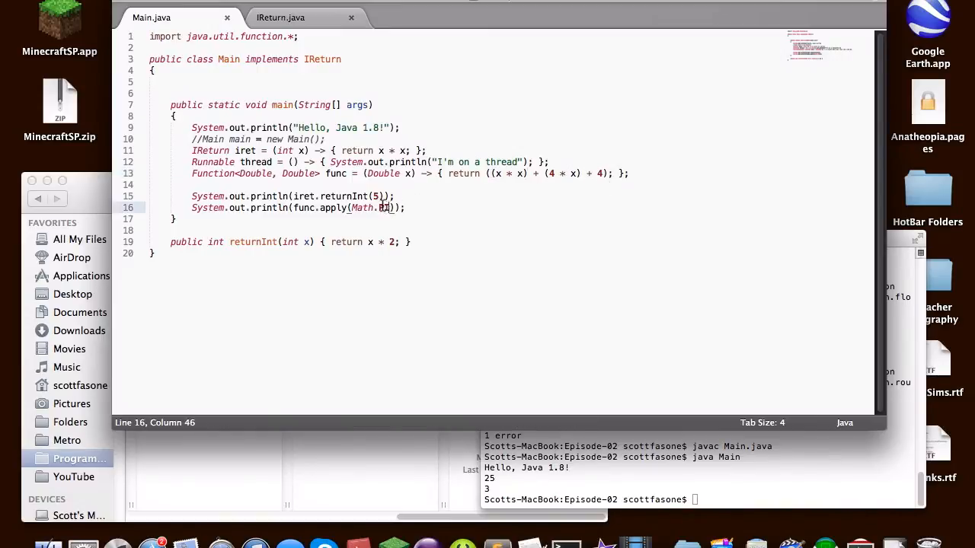
Replace the Math.PI argument with 4 and save Main.java
double_click(369, 208)
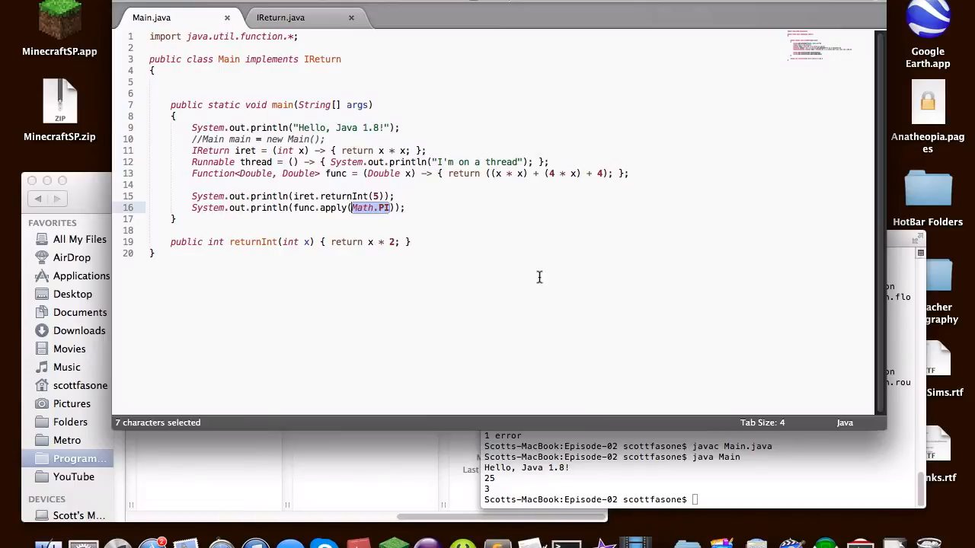
text(4)
click(703, 499)
text(javac Main.java)
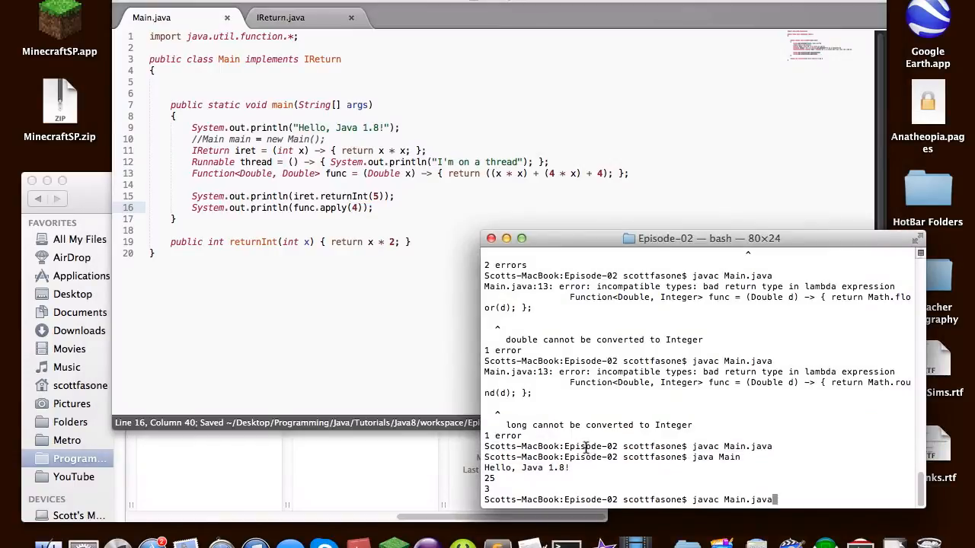
Compile Main.java, fix apply(4) to apply(4d) after the int-to-Double error, and recompile
key(Return)
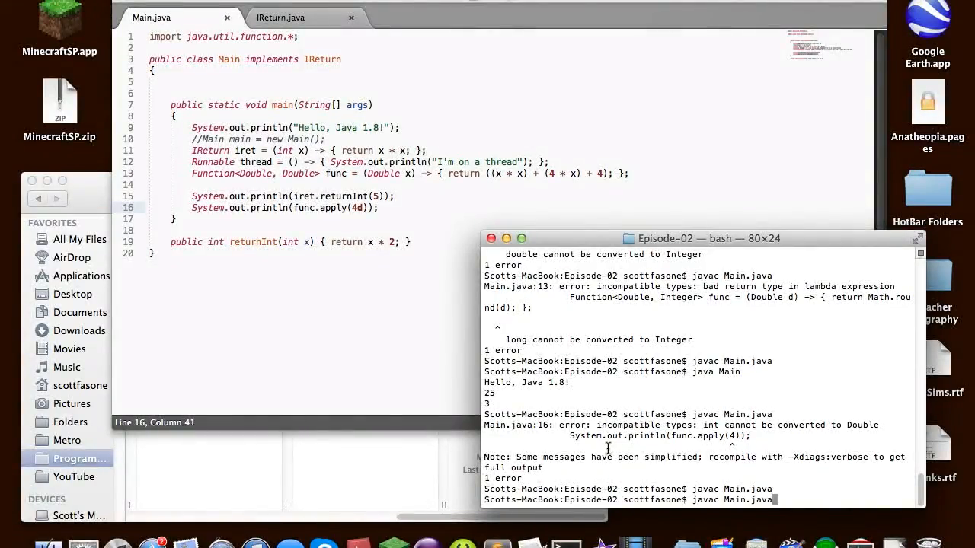
key(Return)
text(java Main)
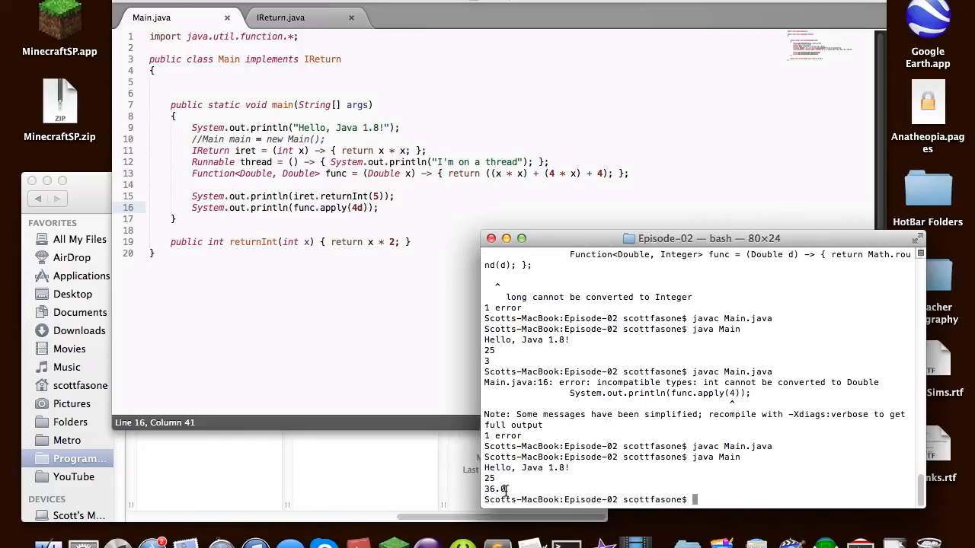
mouse_move(564, 174)
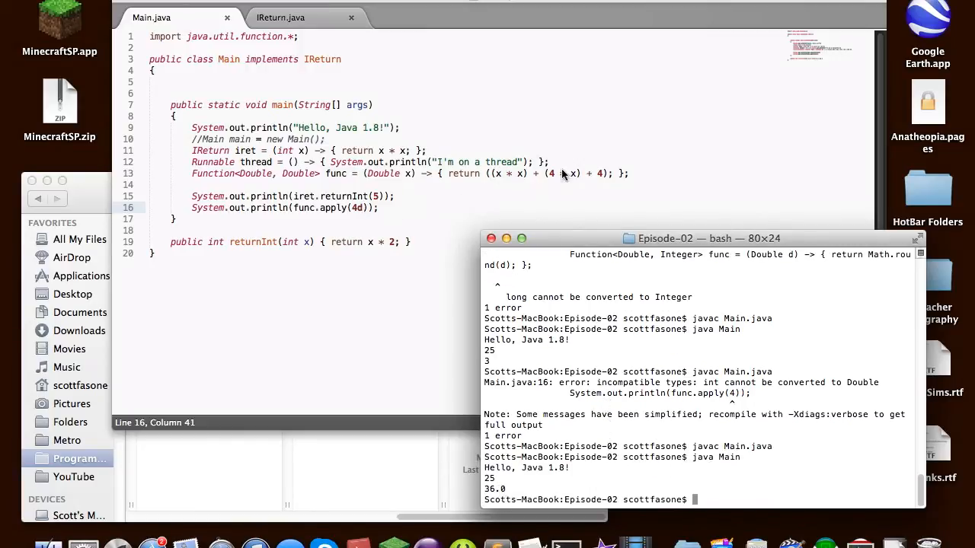
mouse_move(524, 180)
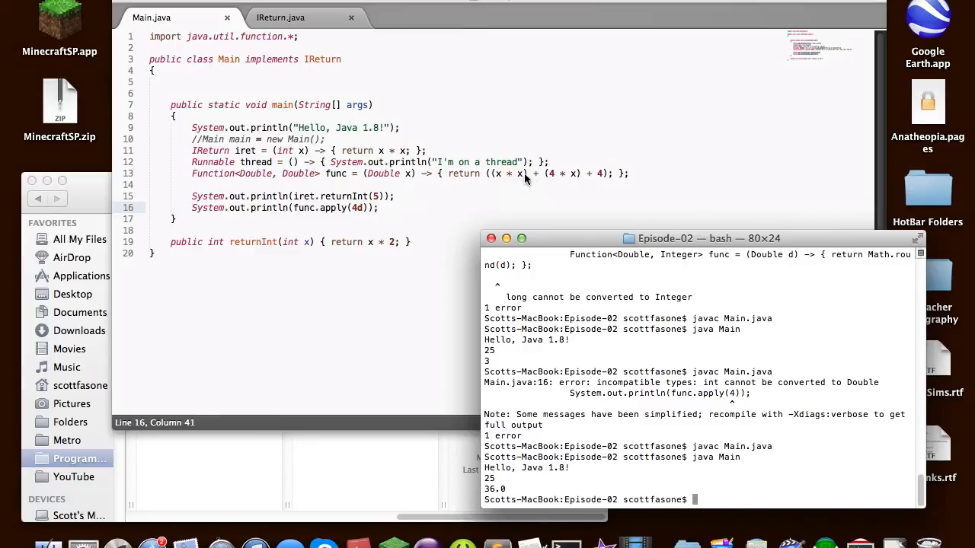
mouse_move(579, 180)
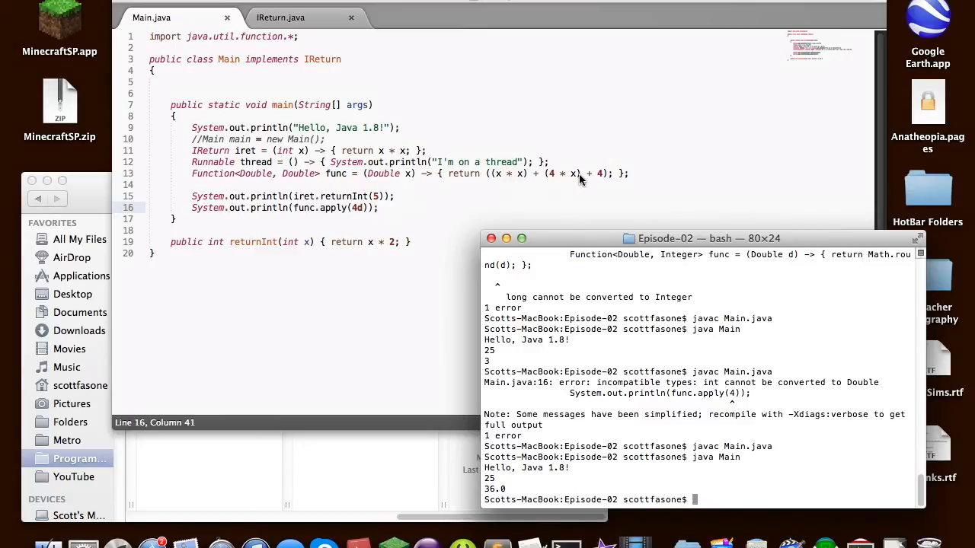
mouse_move(622, 183)
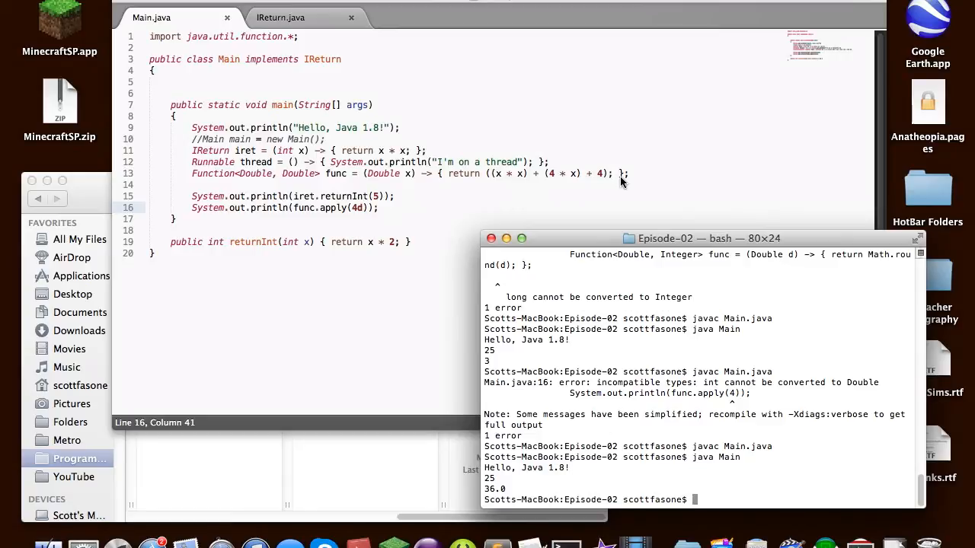
mouse_move(560, 229)
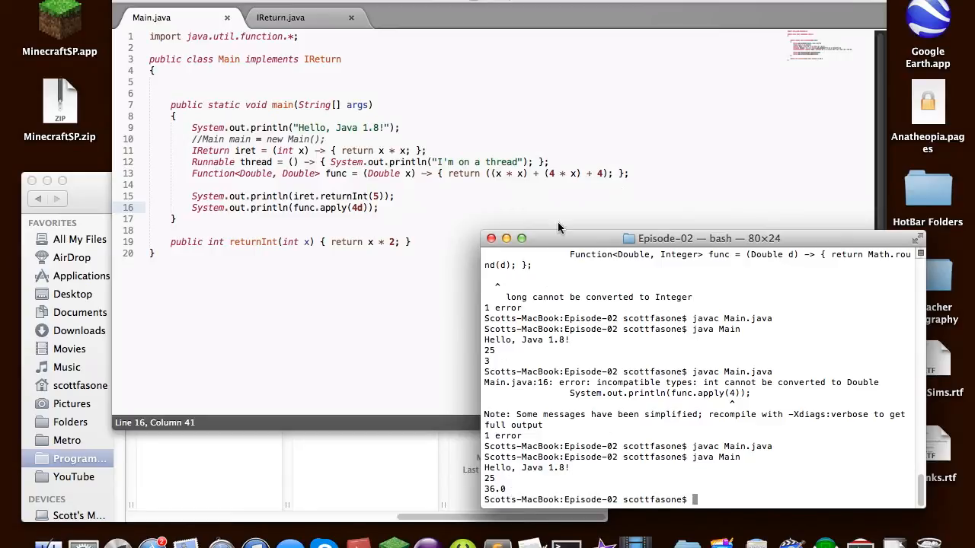
mouse_move(533, 177)
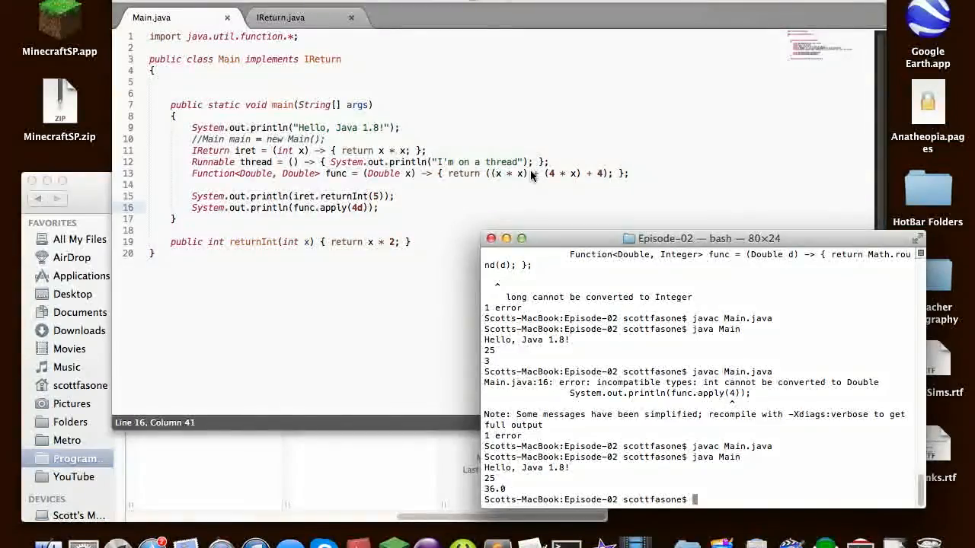
mouse_move(460, 236)
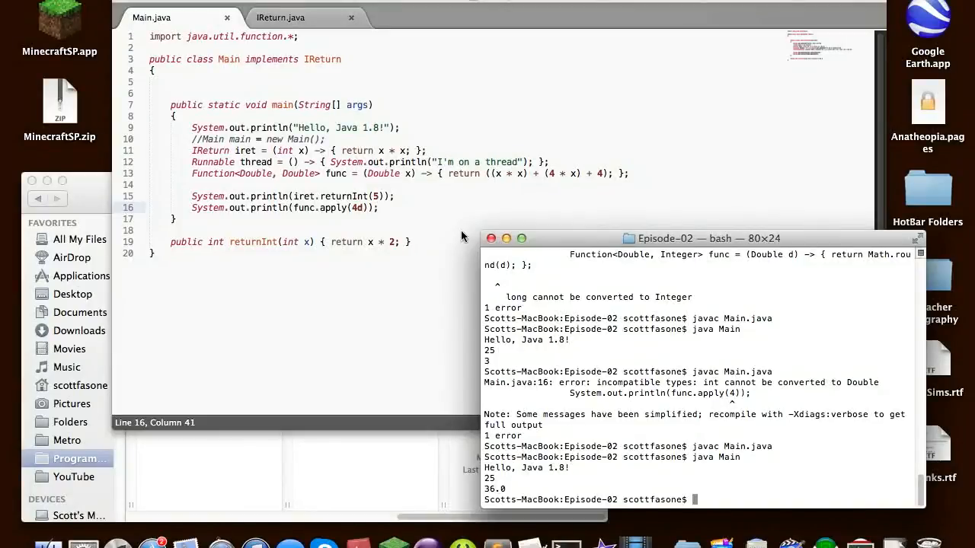
mouse_move(419, 221)
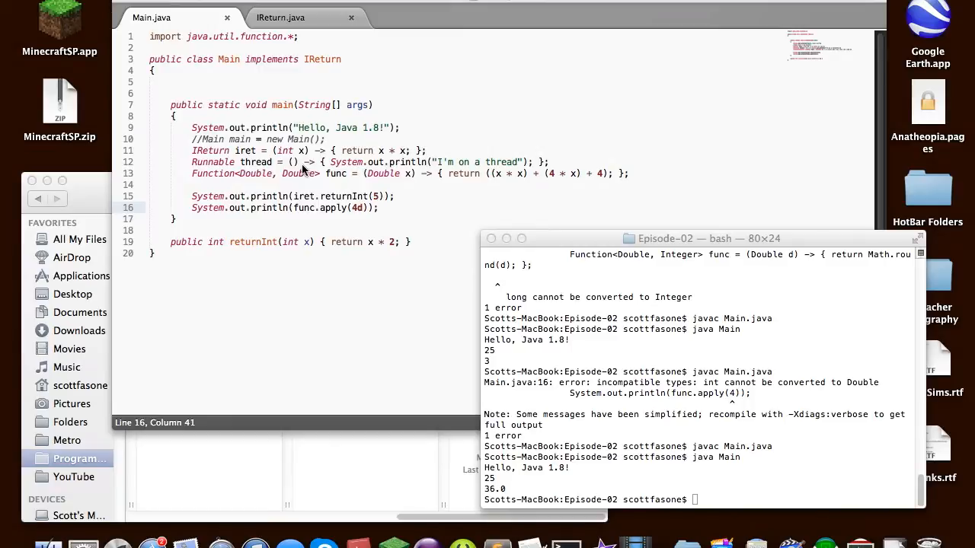
mouse_move(259, 39)
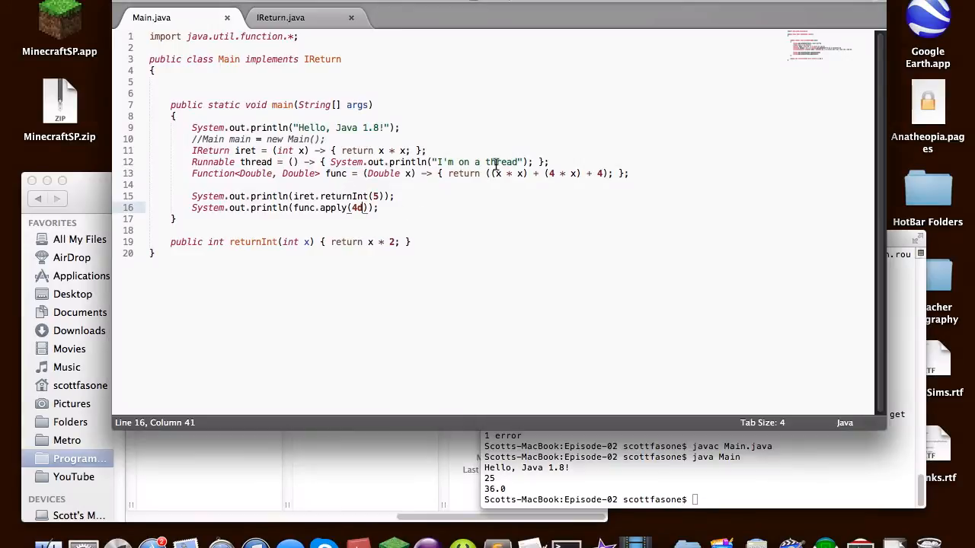
Highlight the IReturn, Runnable and Function lambda bodies on lines 11-13 without editing them
drag(448, 174, 609, 174)
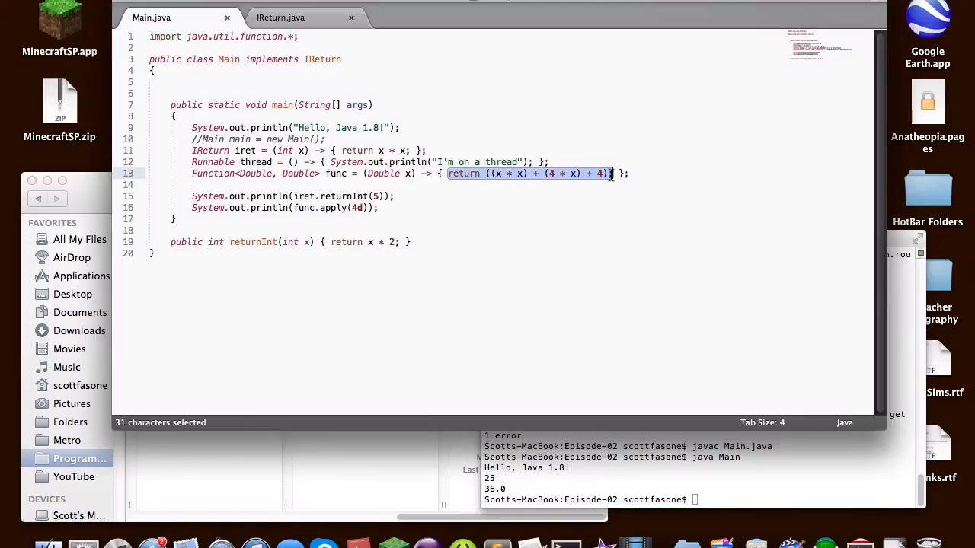
mouse_move(389, 162)
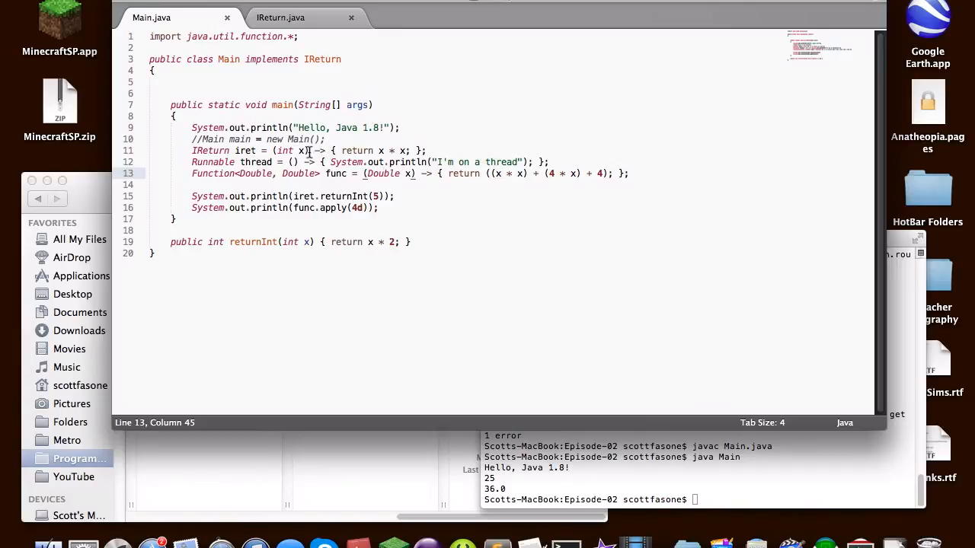
drag(271, 151, 427, 151)
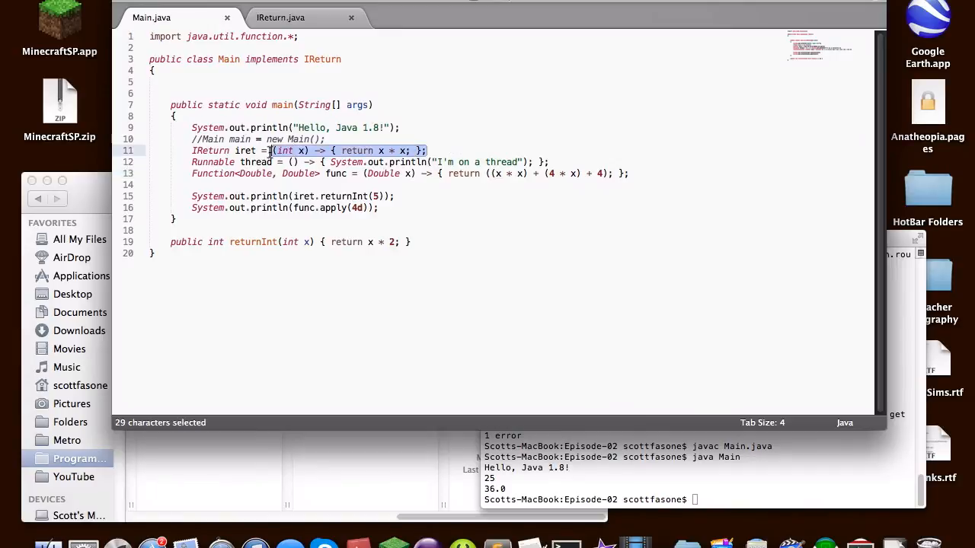
mouse_move(506, 149)
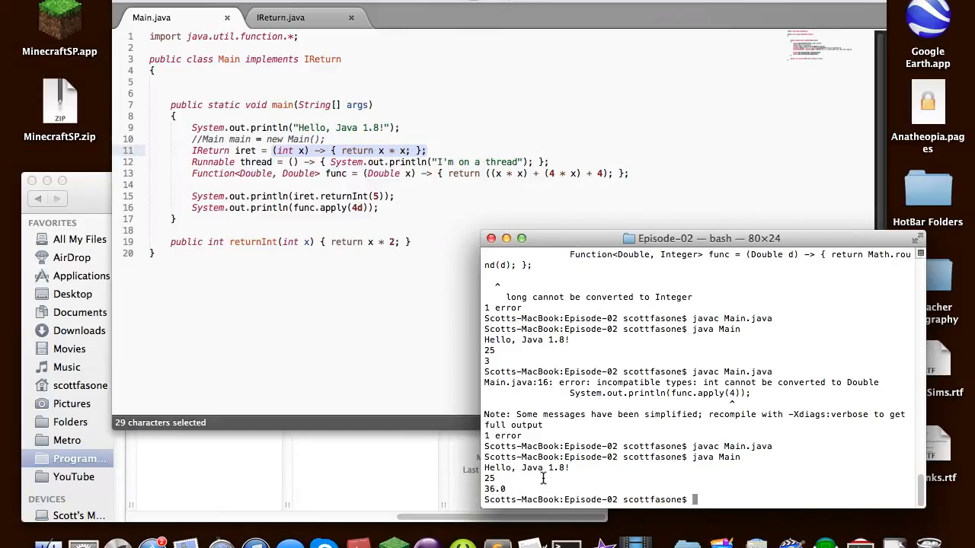
mouse_move(466, 390)
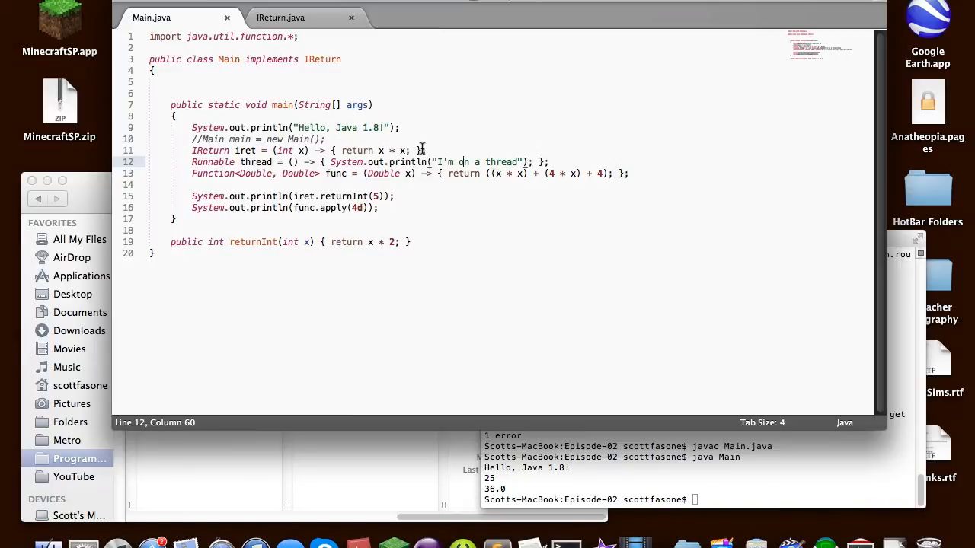
drag(273, 151, 427, 151)
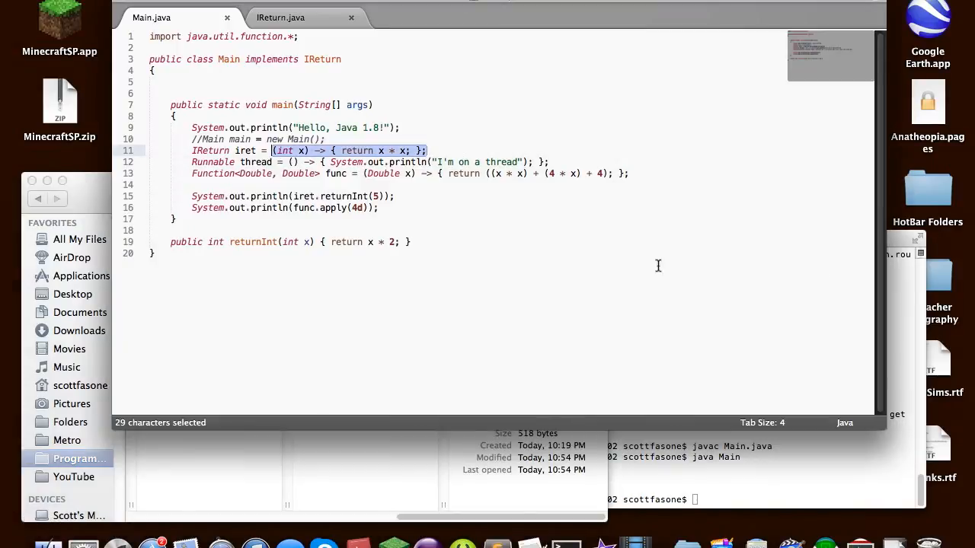
click(414, 151)
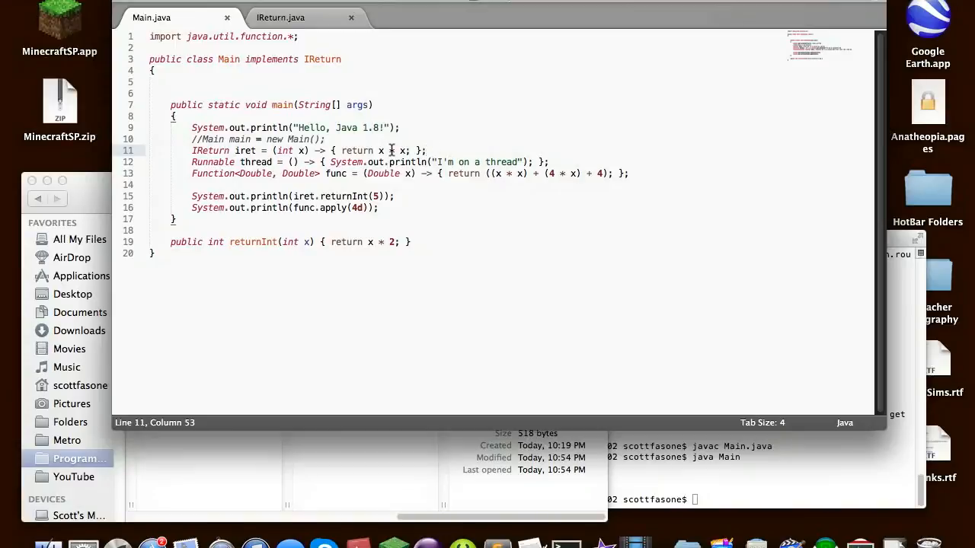
double_click(457, 174)
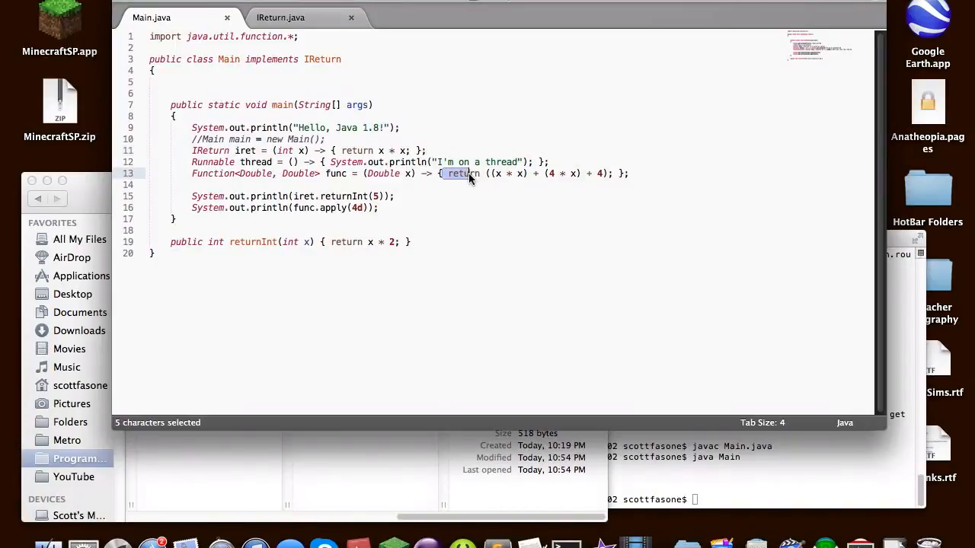
drag(457, 174, 358, 161)
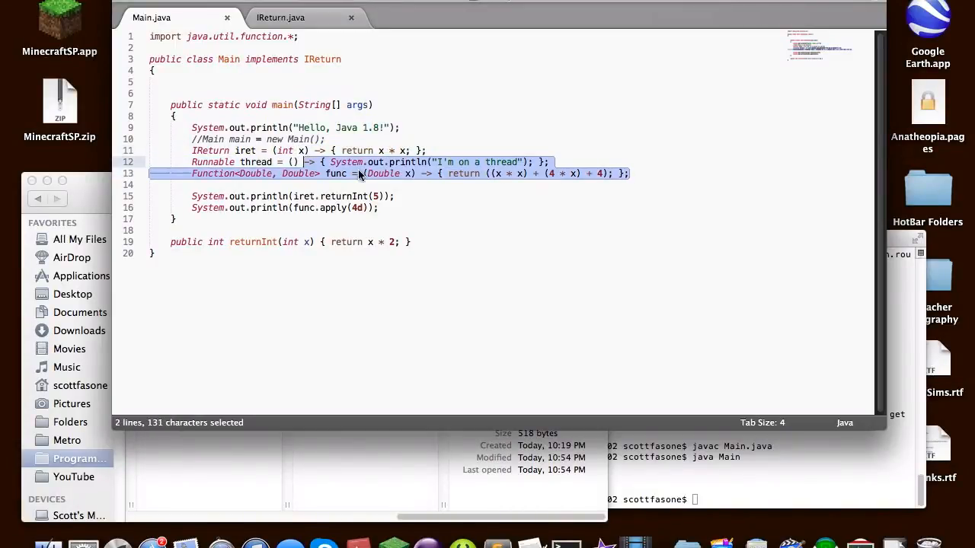
click(376, 174)
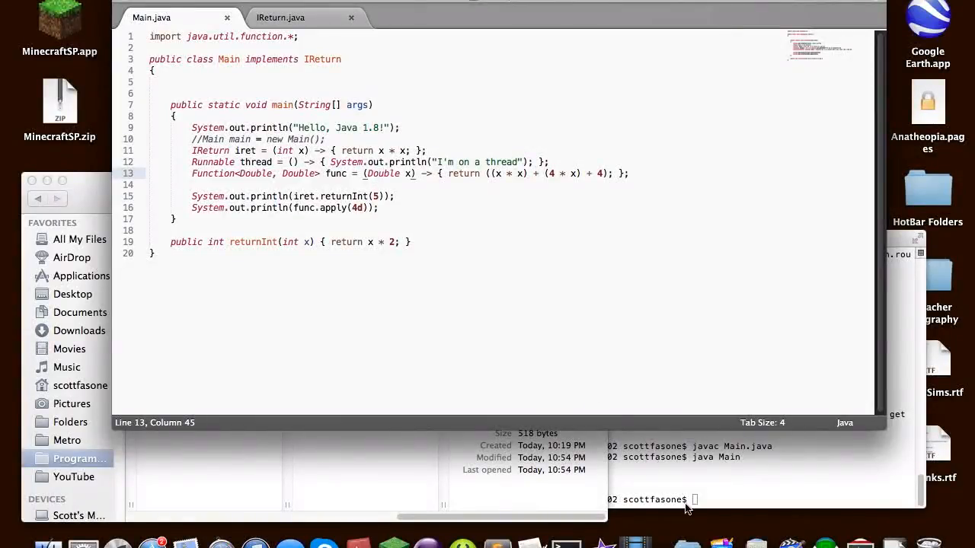
Bring the Terminal window with the last run's output ending in 36.0 back in front
click(686, 499)
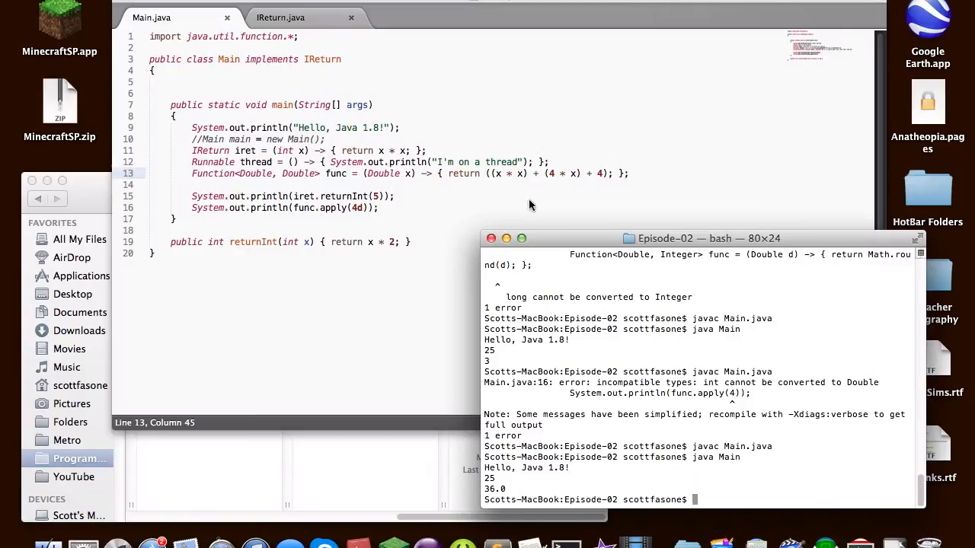
mouse_move(517, 189)
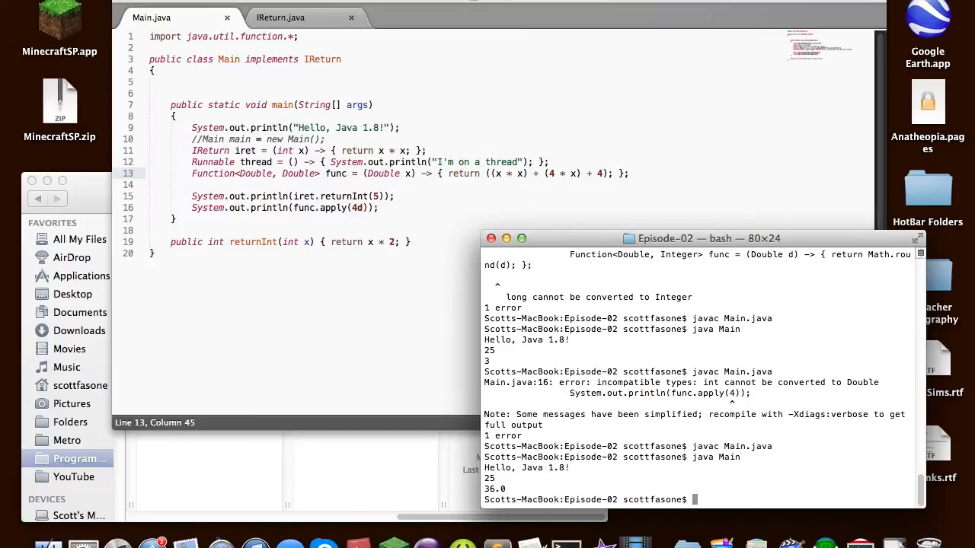
mouse_move(704, 308)
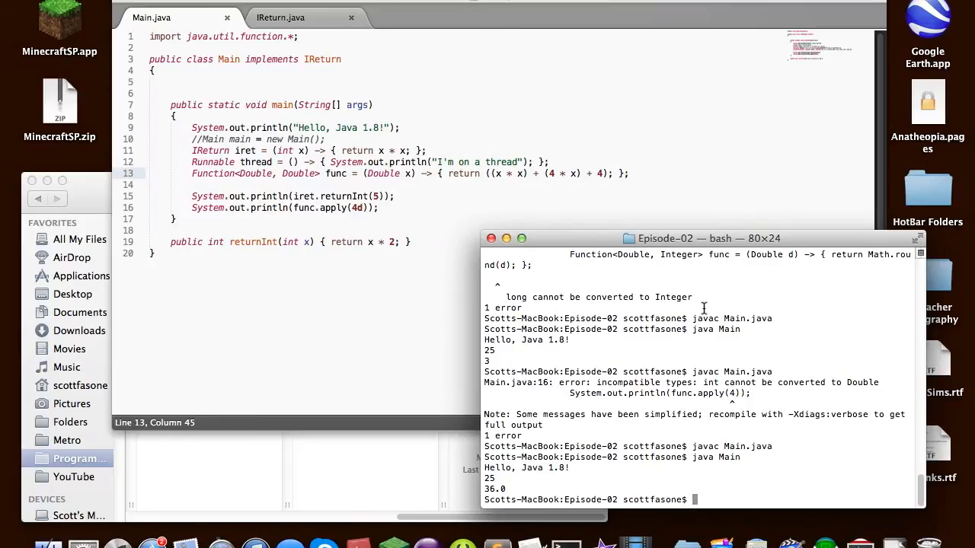